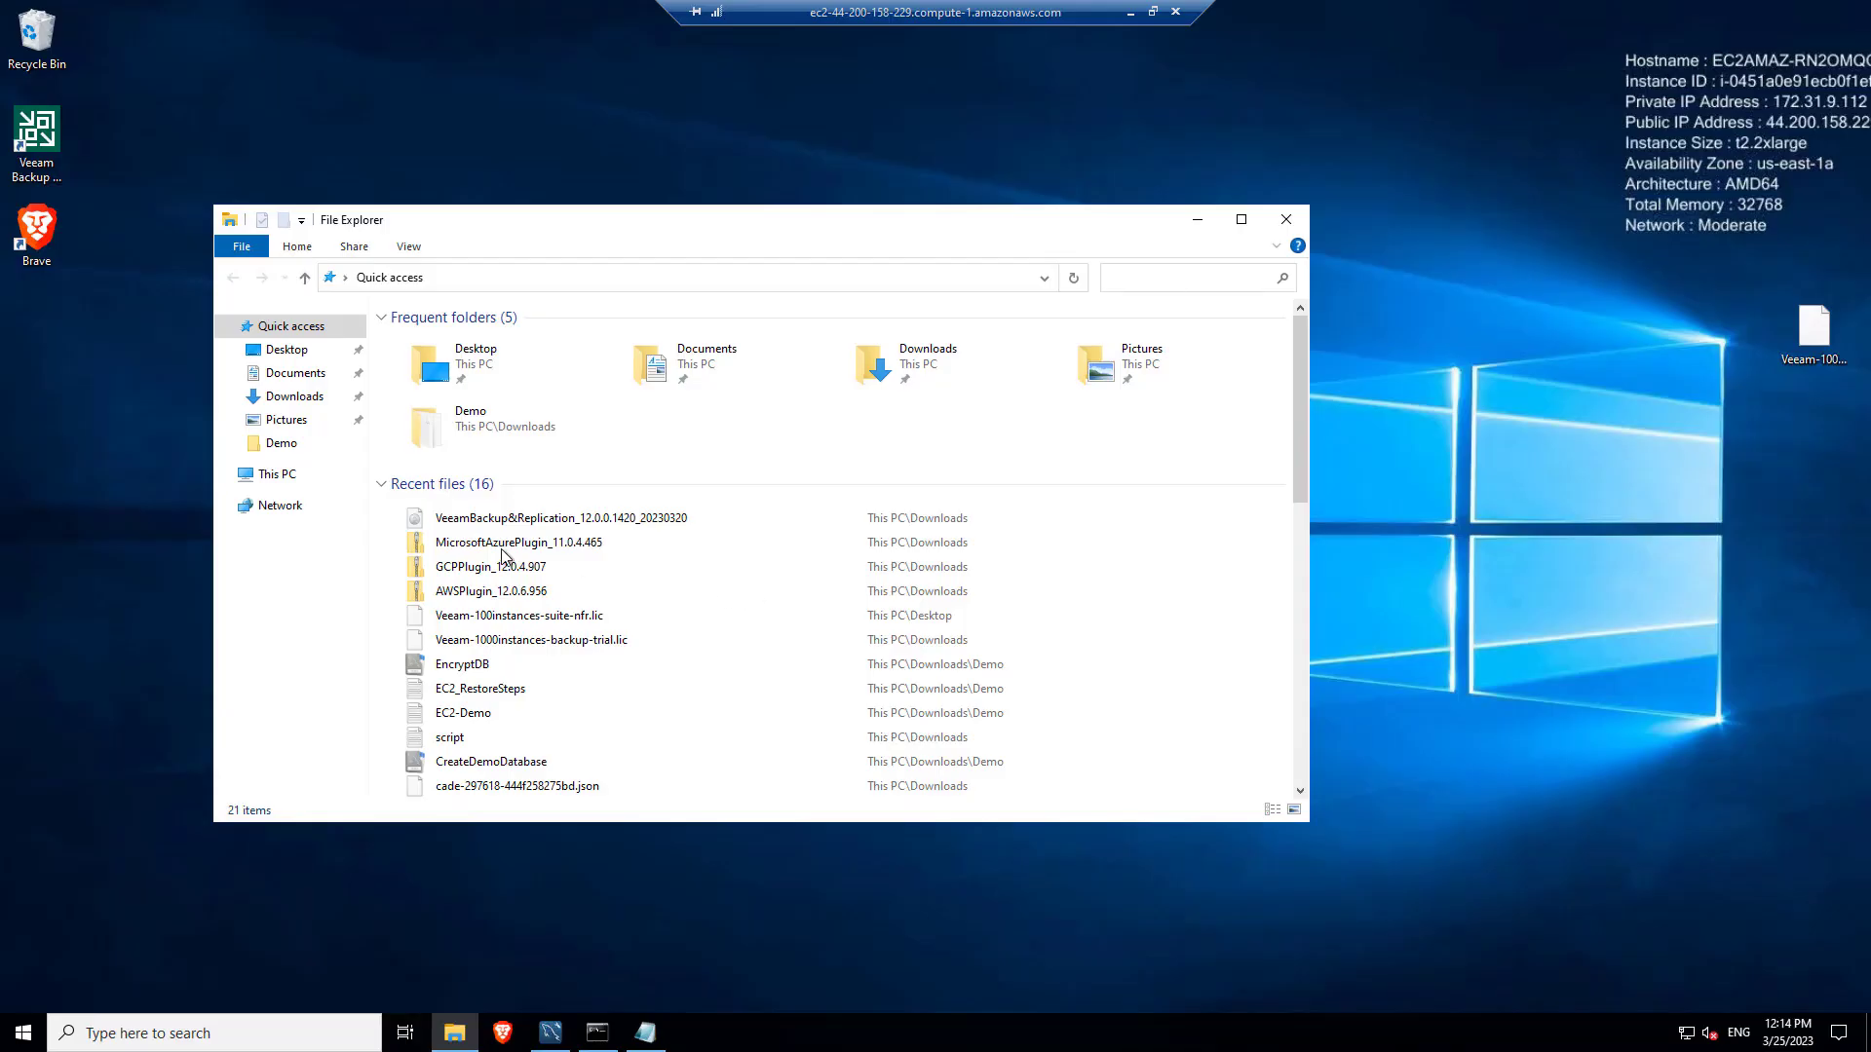
Step: Mount the VeeamBackup&Replication_12.0.0.1420 ISO and confirm the security warning
right_click(561, 516)
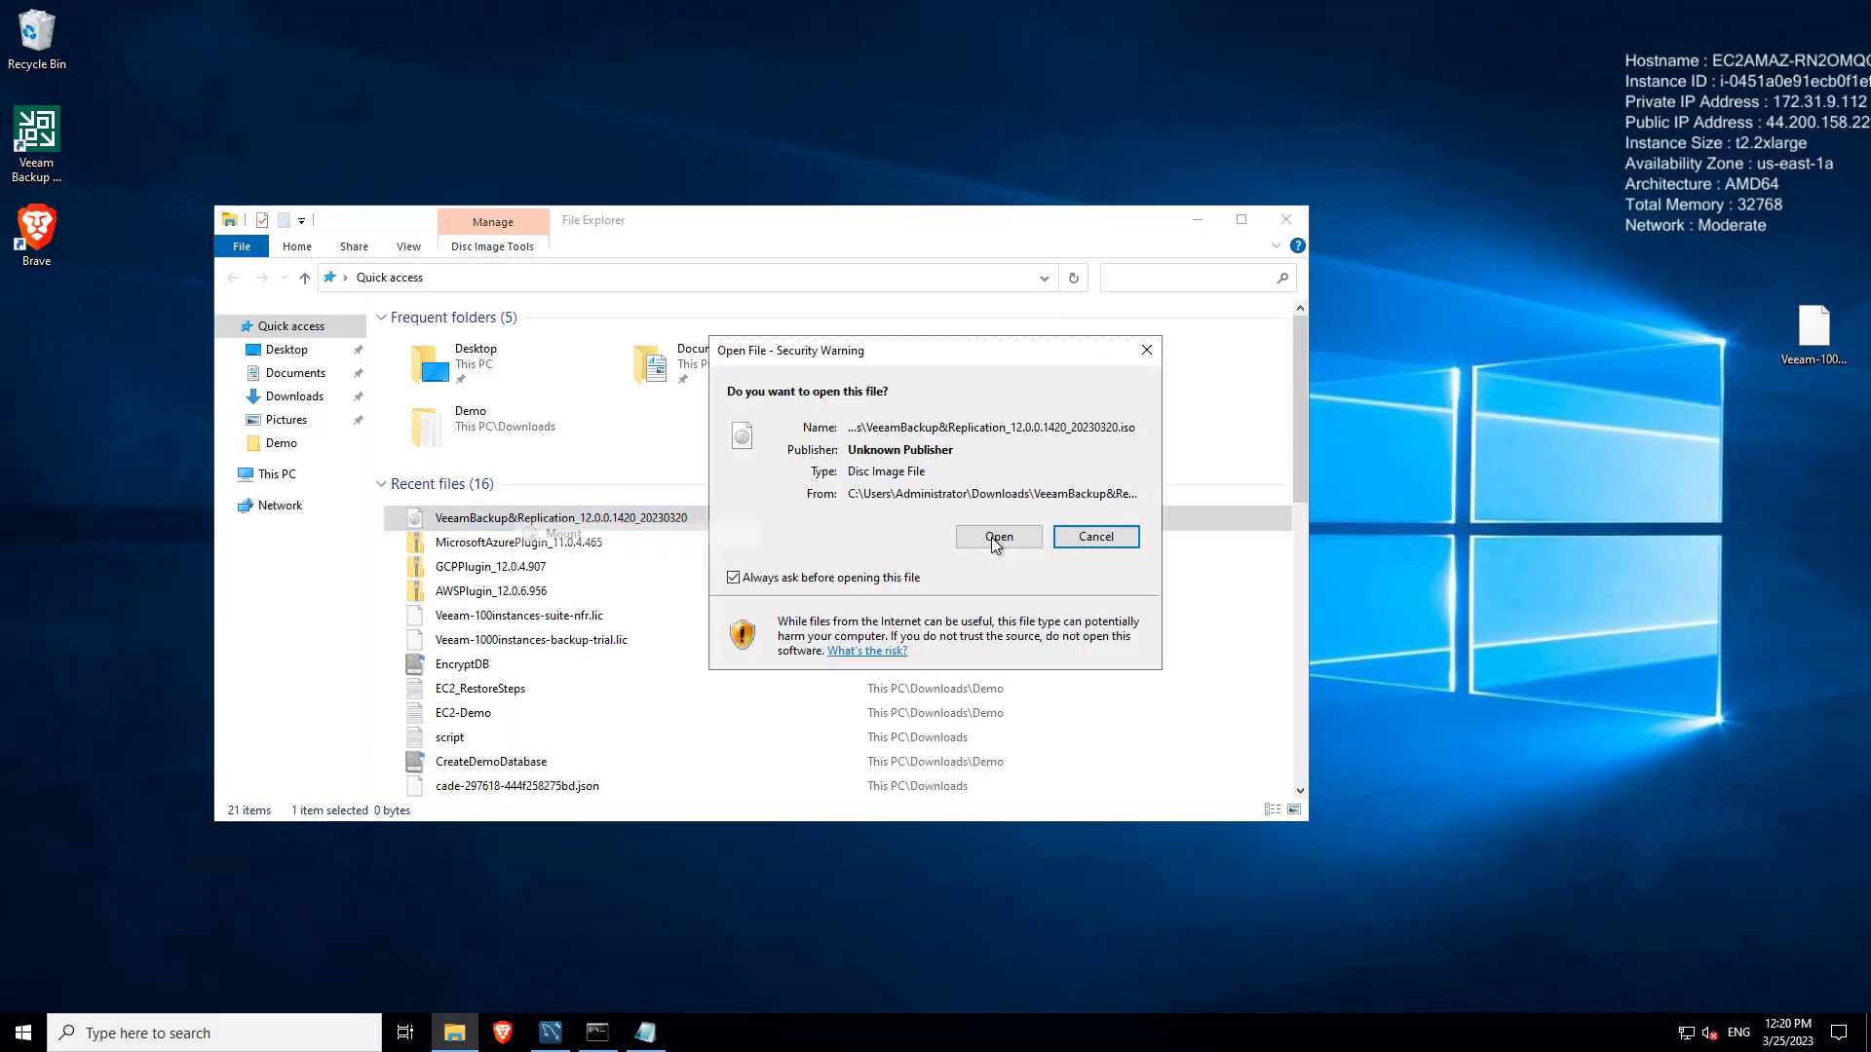
click(998, 536)
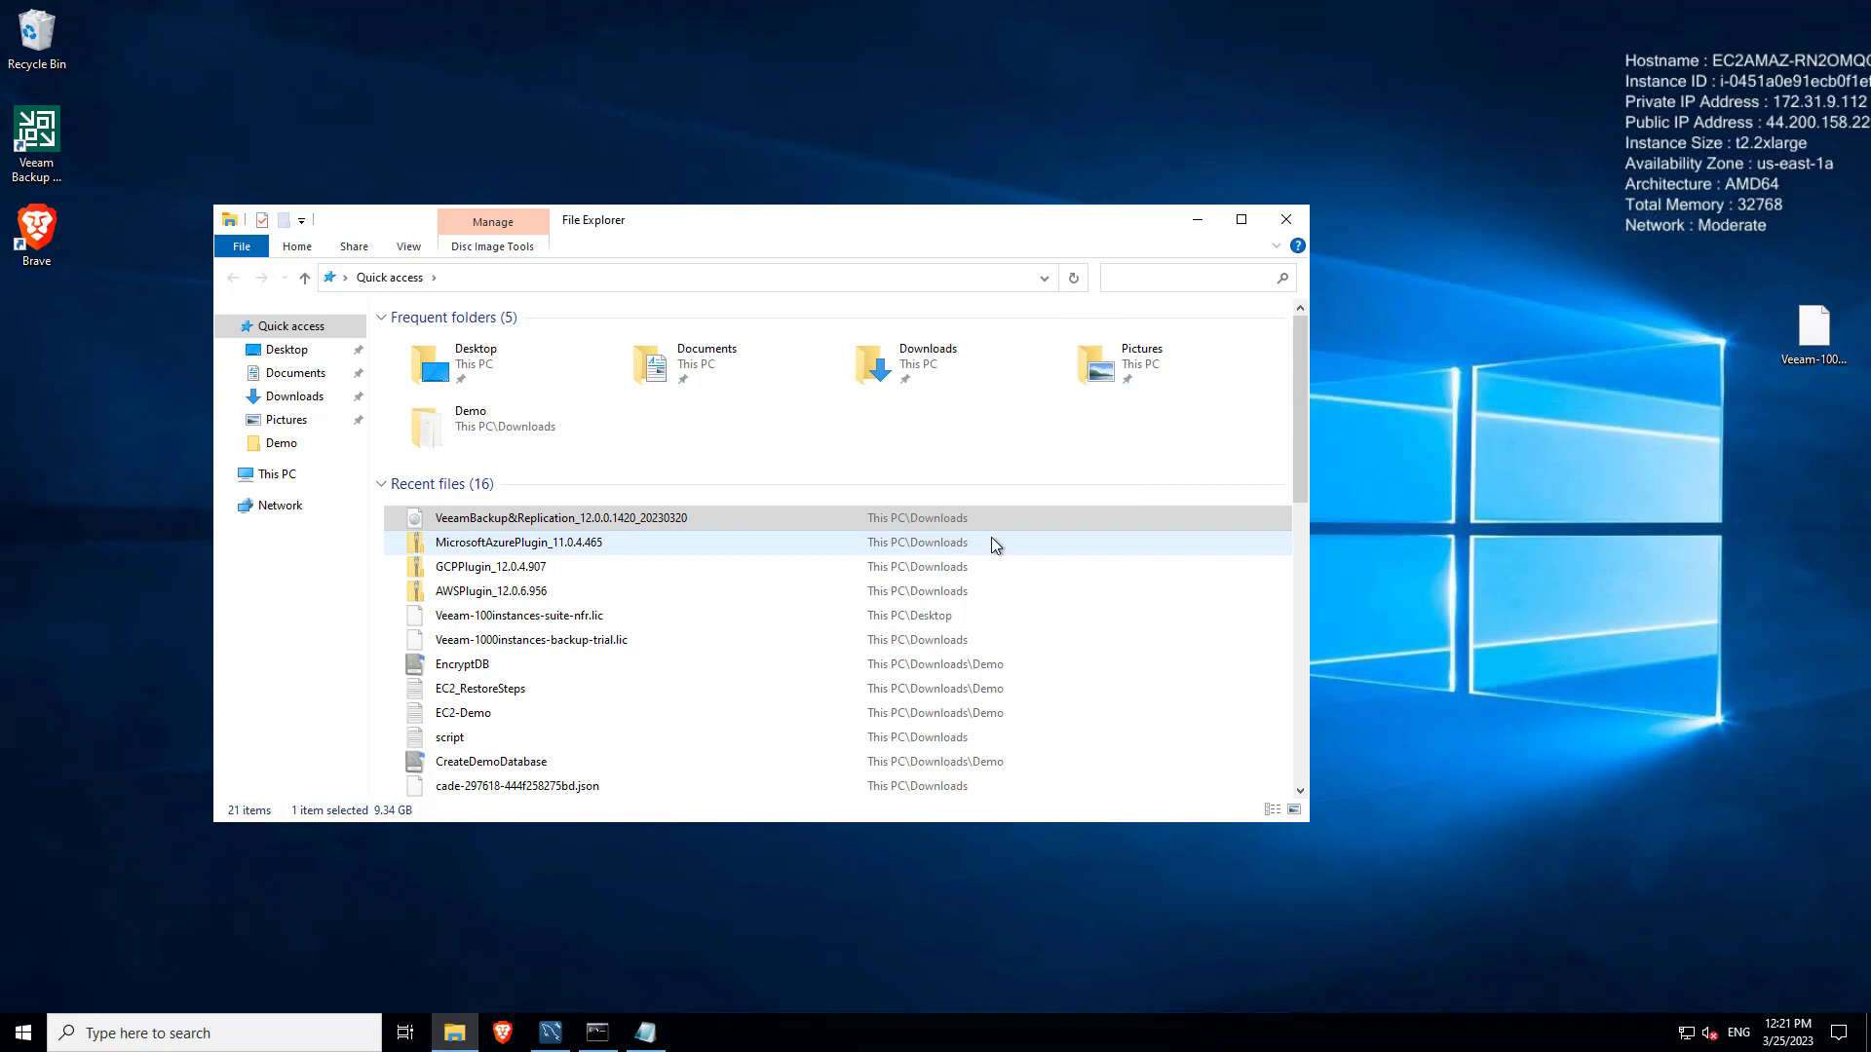
click(292, 504)
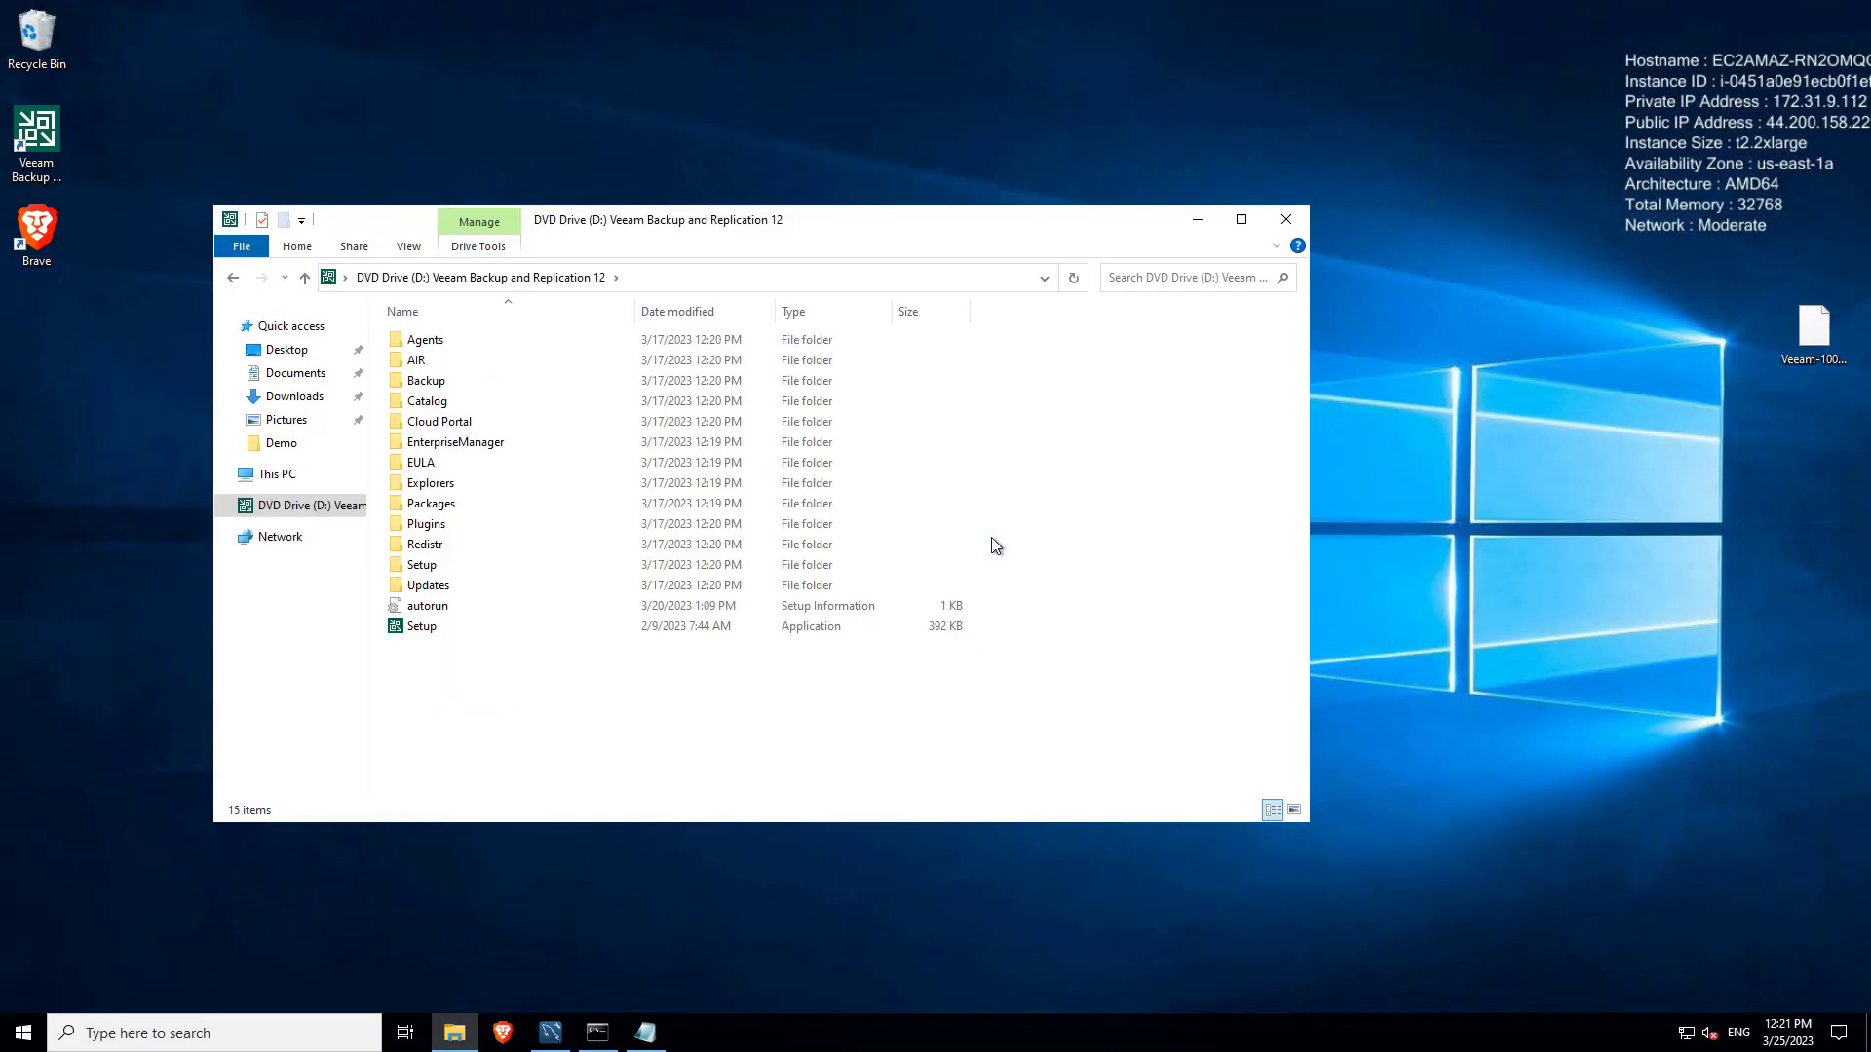
mouse_move(421, 626)
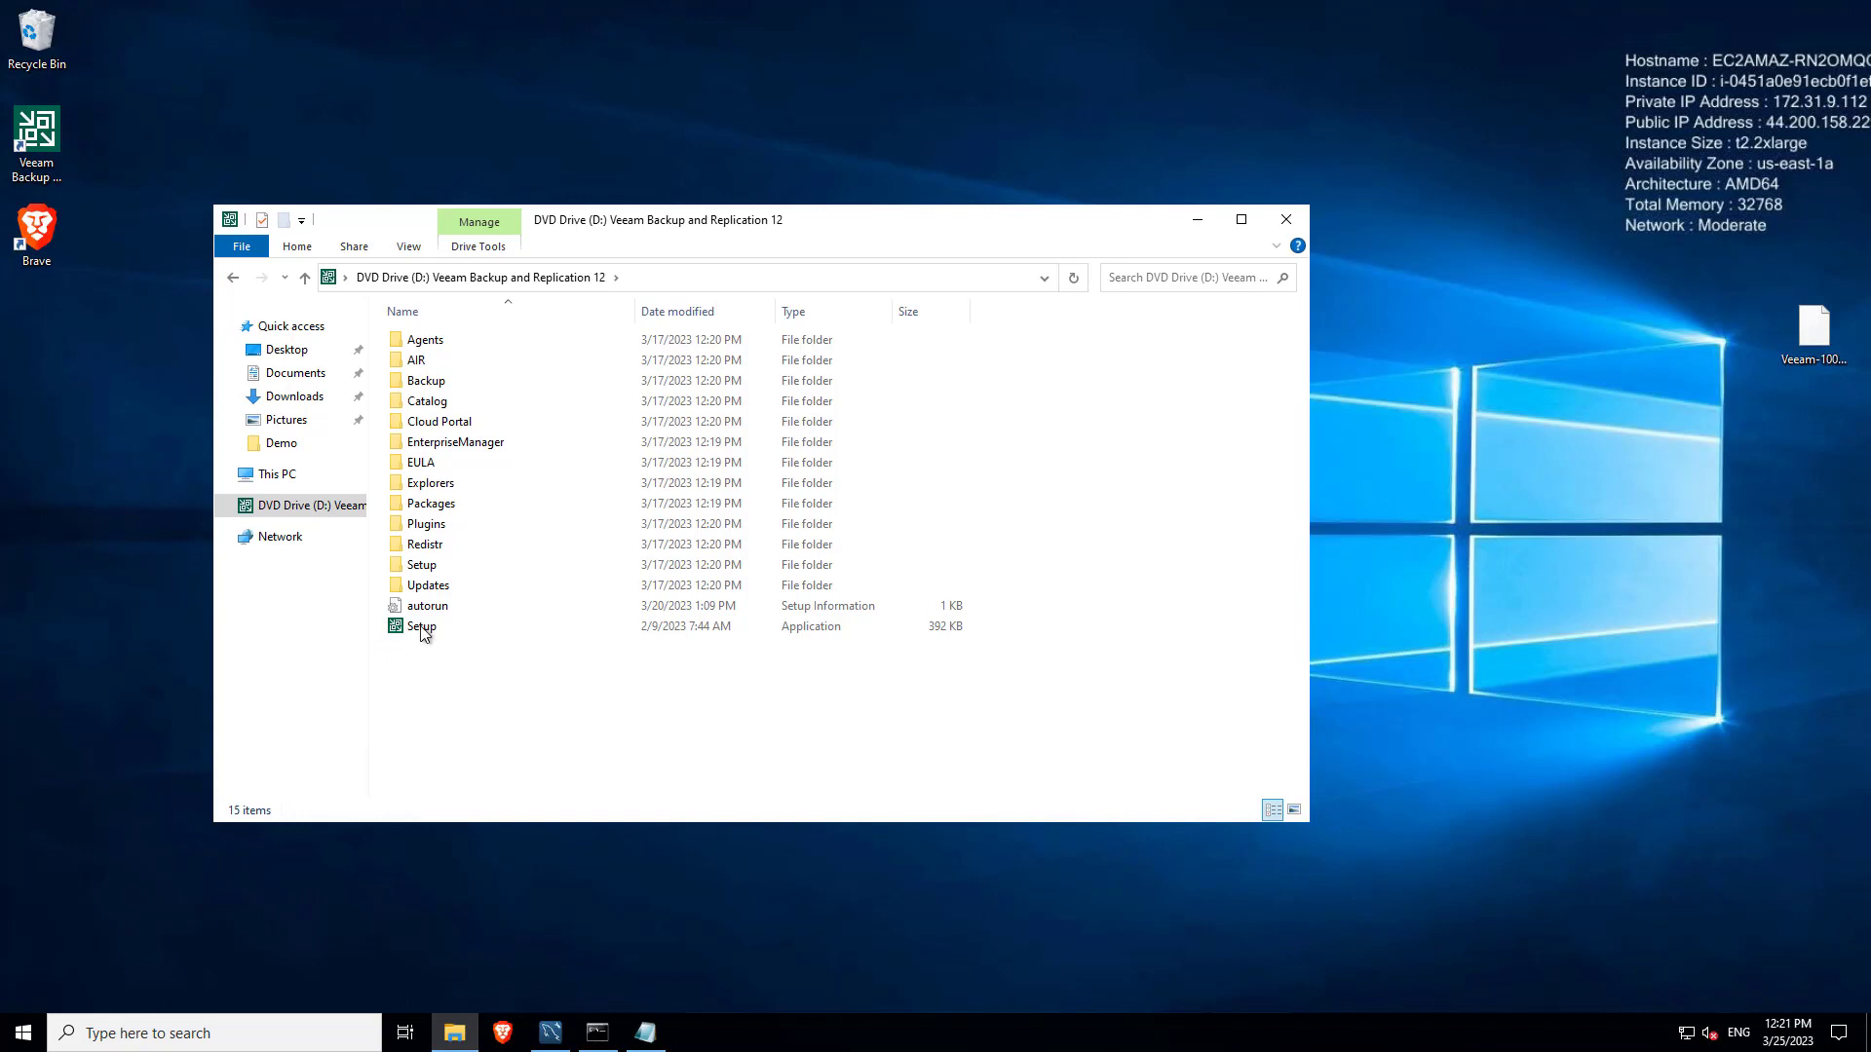
Step: Run Setup.exe from the mounted DVD Drive (D:) to bring up the Veeam 12 launcher
click(427, 584)
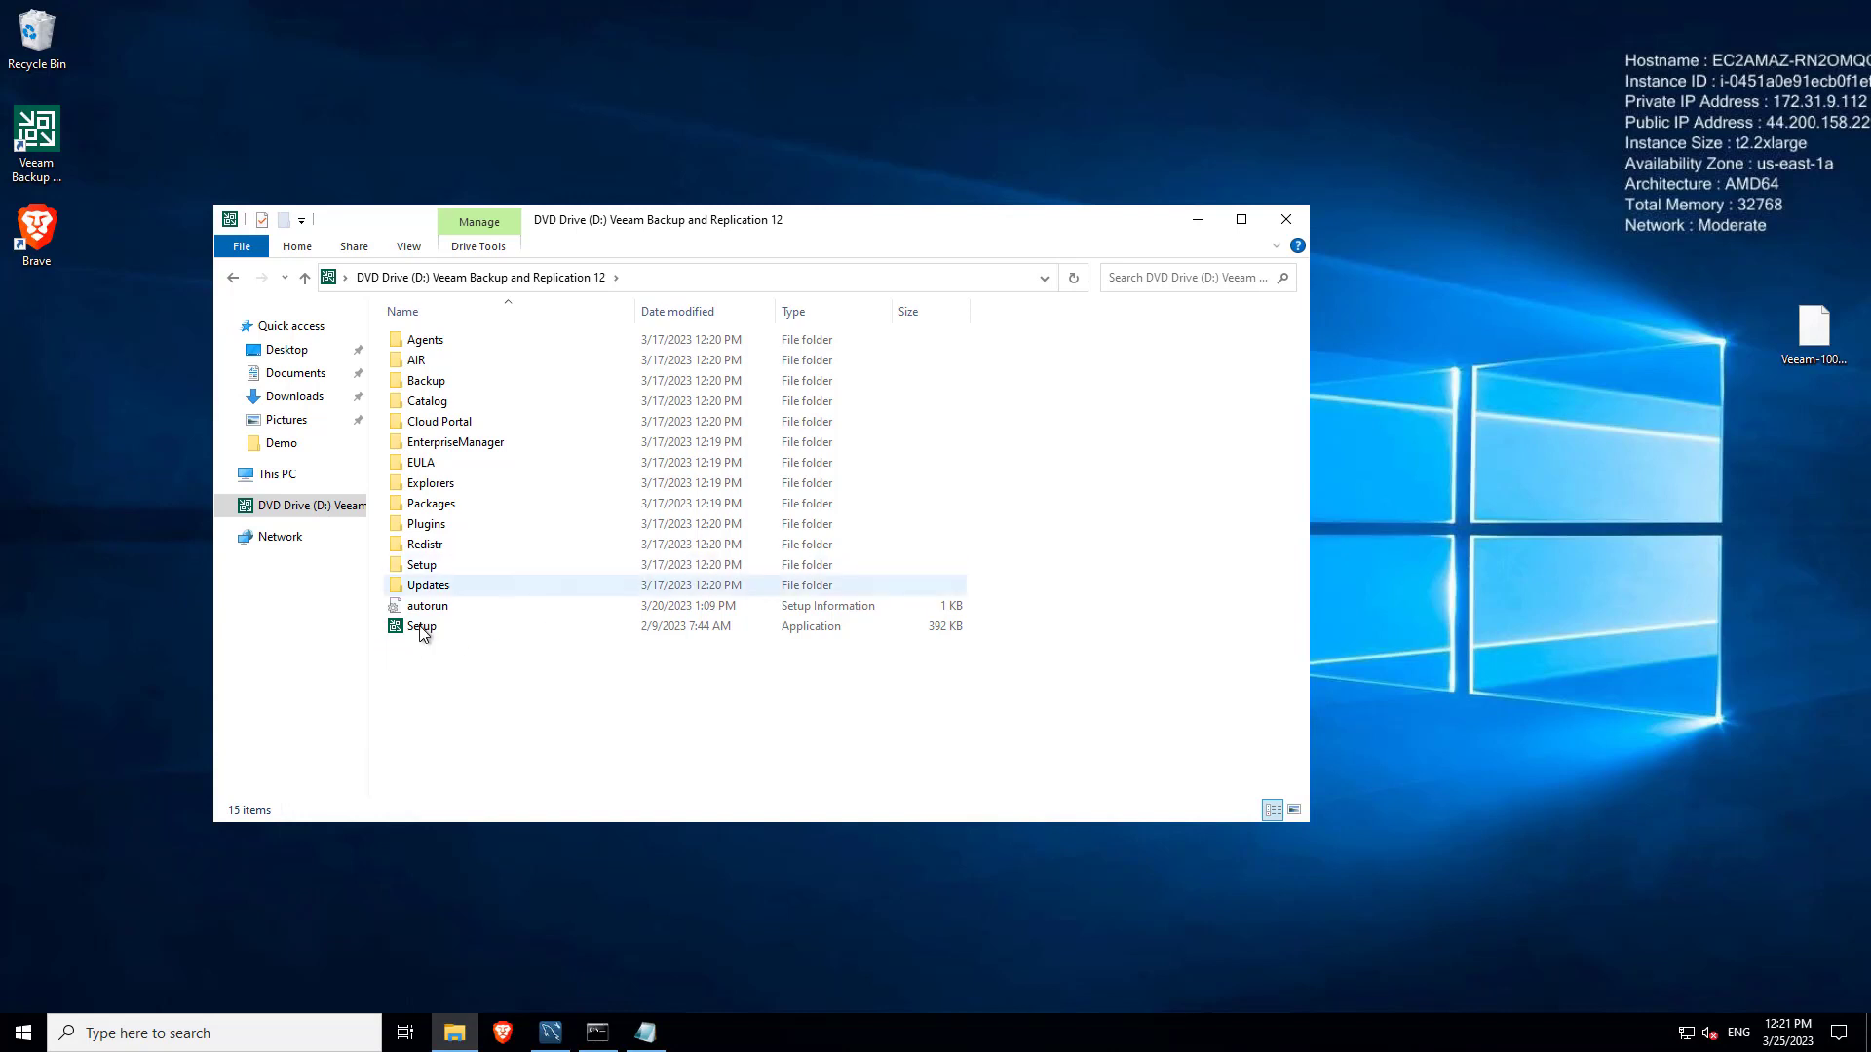
click(421, 626)
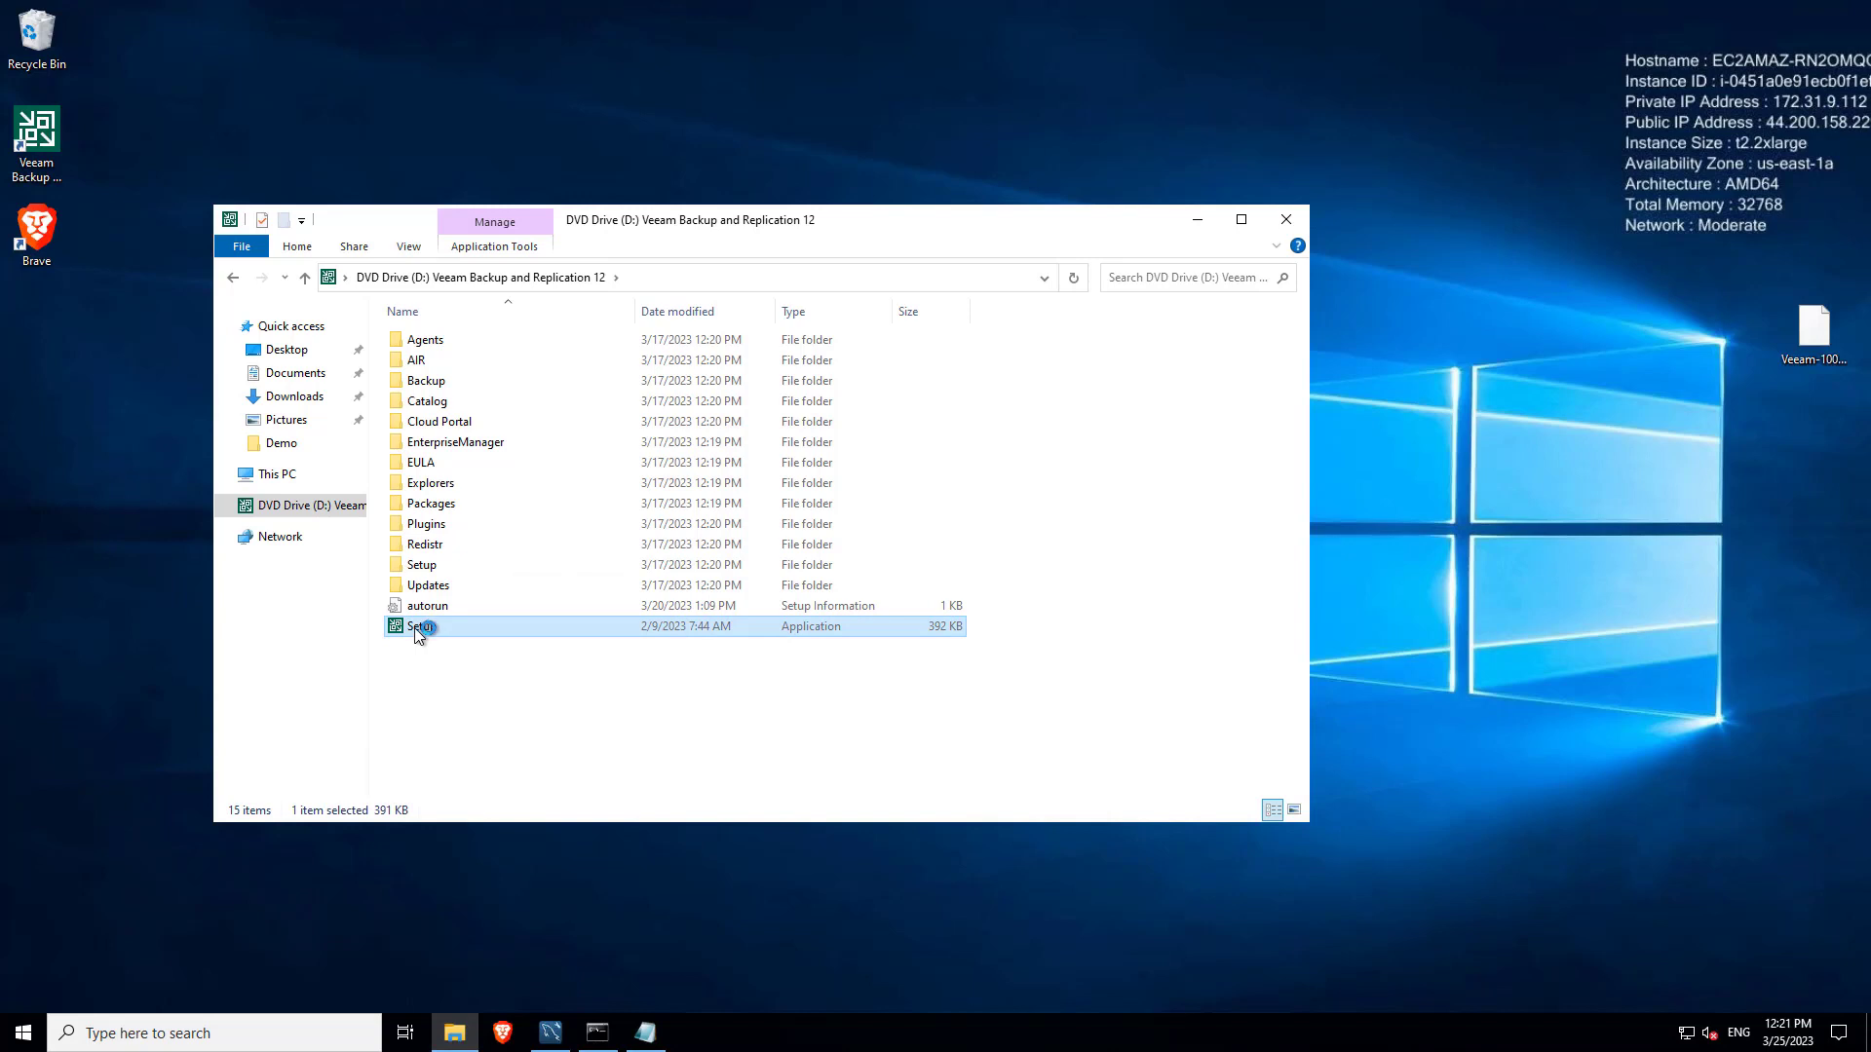
mouse_move(421, 626)
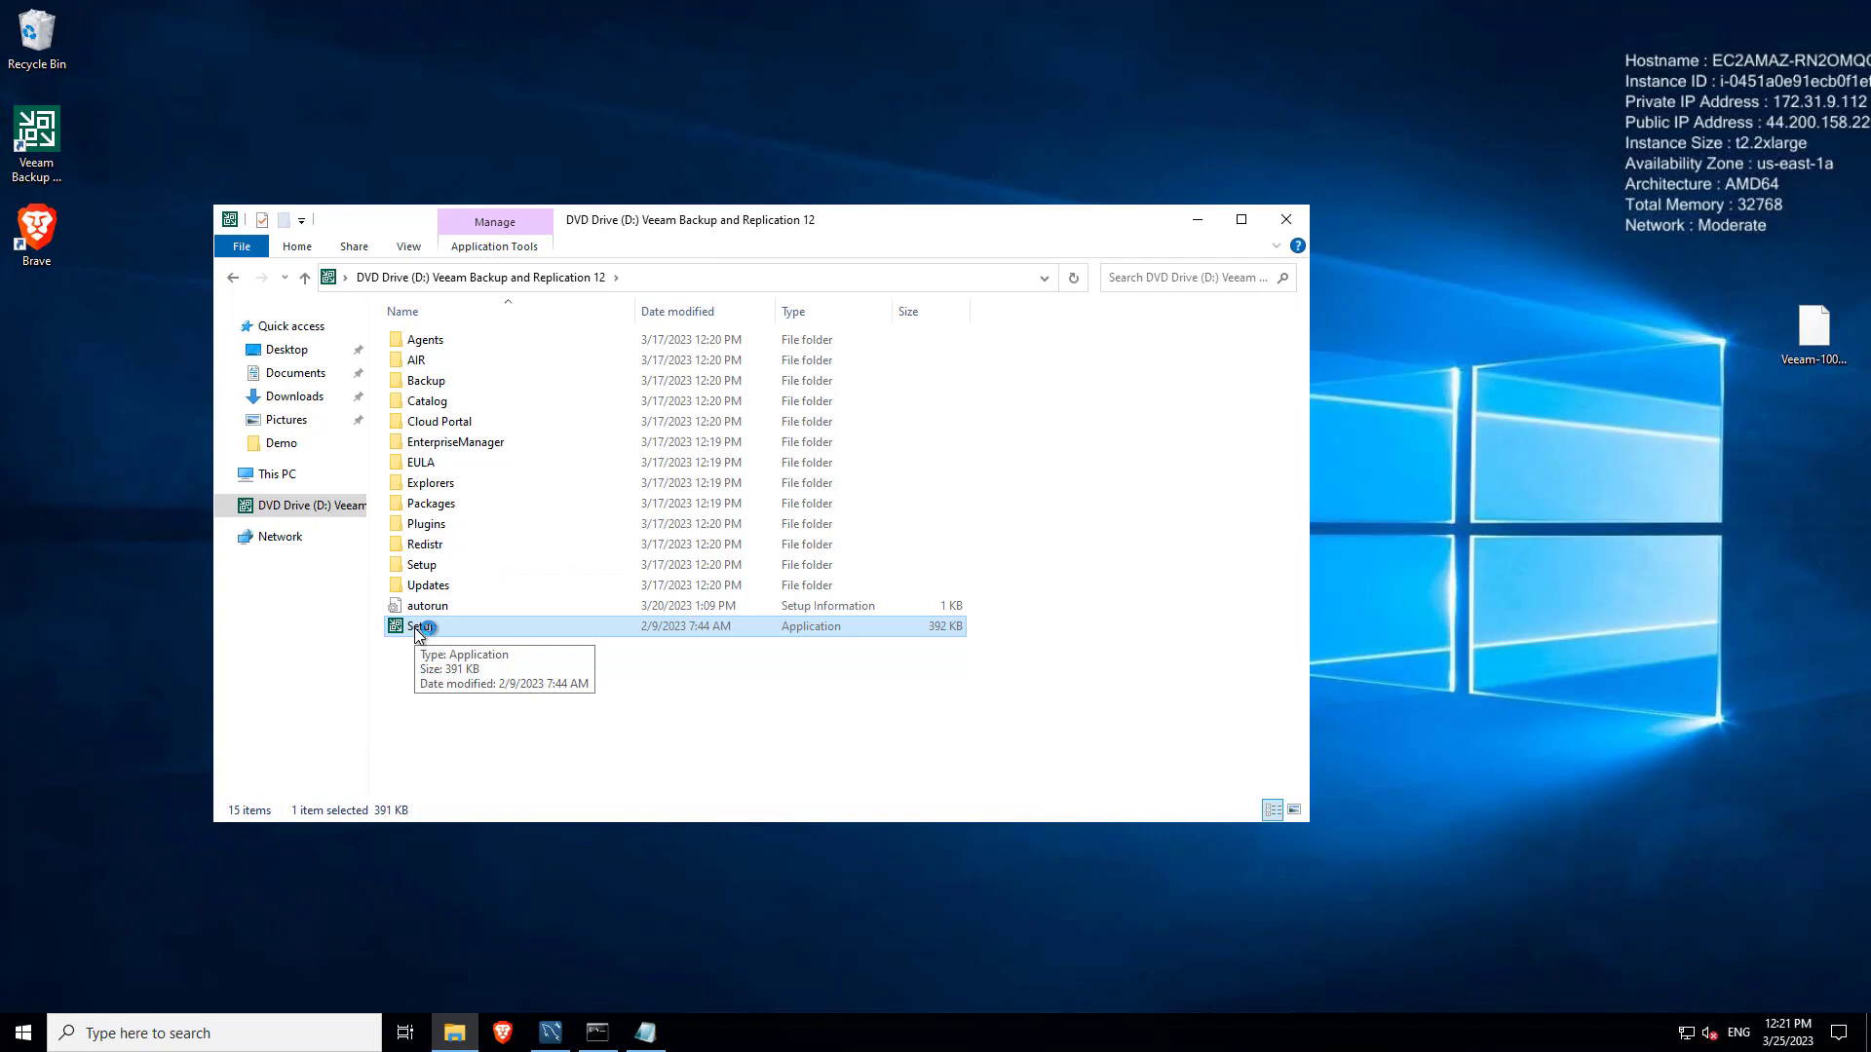
double_click(423, 626)
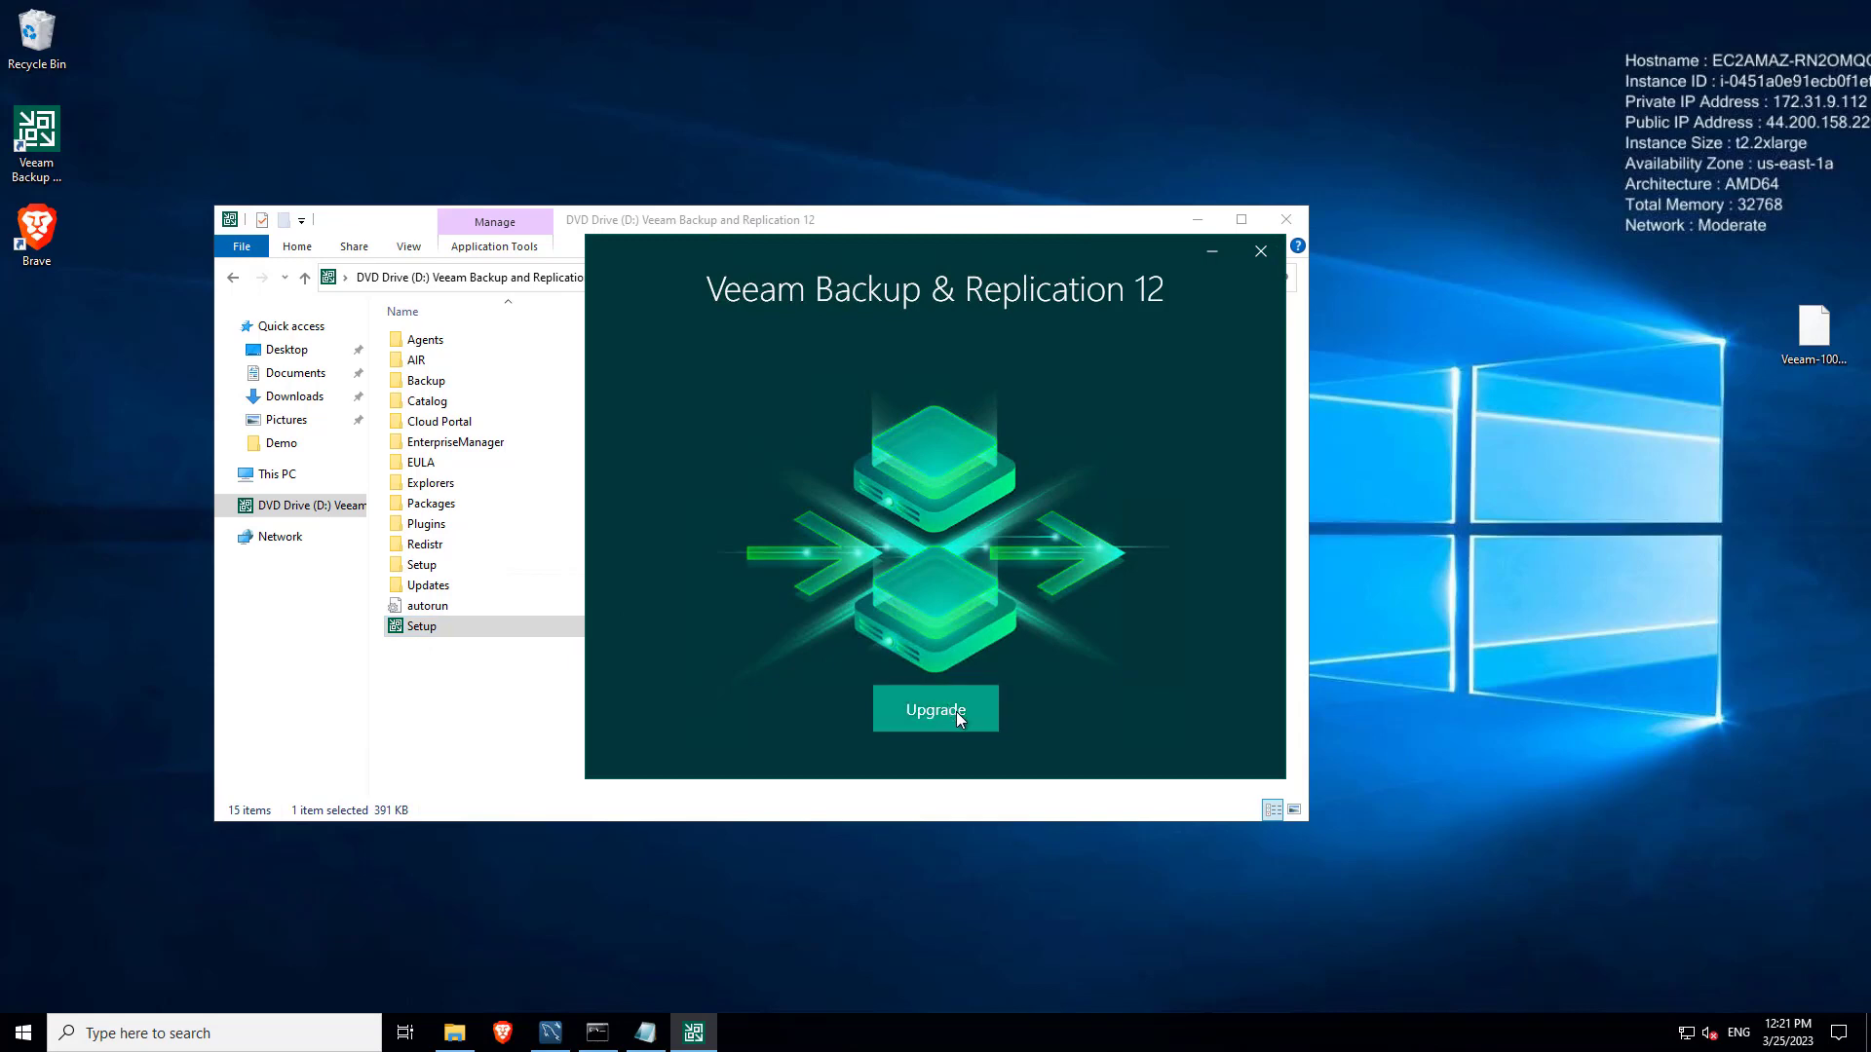
Step: Choose Upgrade, then Upgrade Veeam Backup & Replication to reach the License Agreement
click(934, 709)
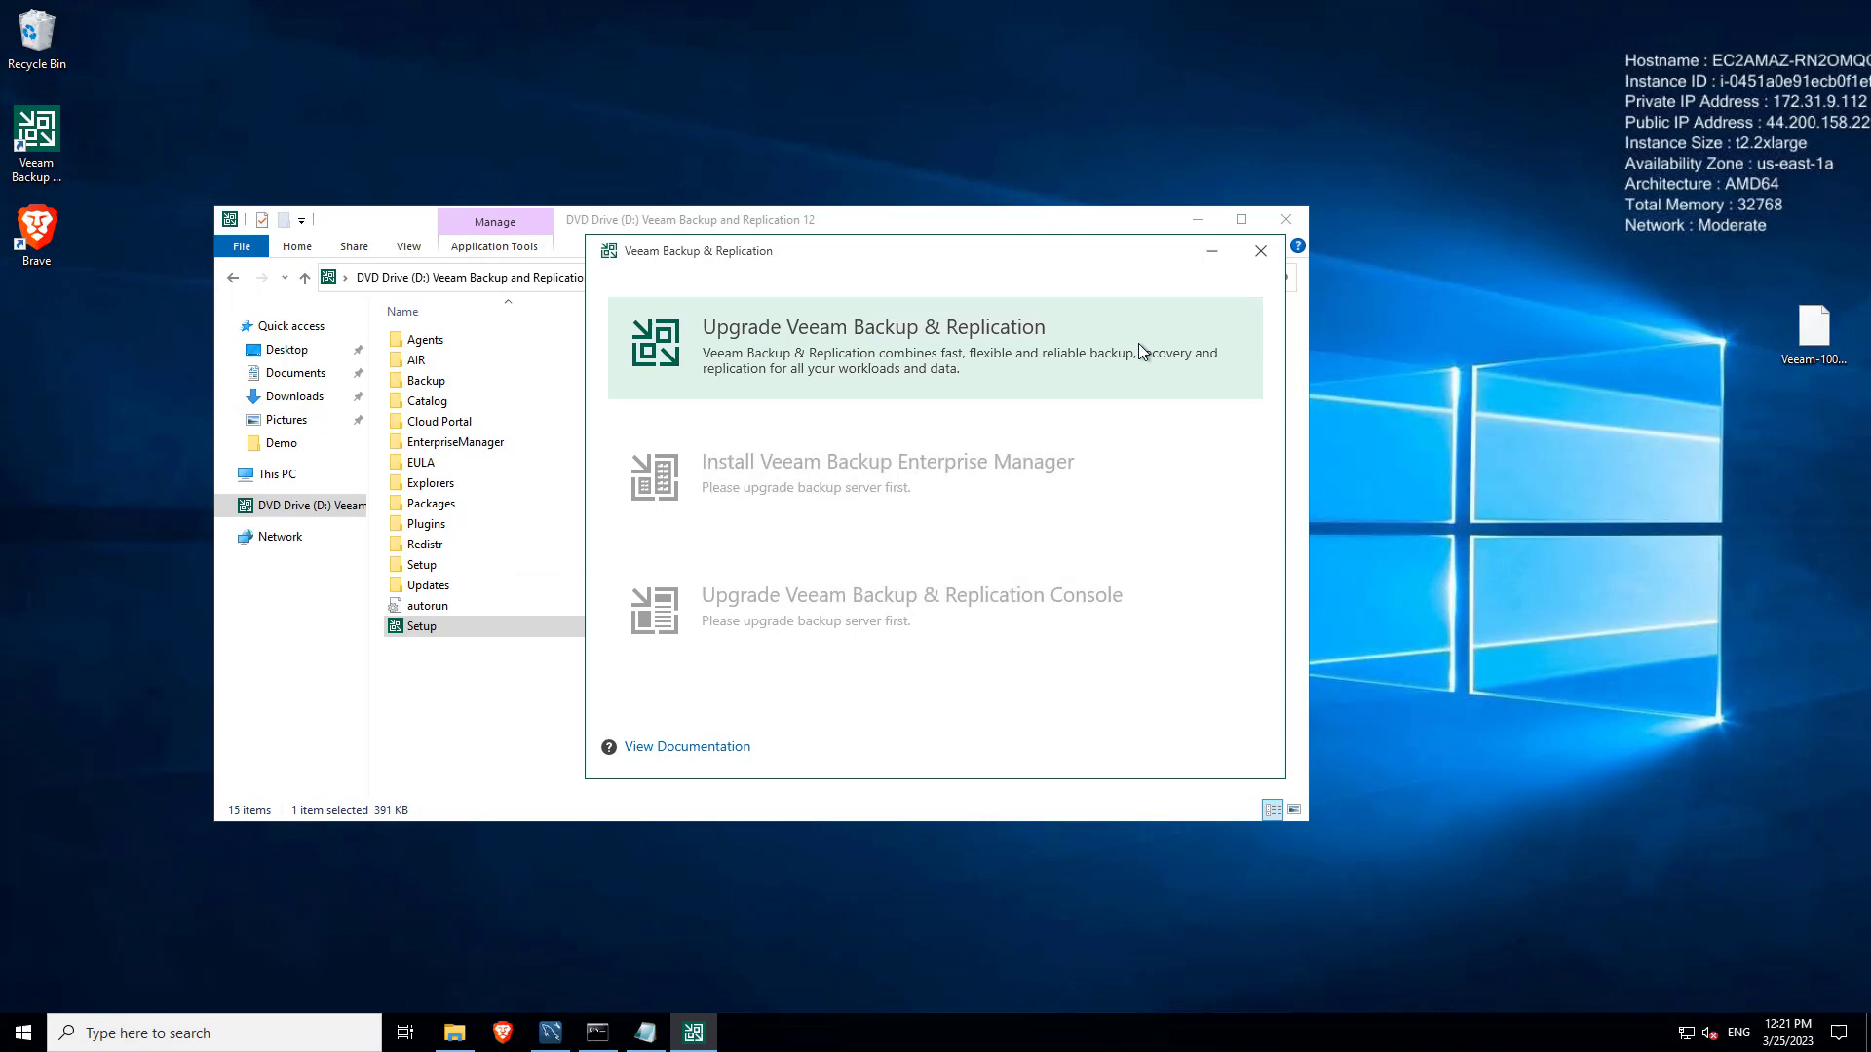
click(873, 347)
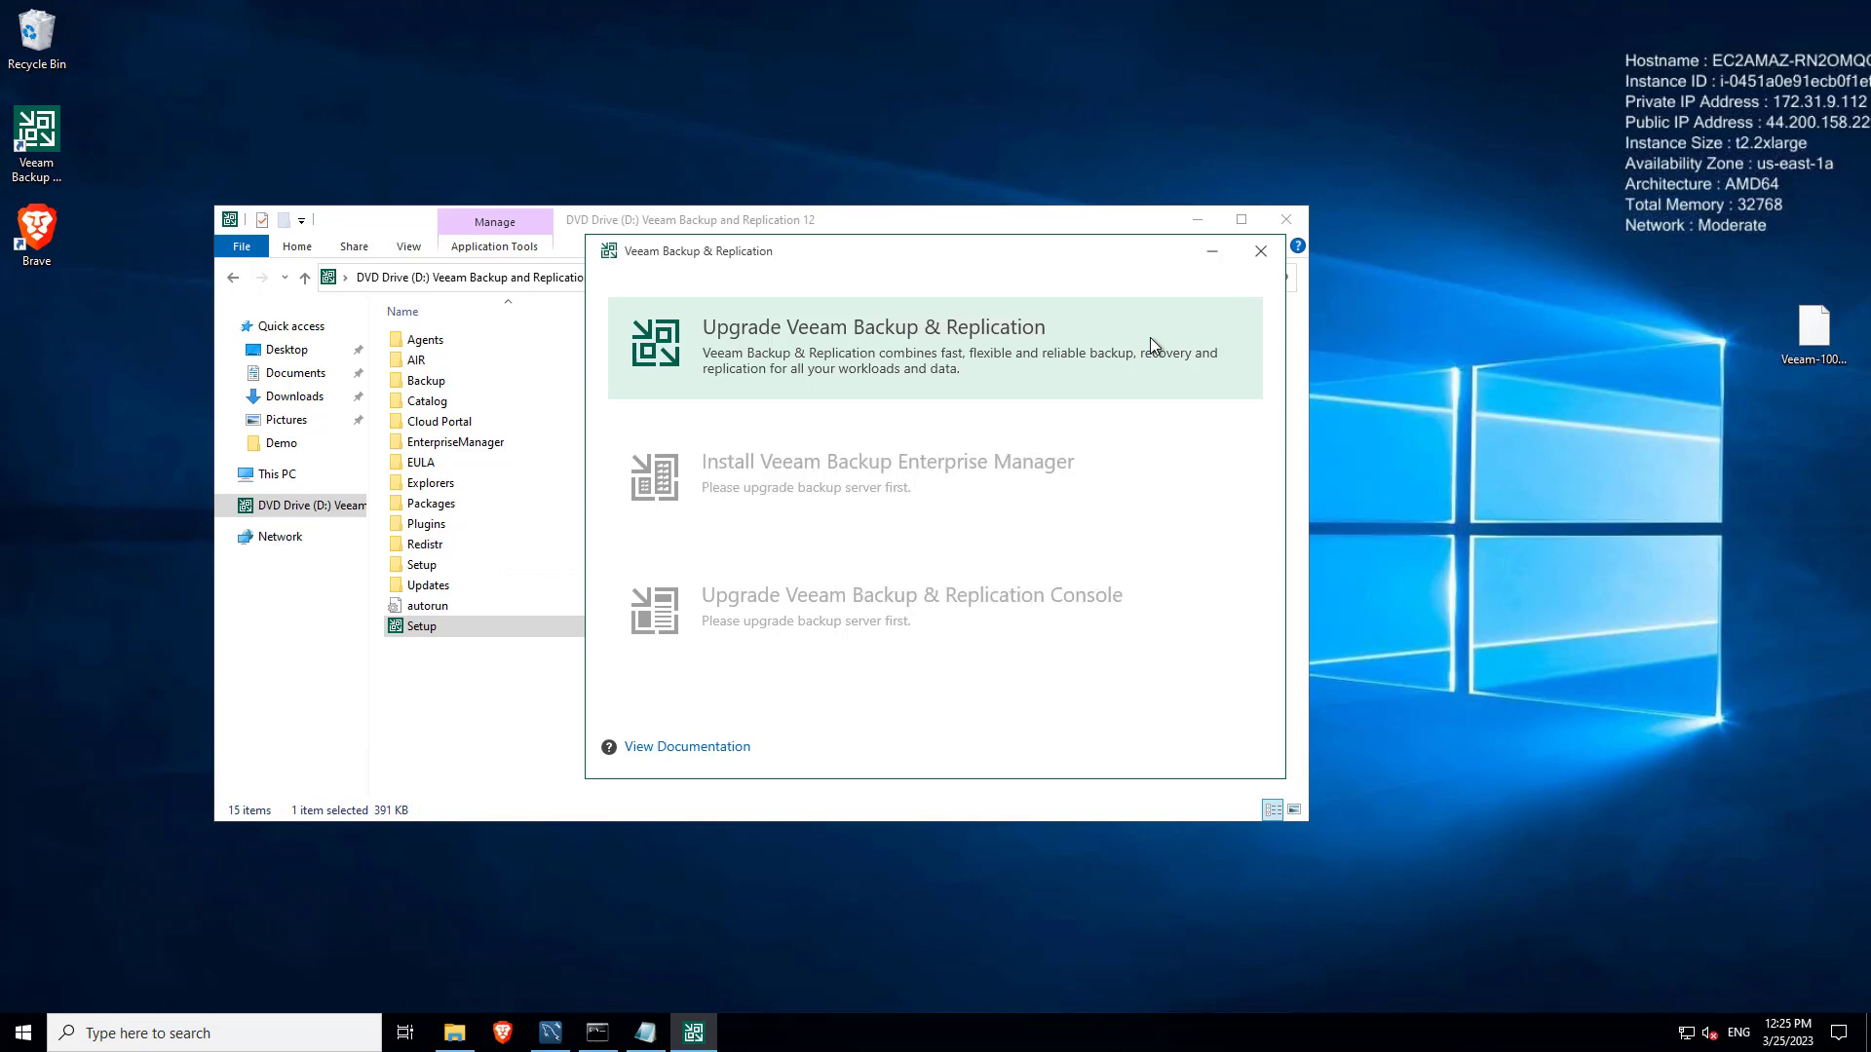
click(873, 347)
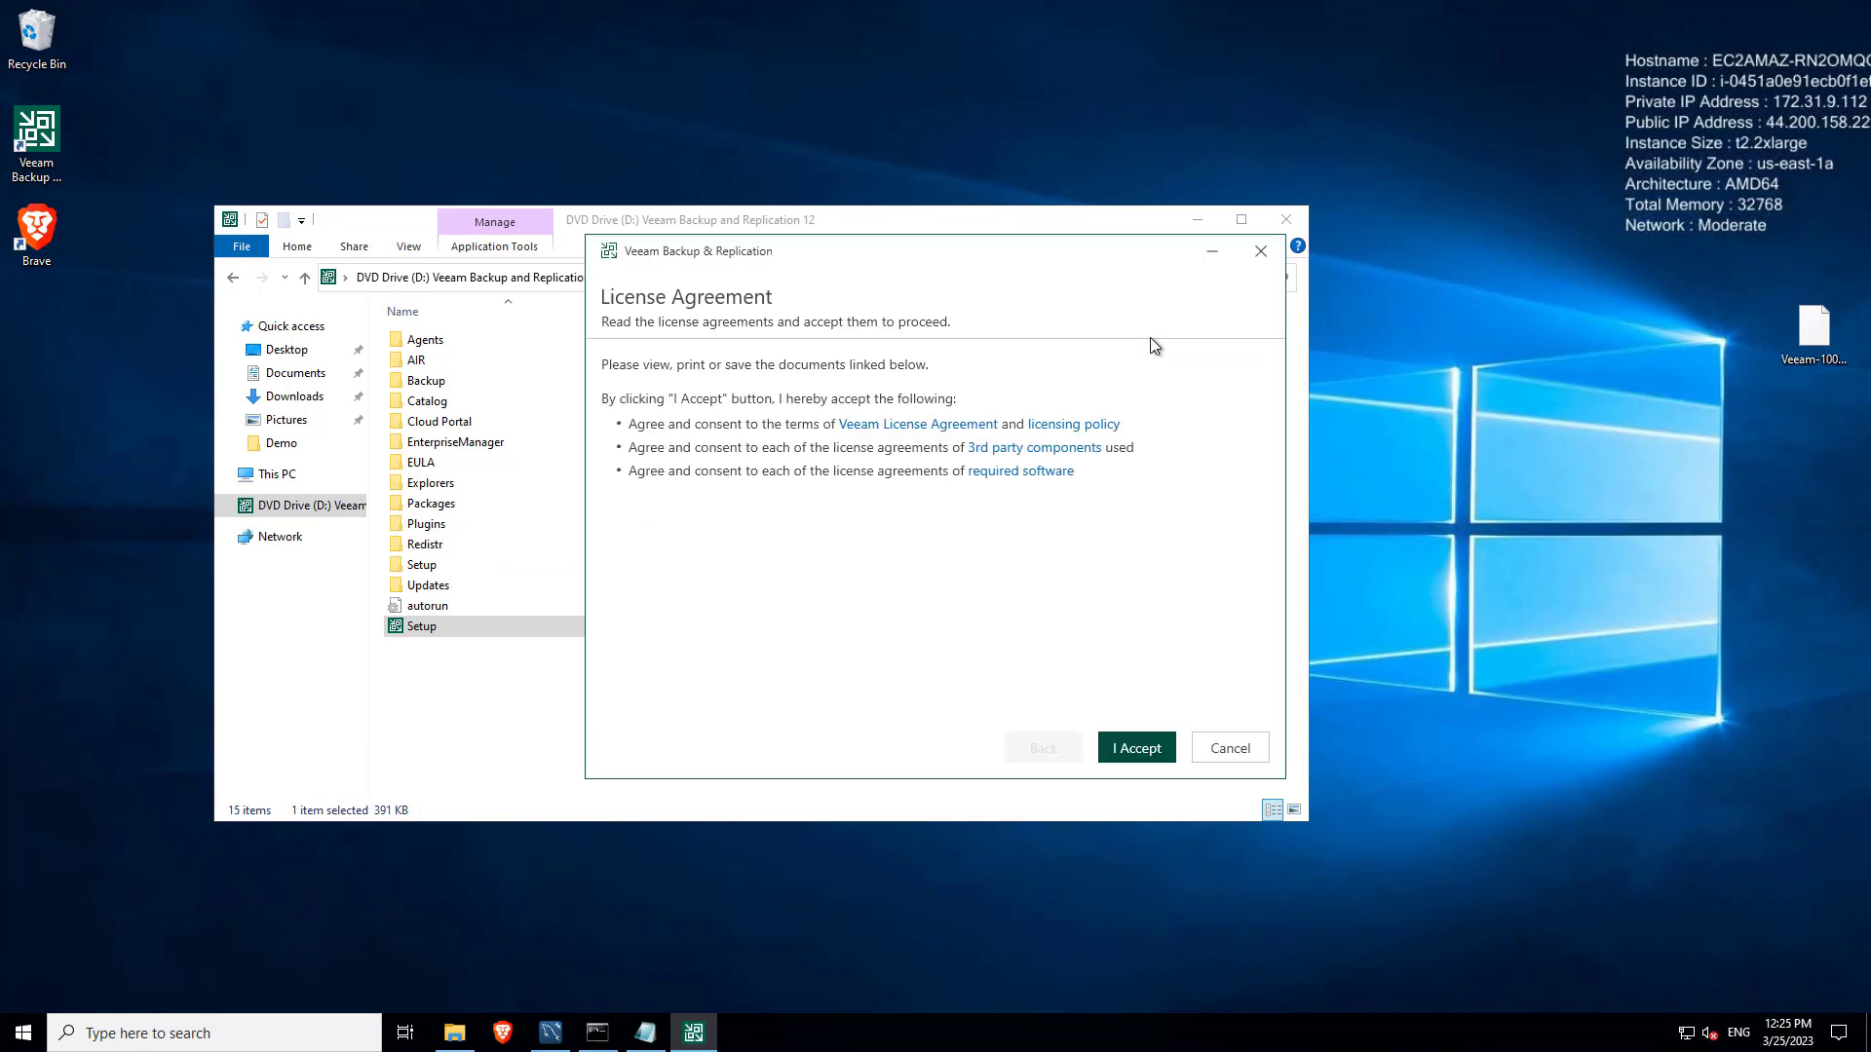
mouse_move(1094, 775)
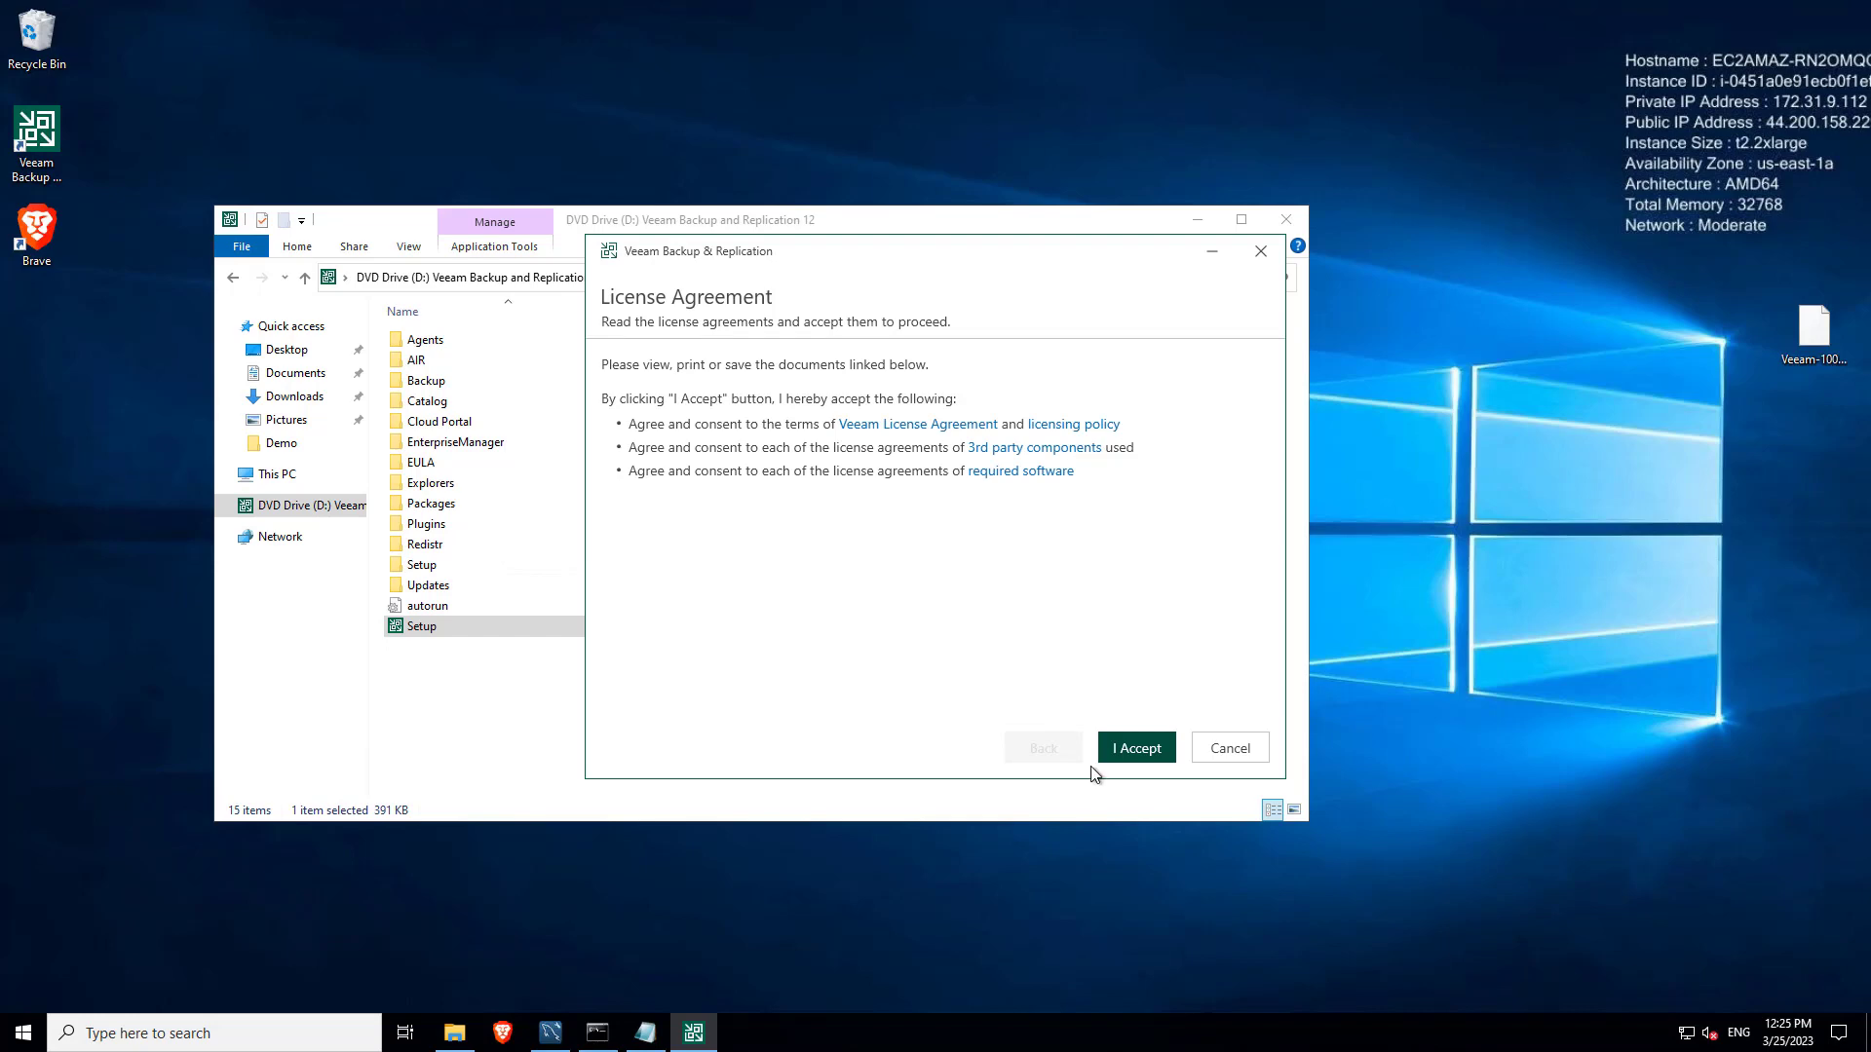
mouse_move(1135, 748)
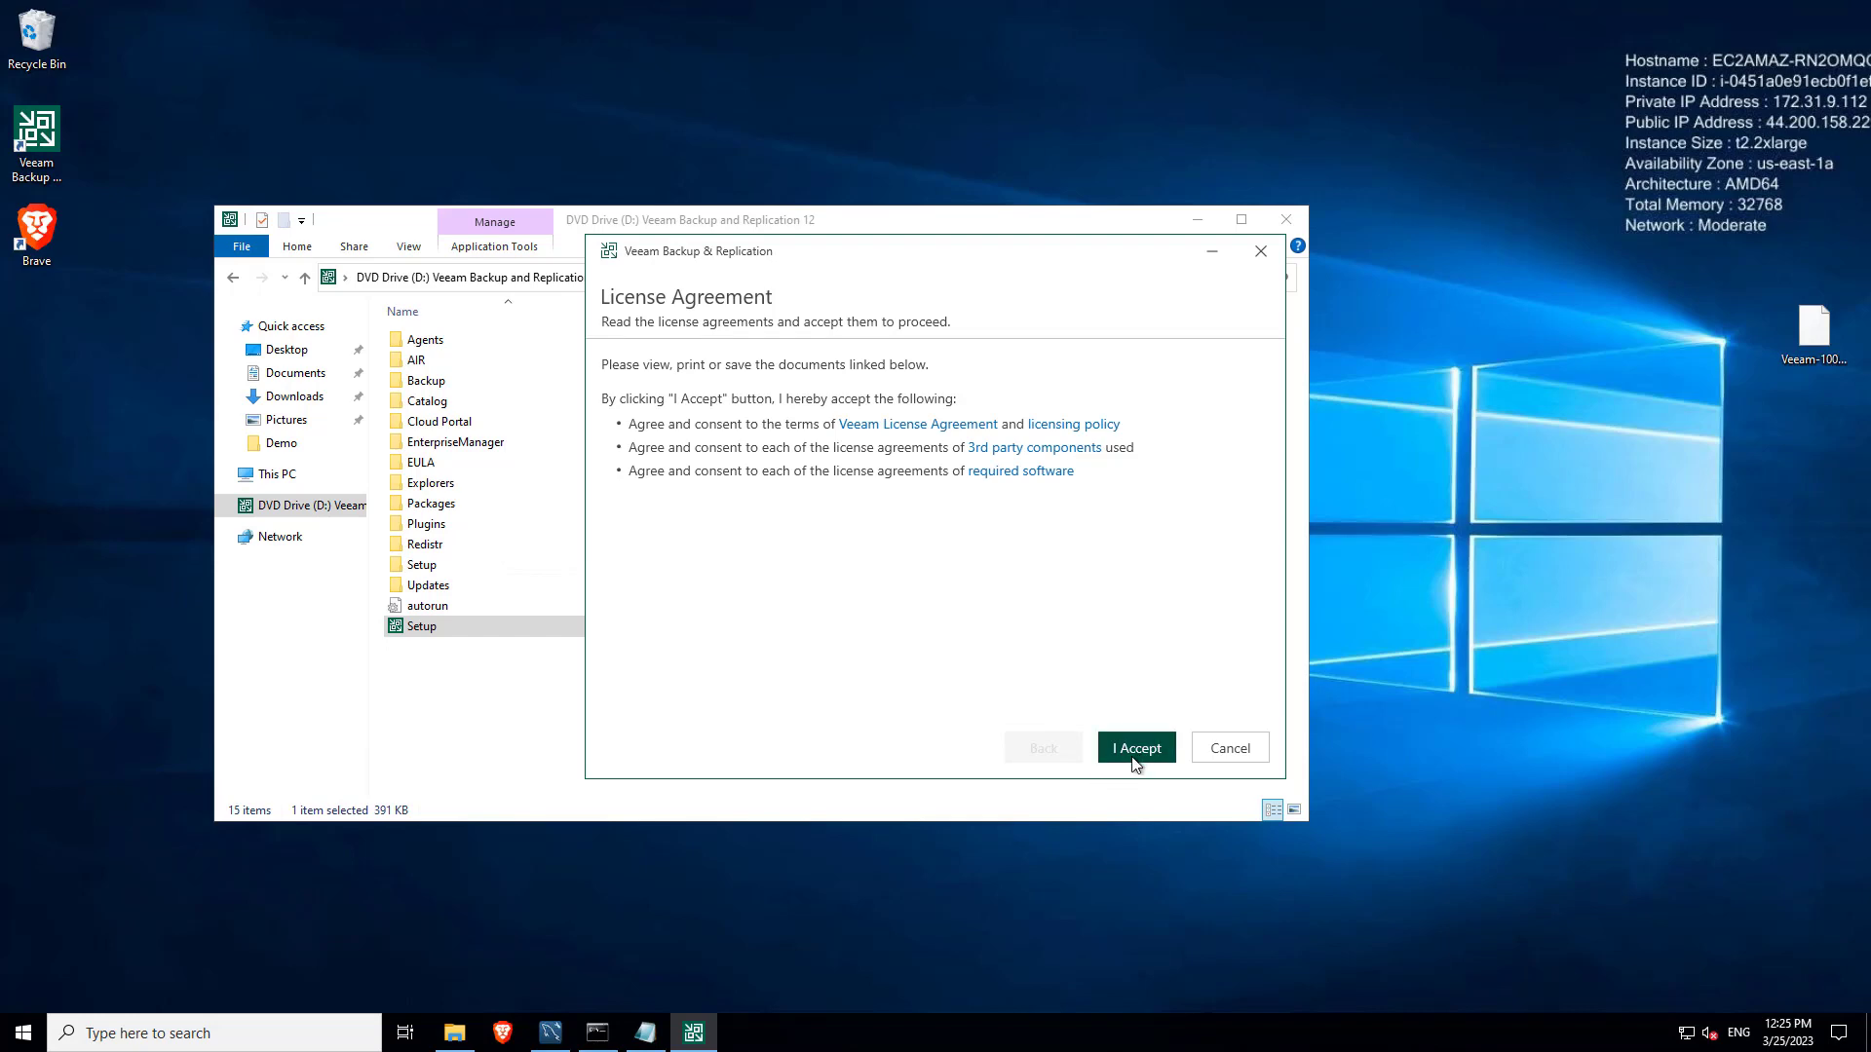
Step: Accept the license, keep the existing license file and LOCAL SYSTEM account through to Database
click(1134, 749)
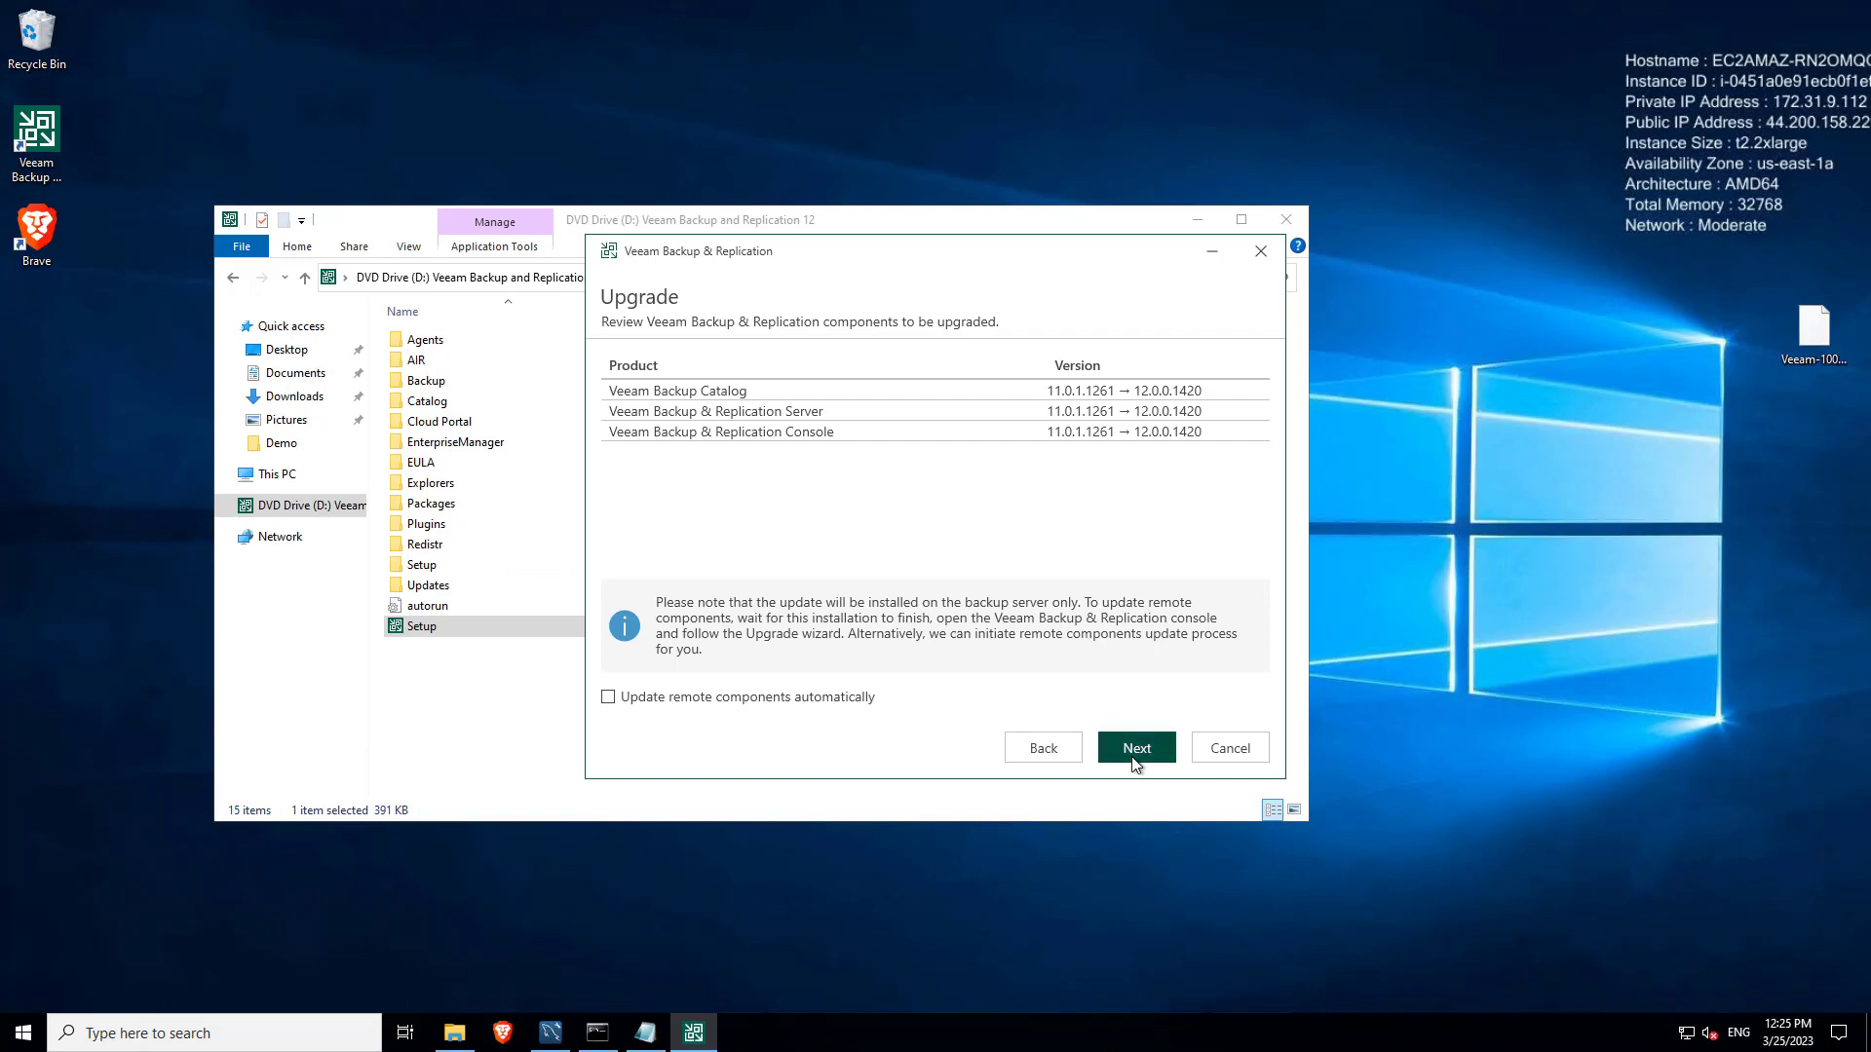
click(1134, 747)
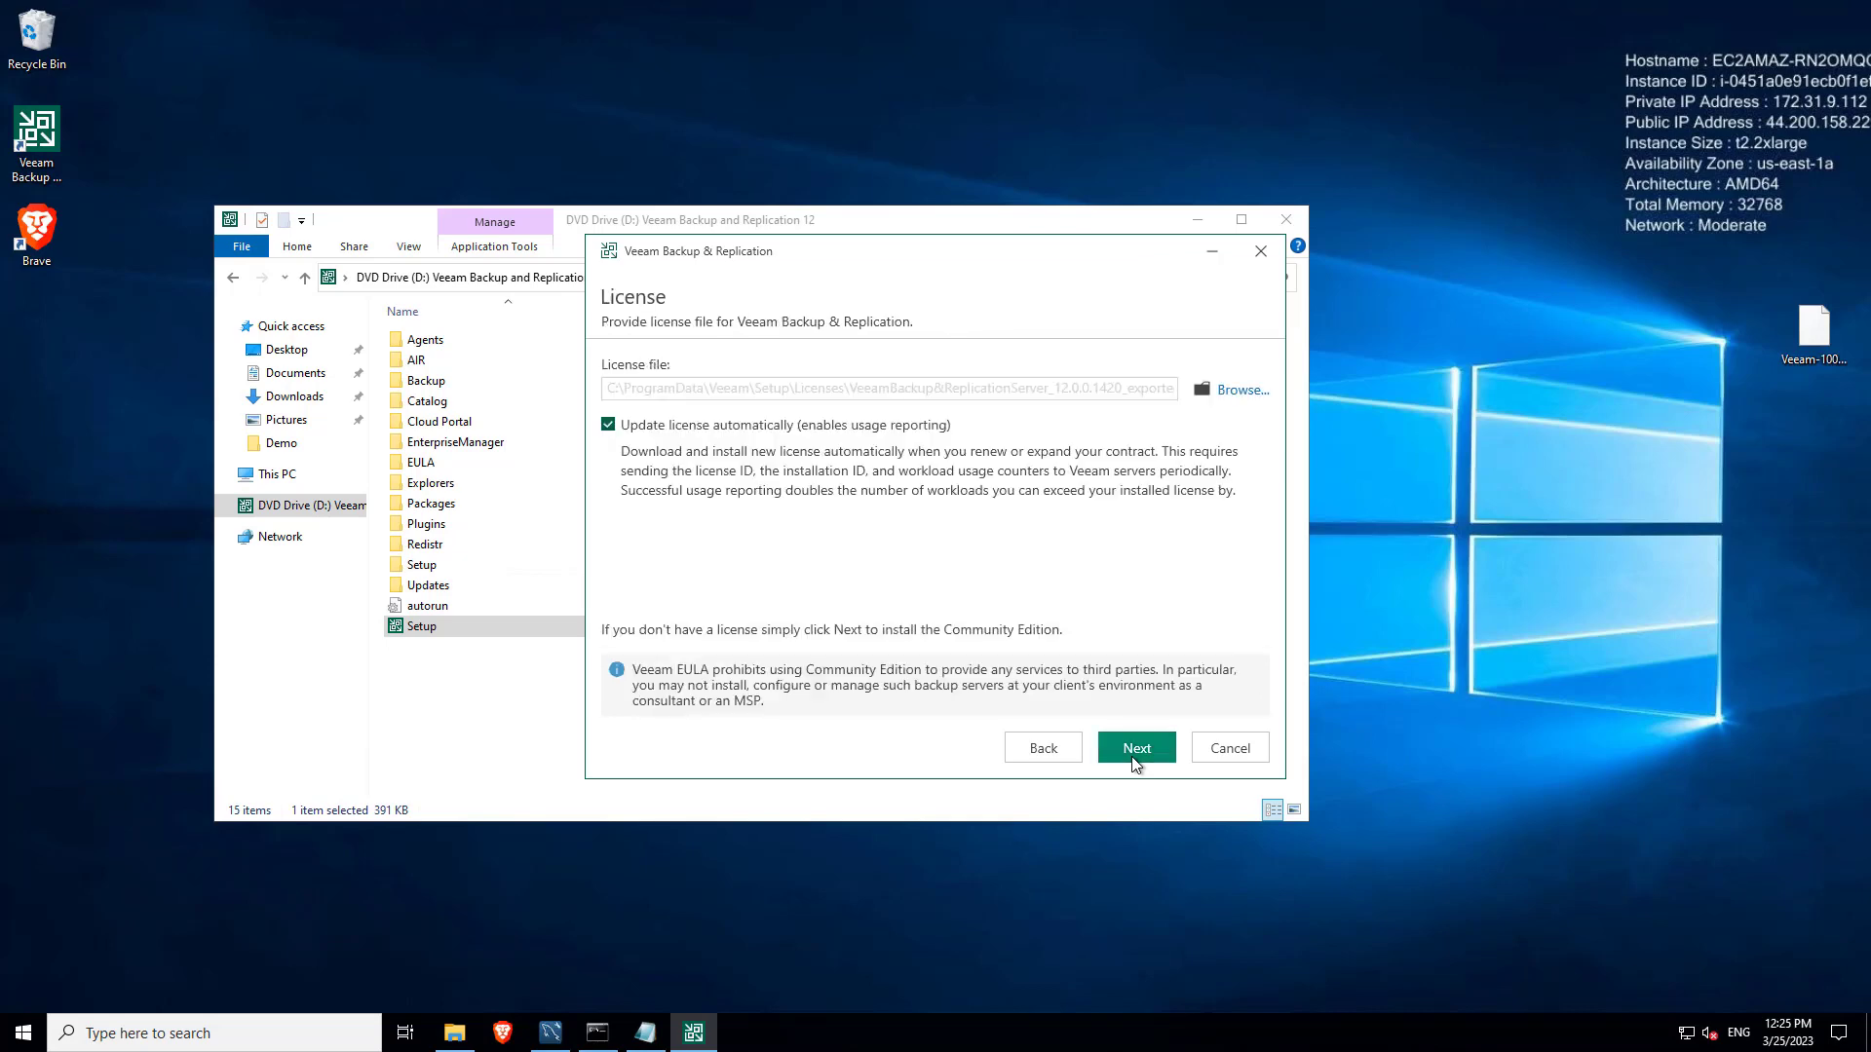
click(1134, 747)
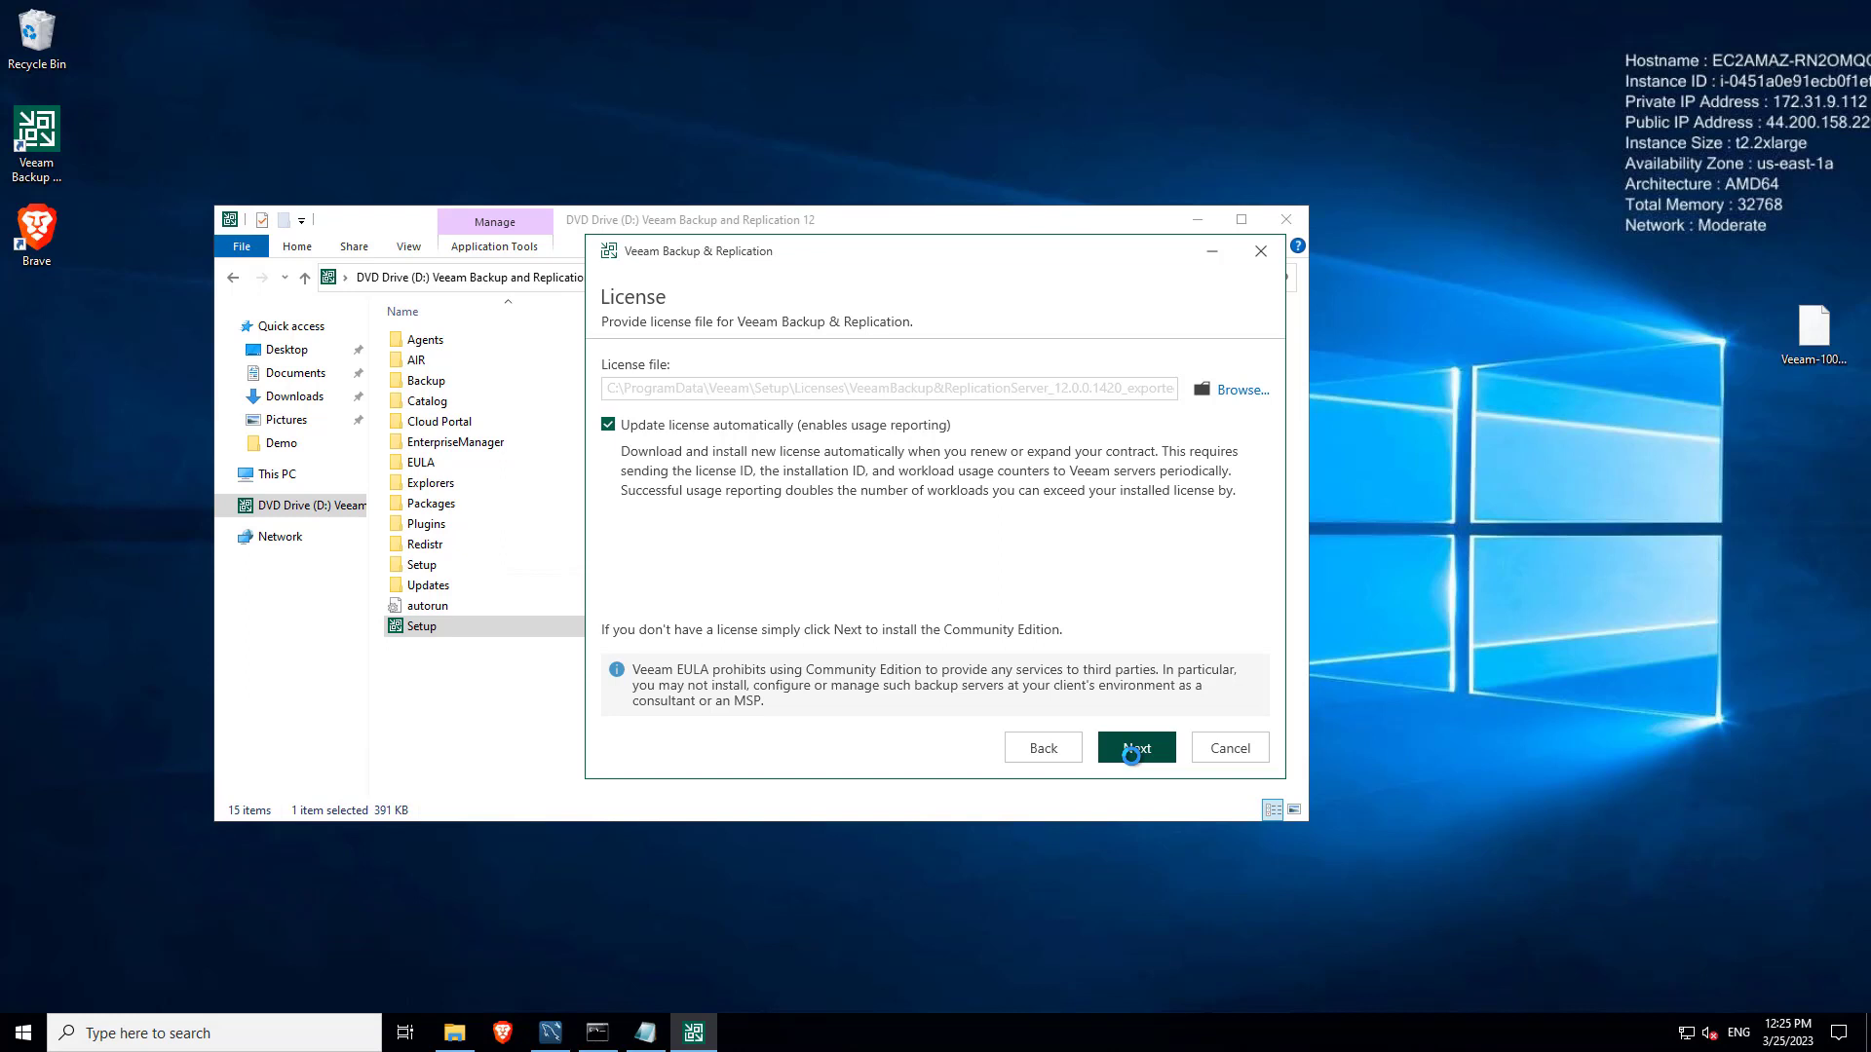
click(1135, 749)
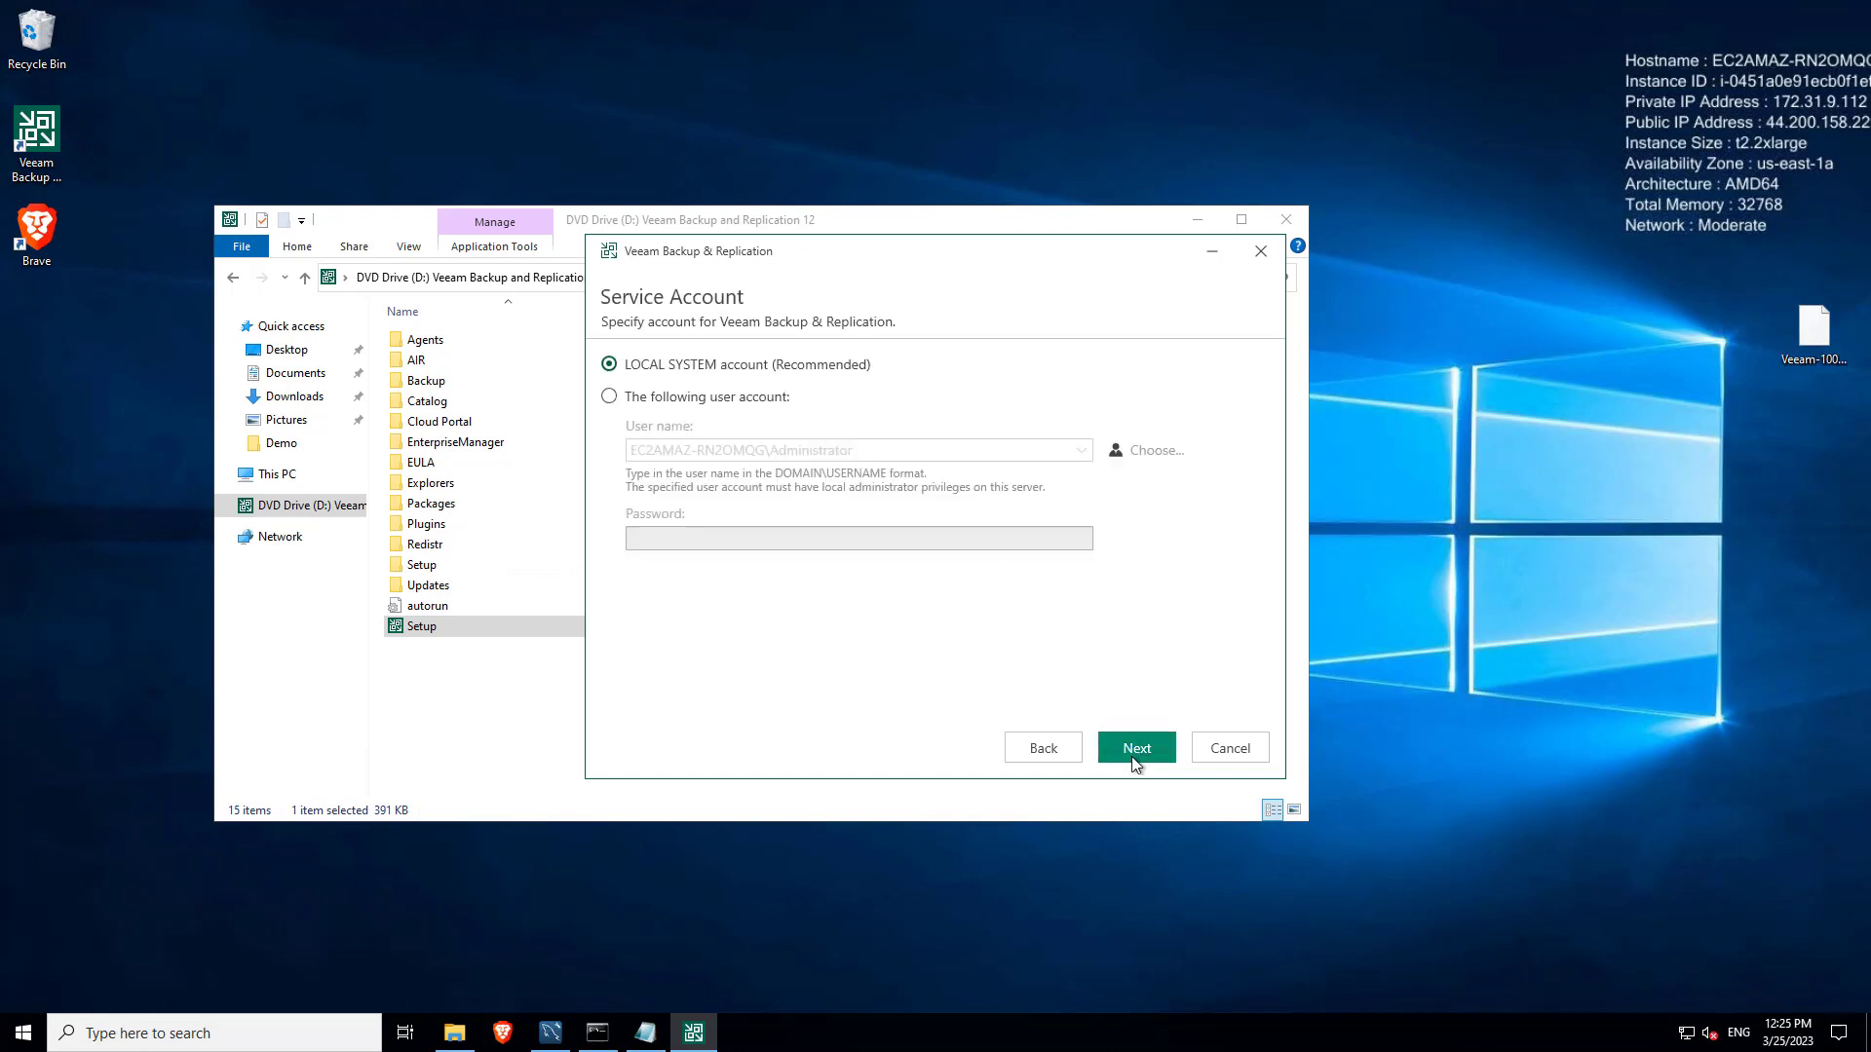
click(1134, 746)
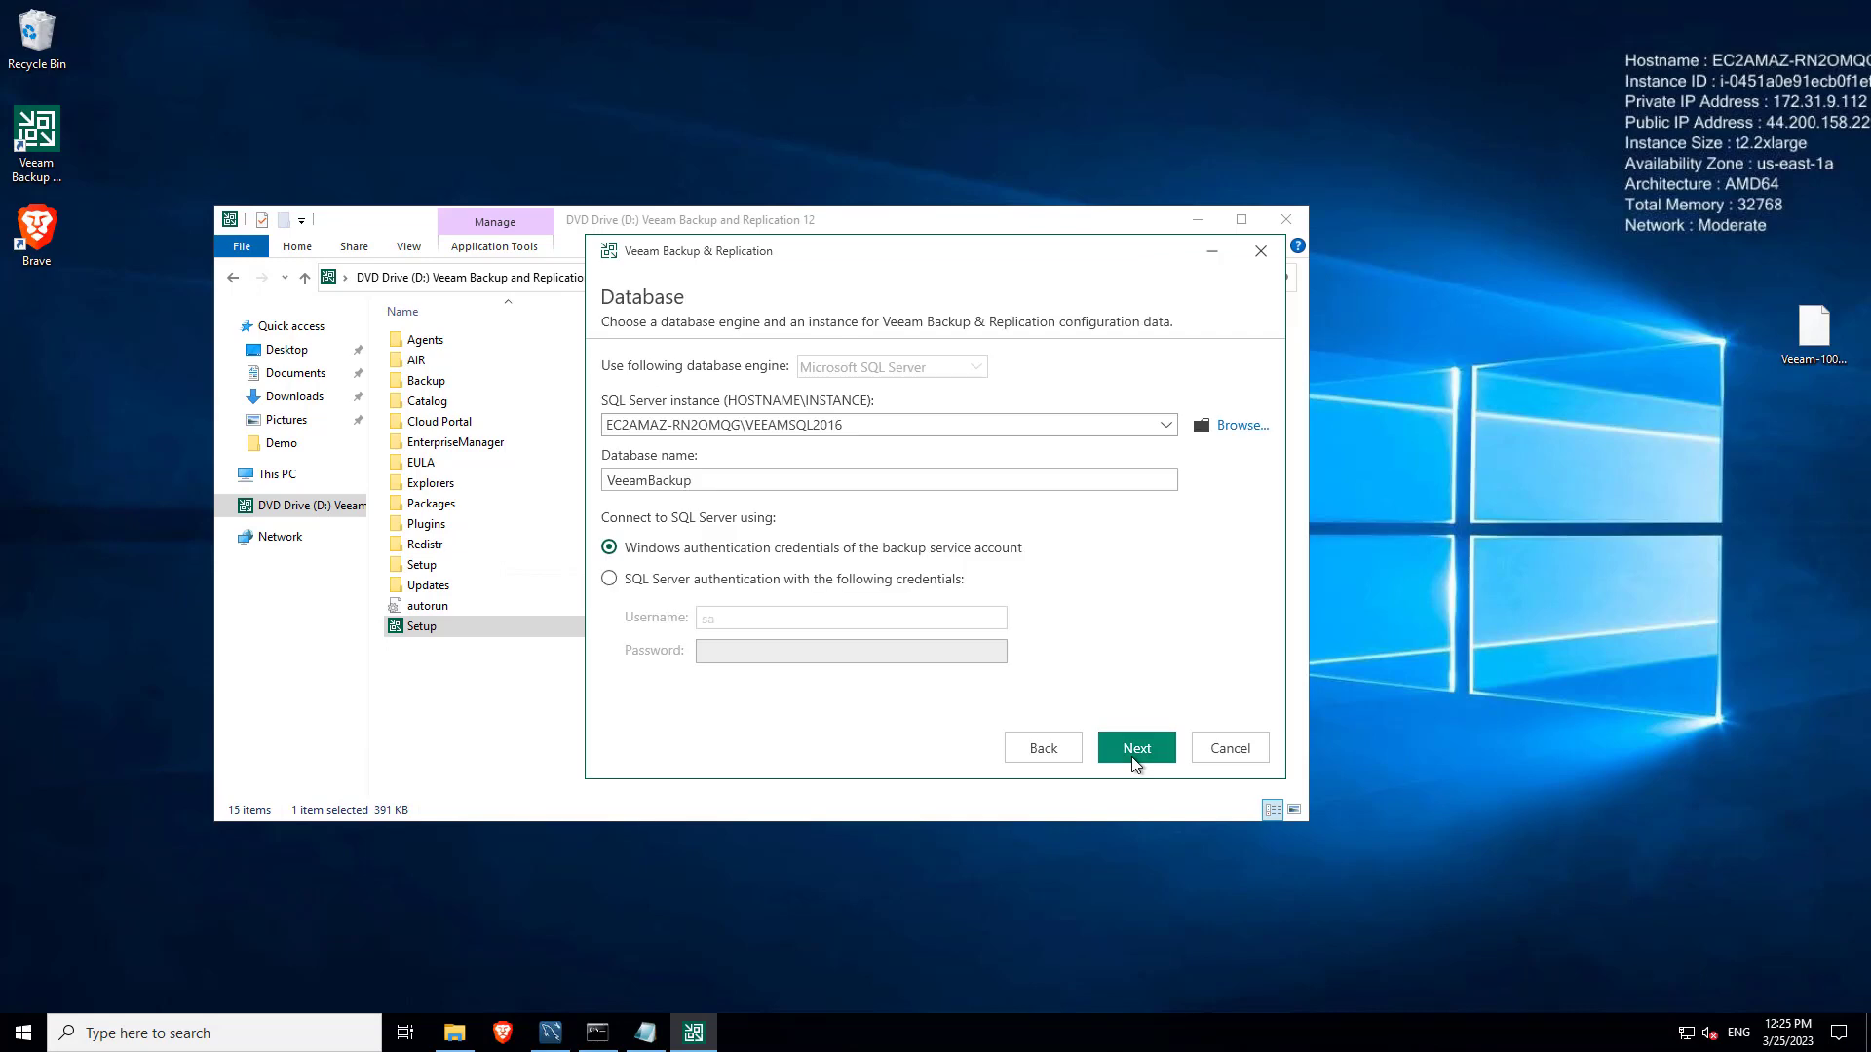
Step: Keep the existing VeeamBackup database and confirm connecting to it, reaching Configuration Check
click(1134, 747)
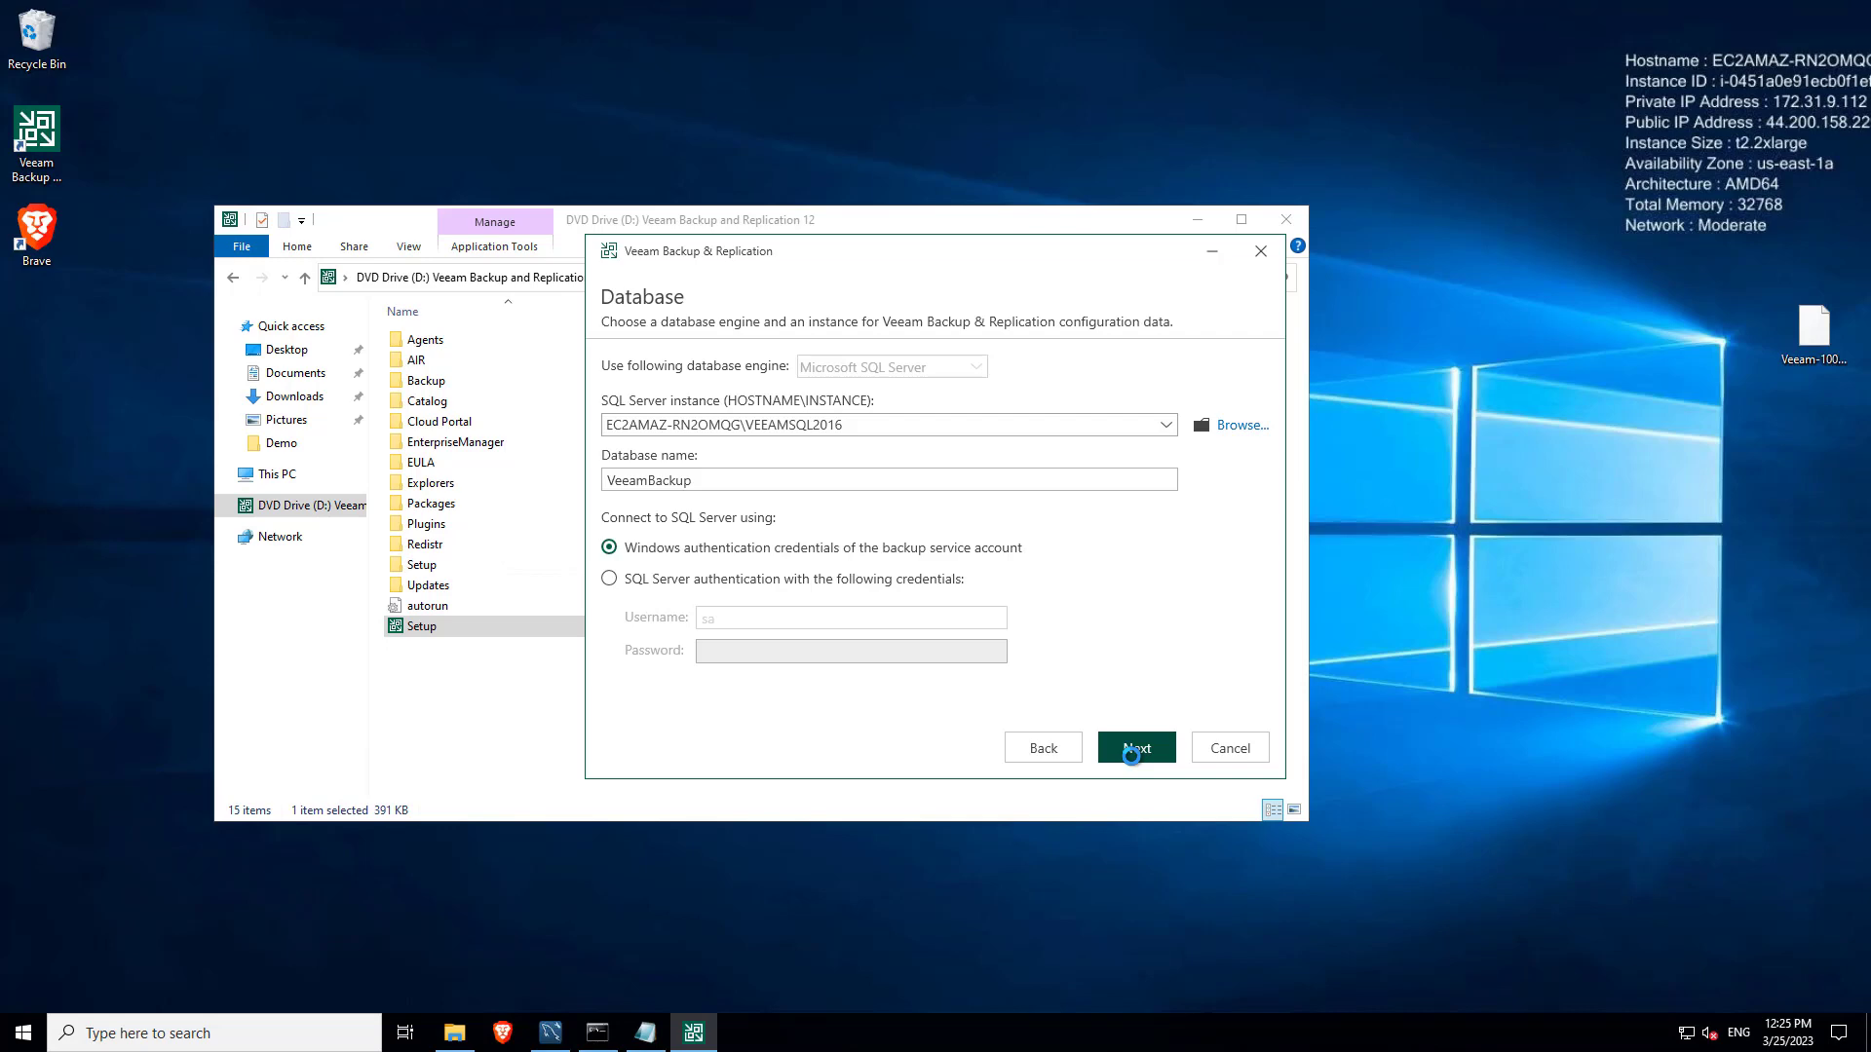
click(1134, 747)
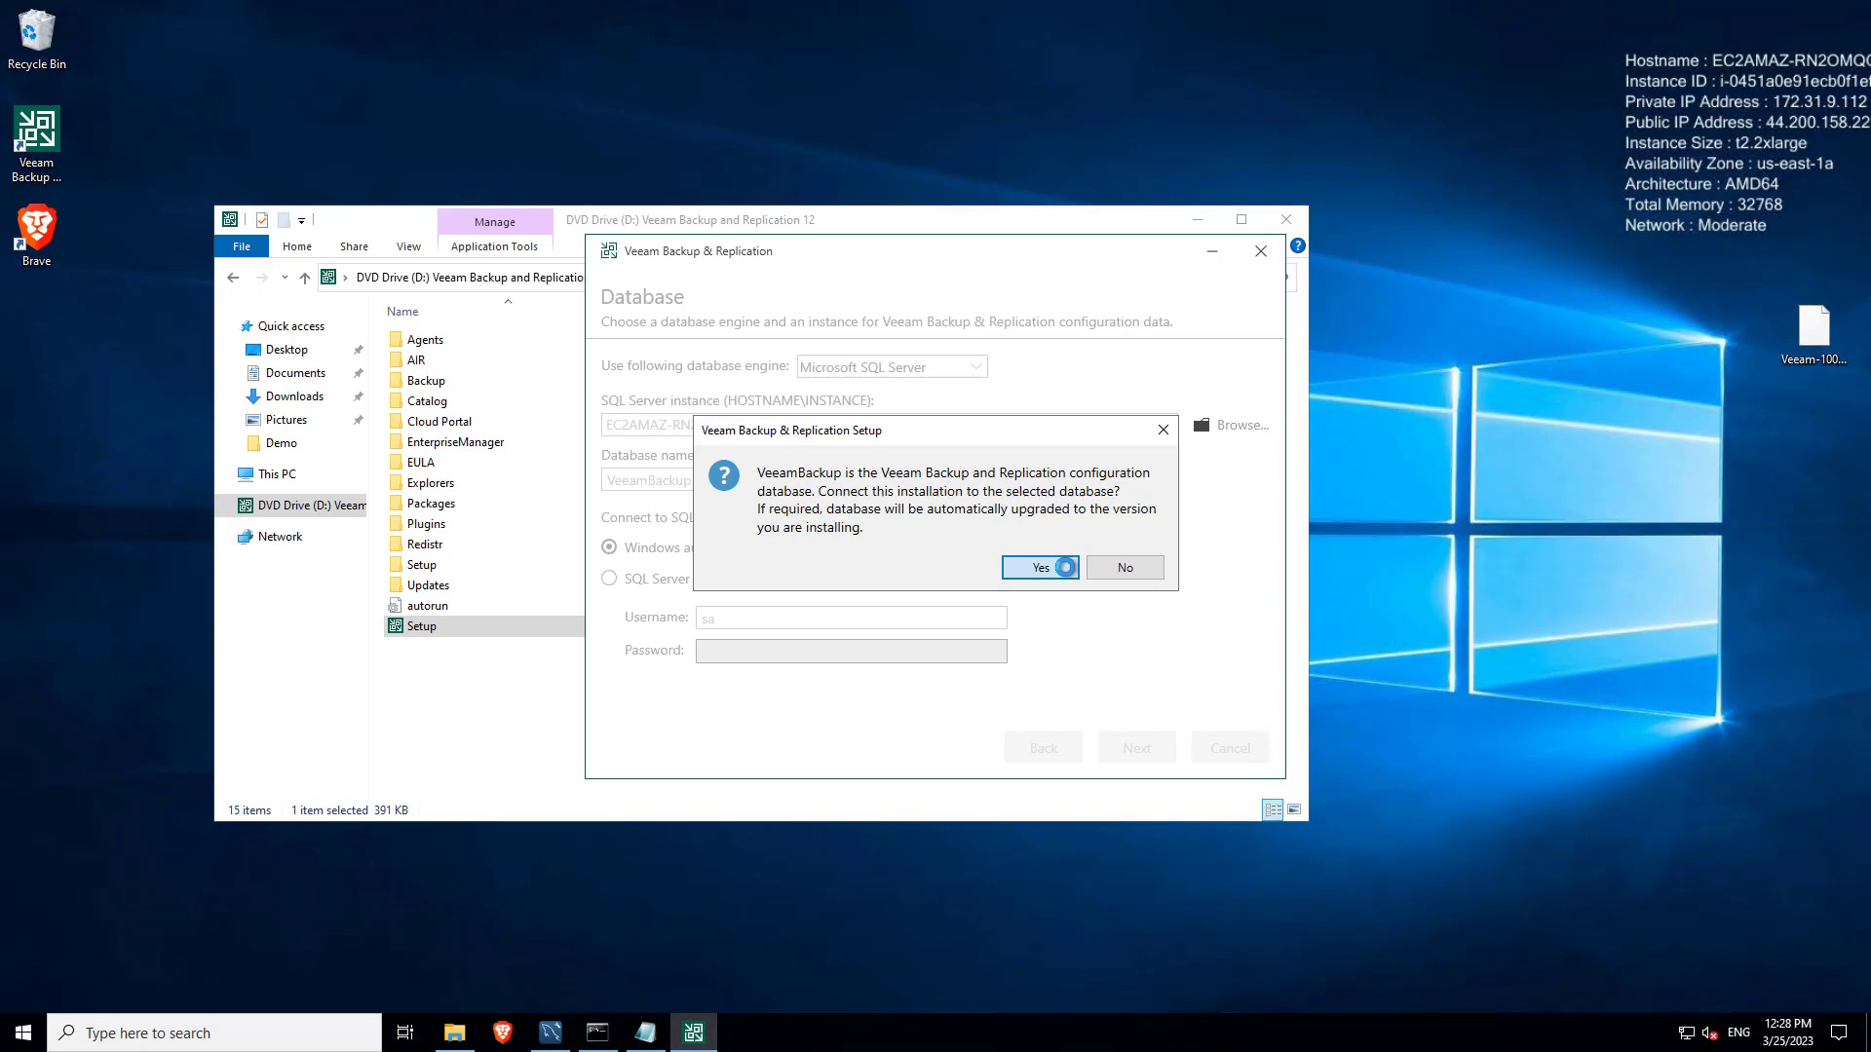
click(1037, 568)
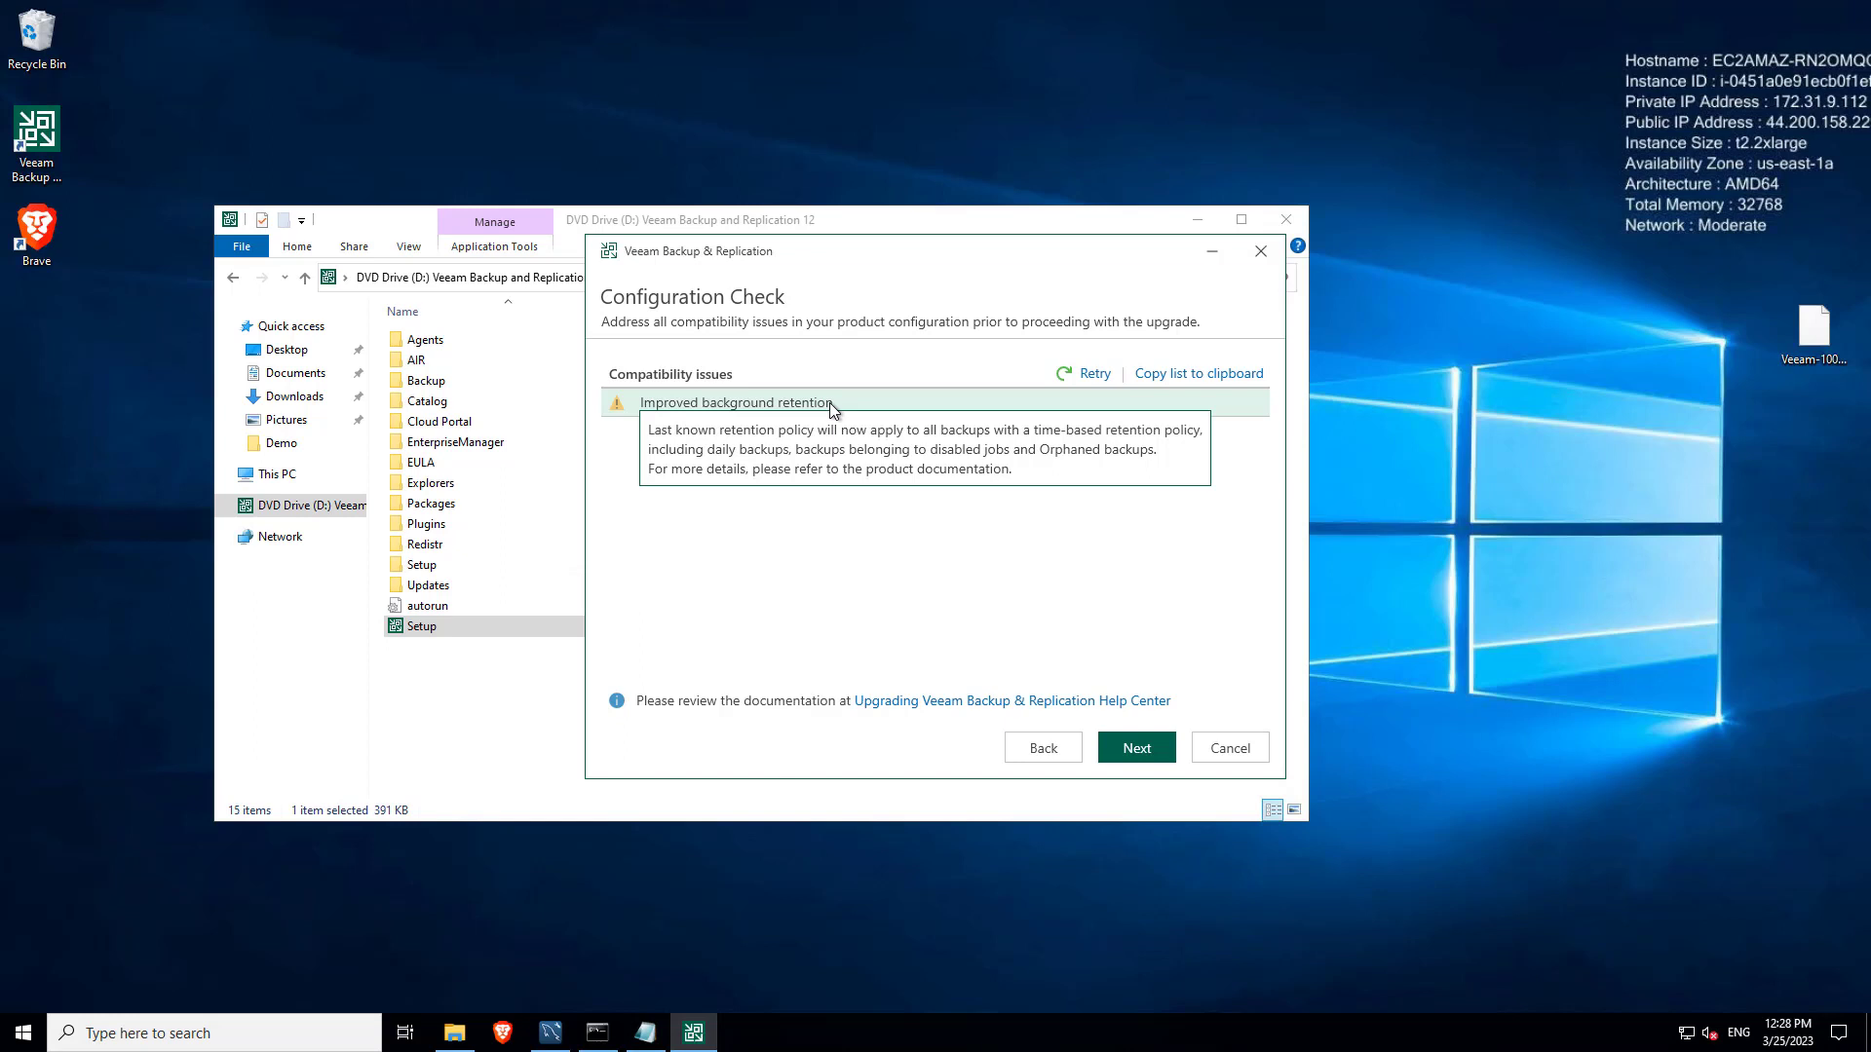
mouse_move(1096, 714)
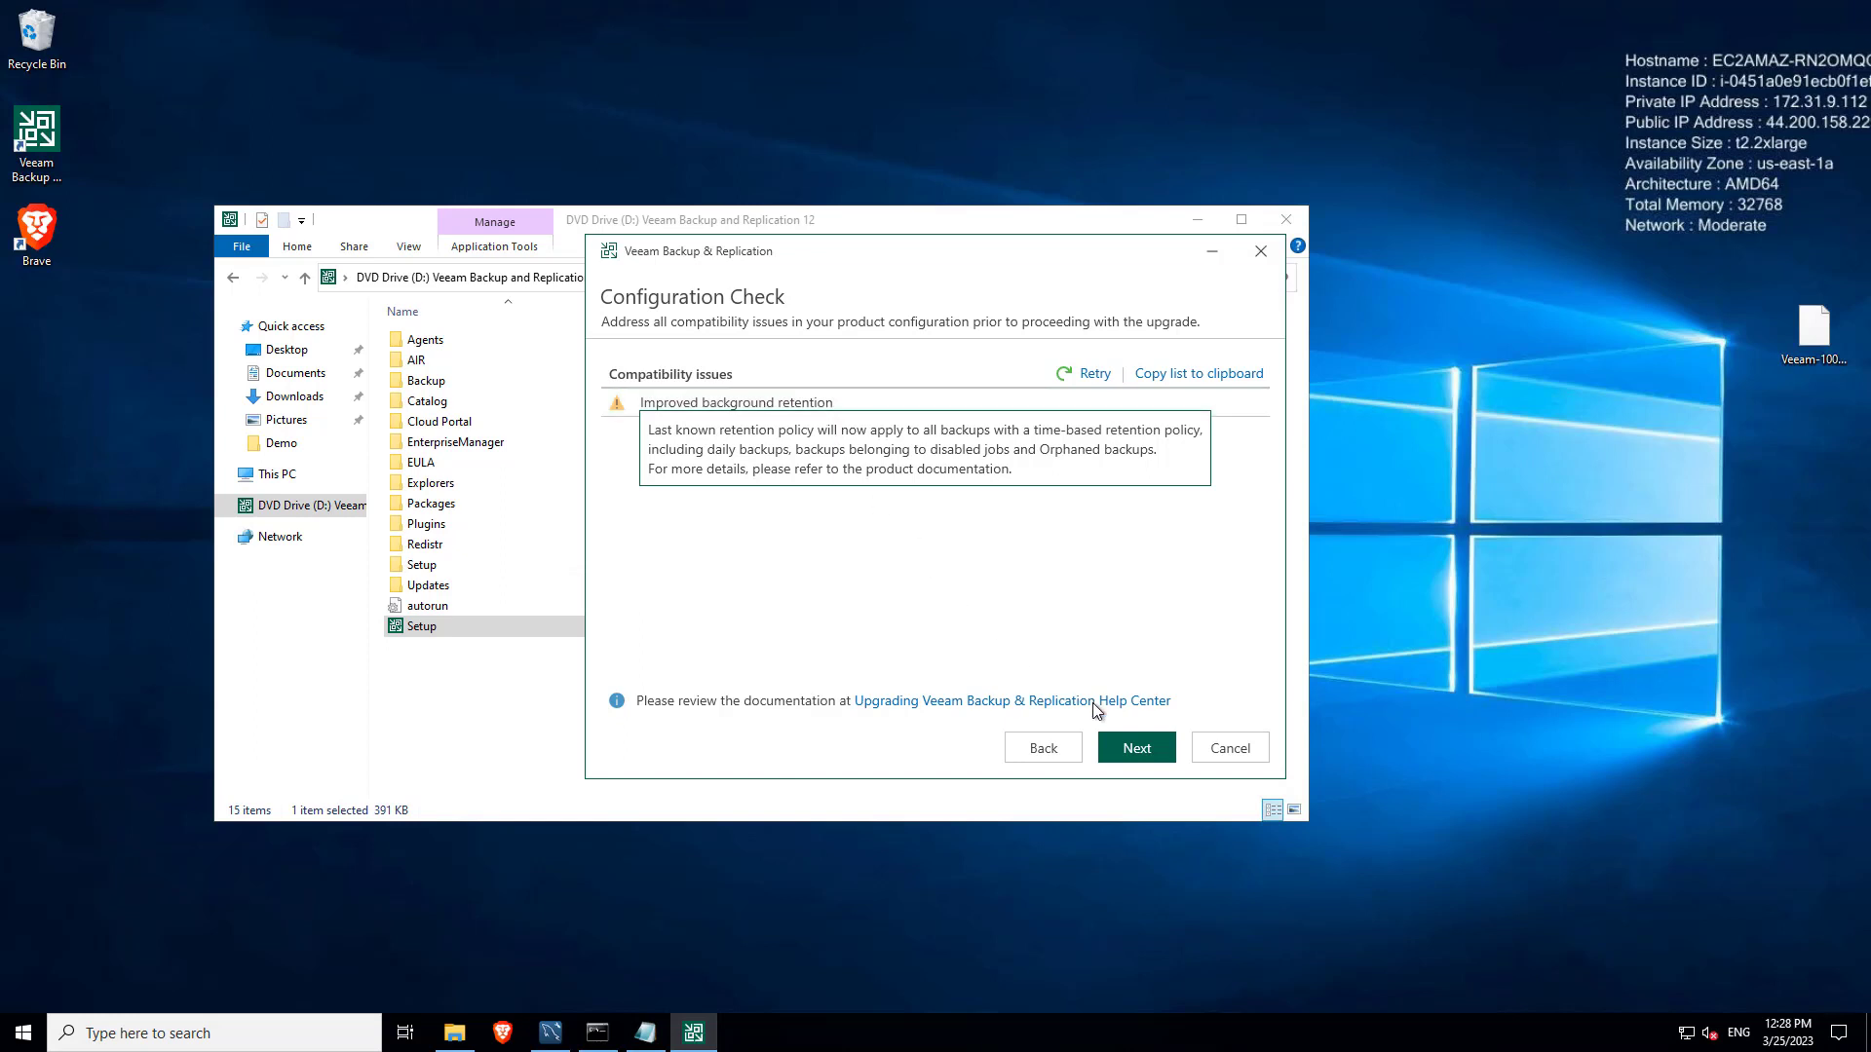
Step: Continue past Configuration Check and start the upgrade from Ready to Upgrade
click(1134, 746)
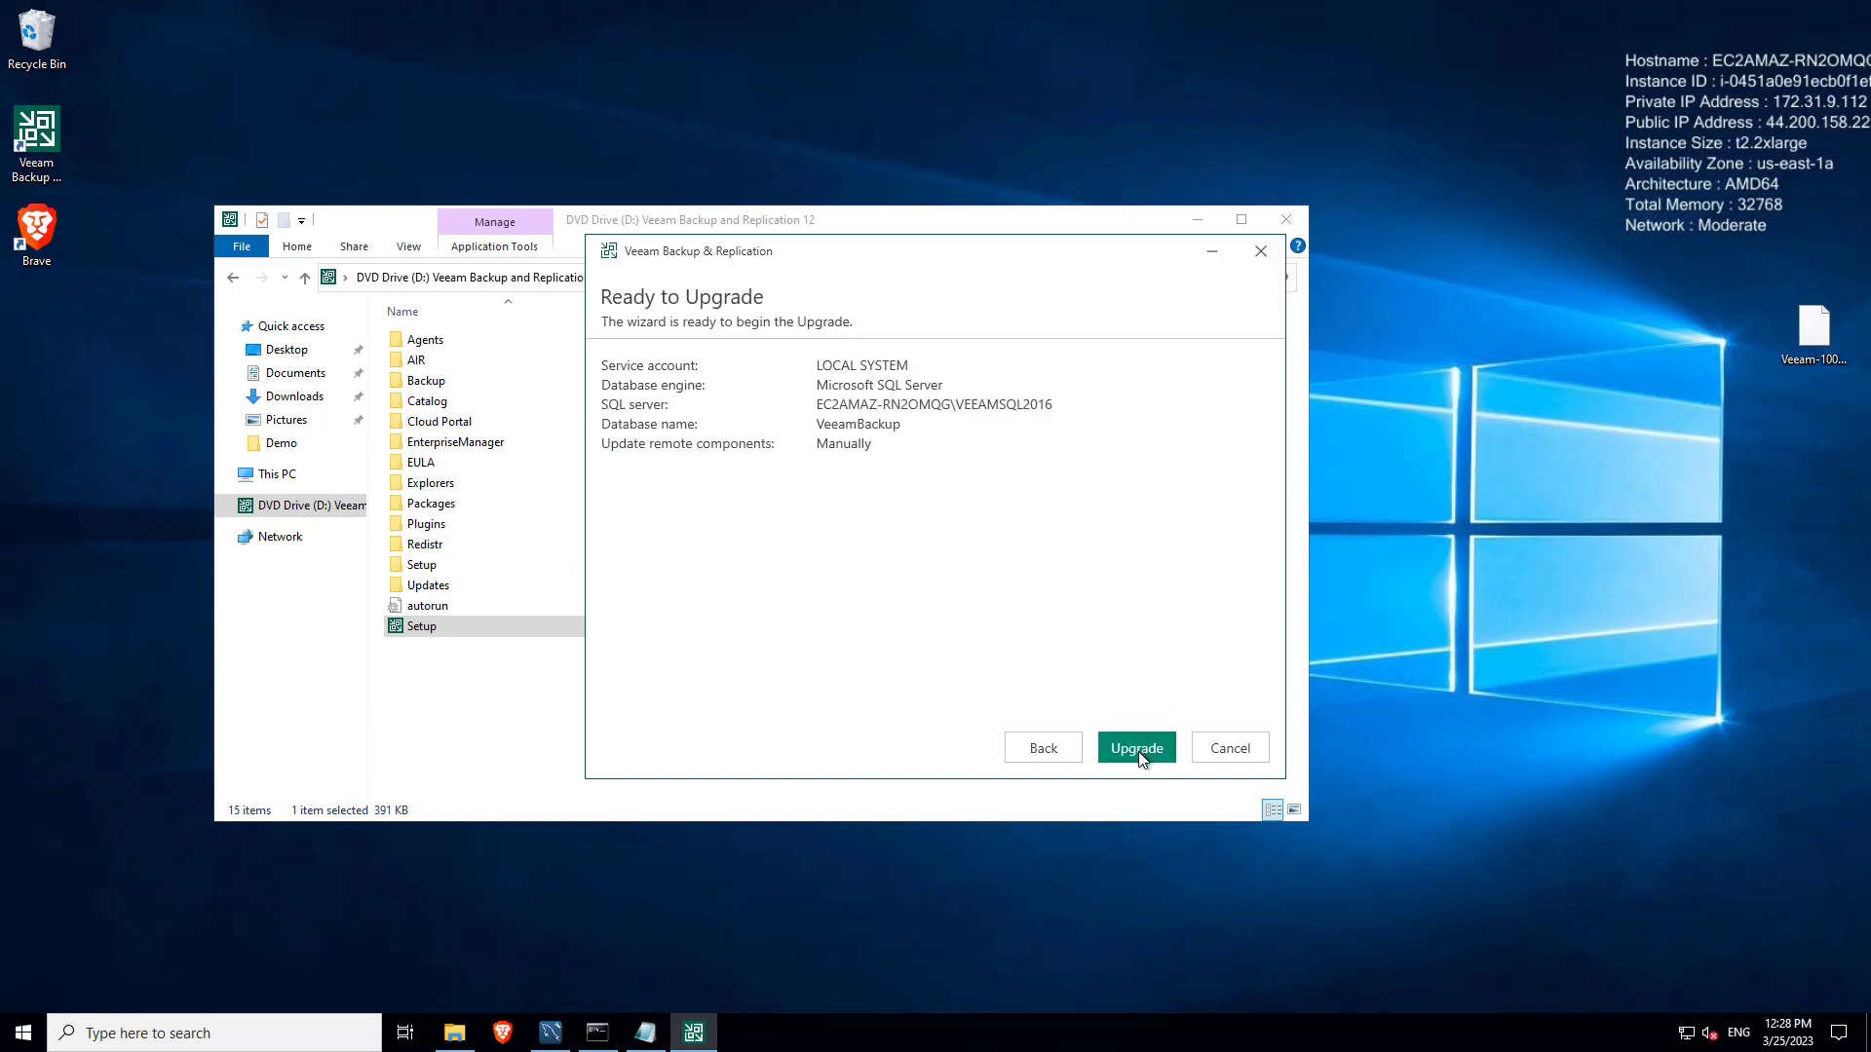
click(1134, 748)
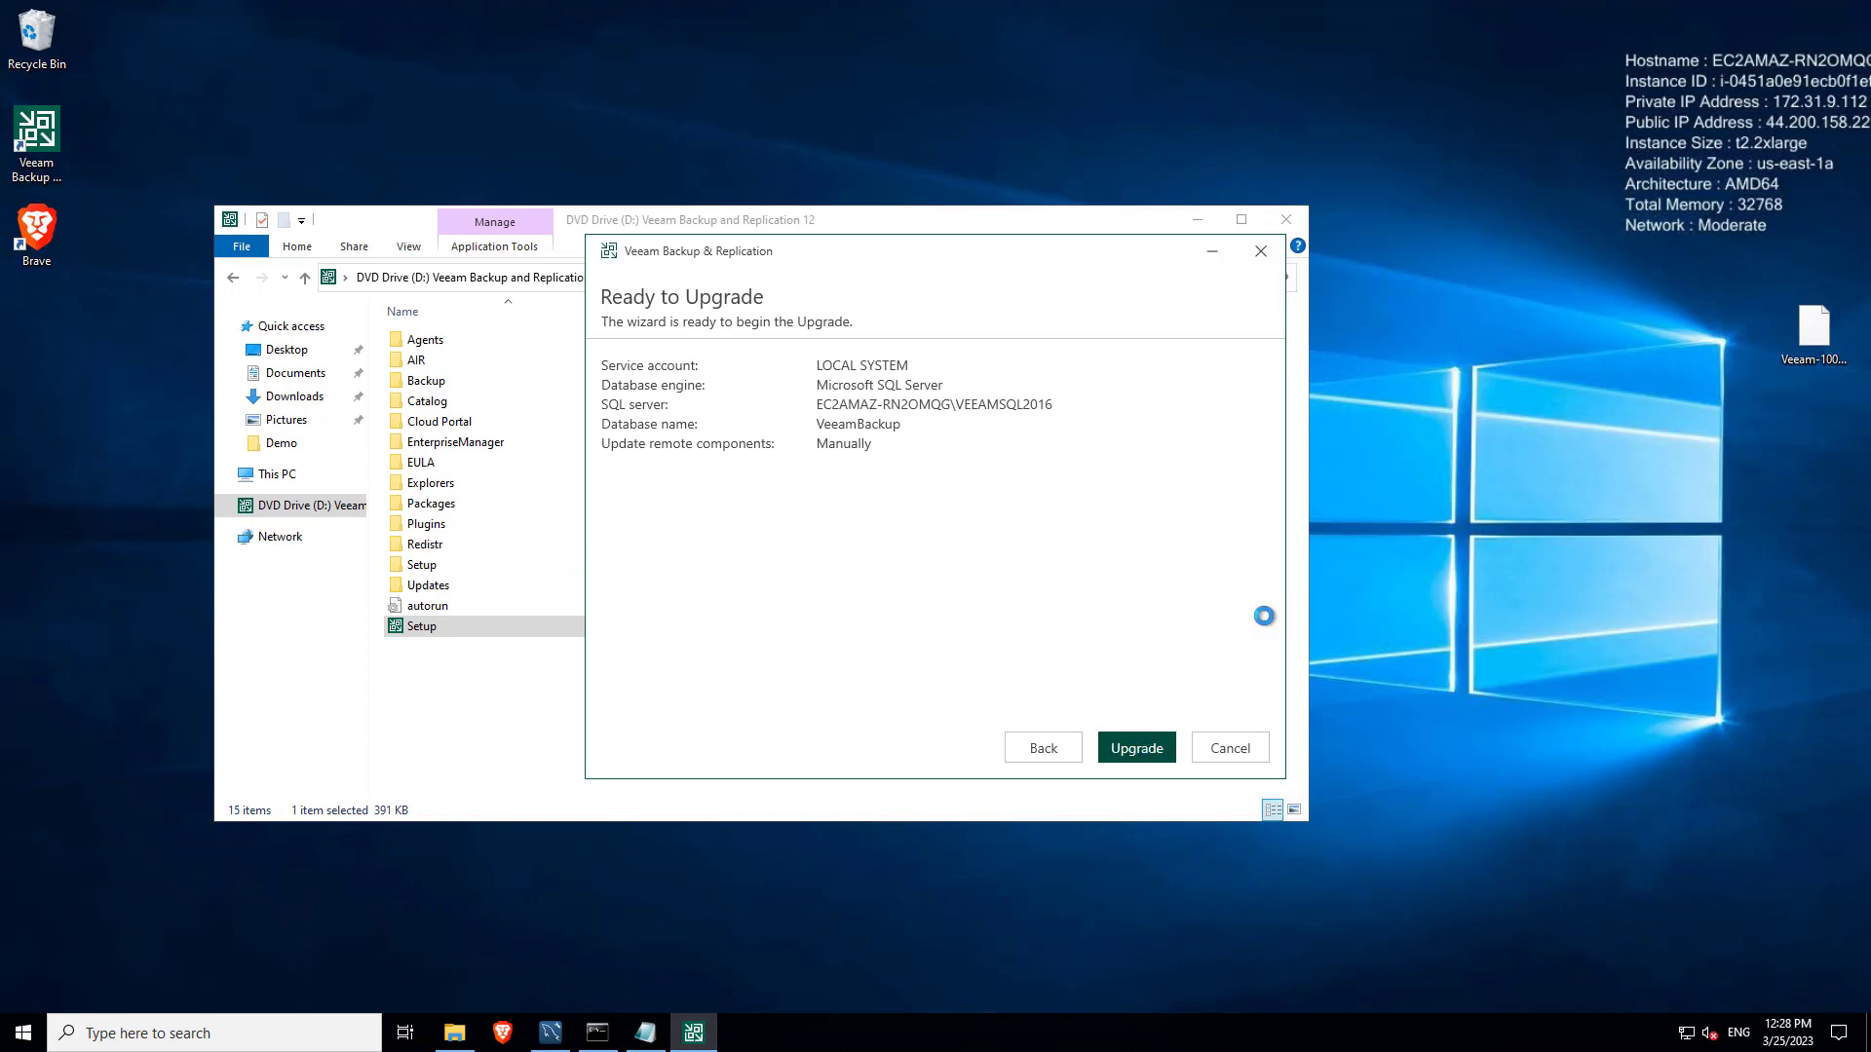
click(1134, 746)
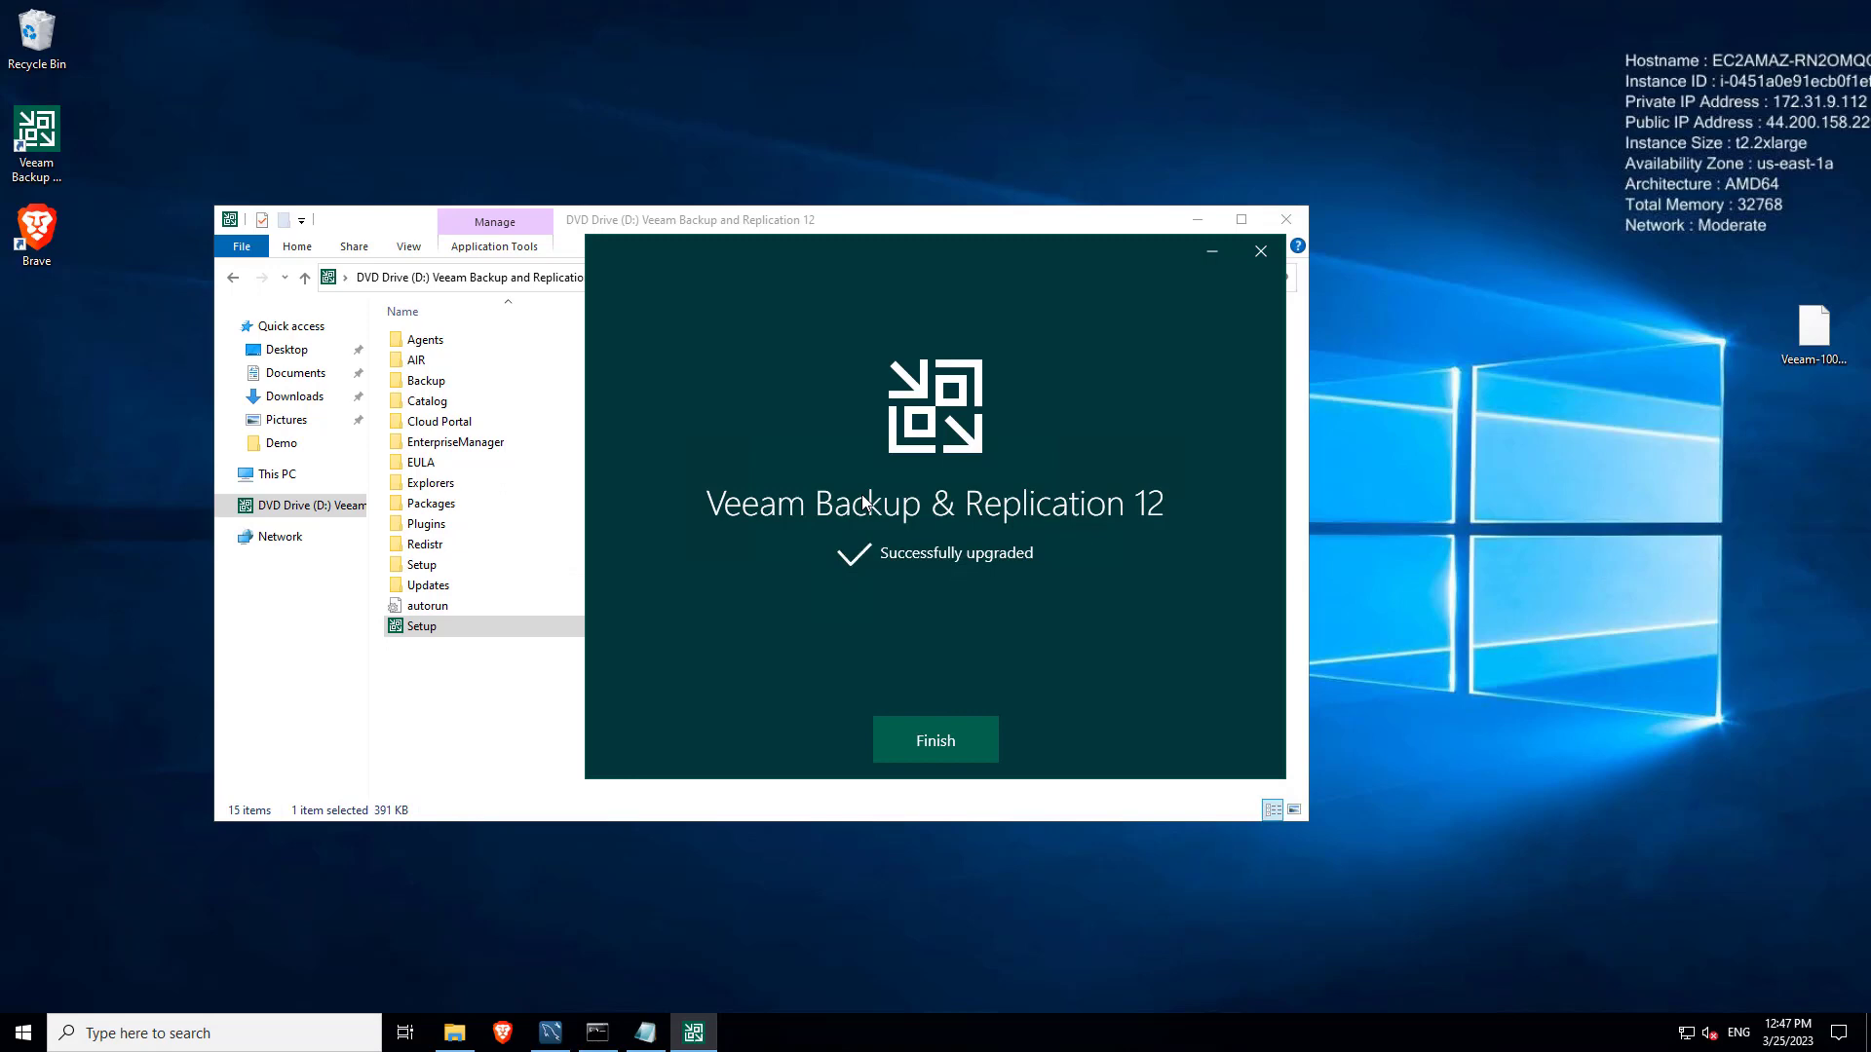
mouse_move(1321, 629)
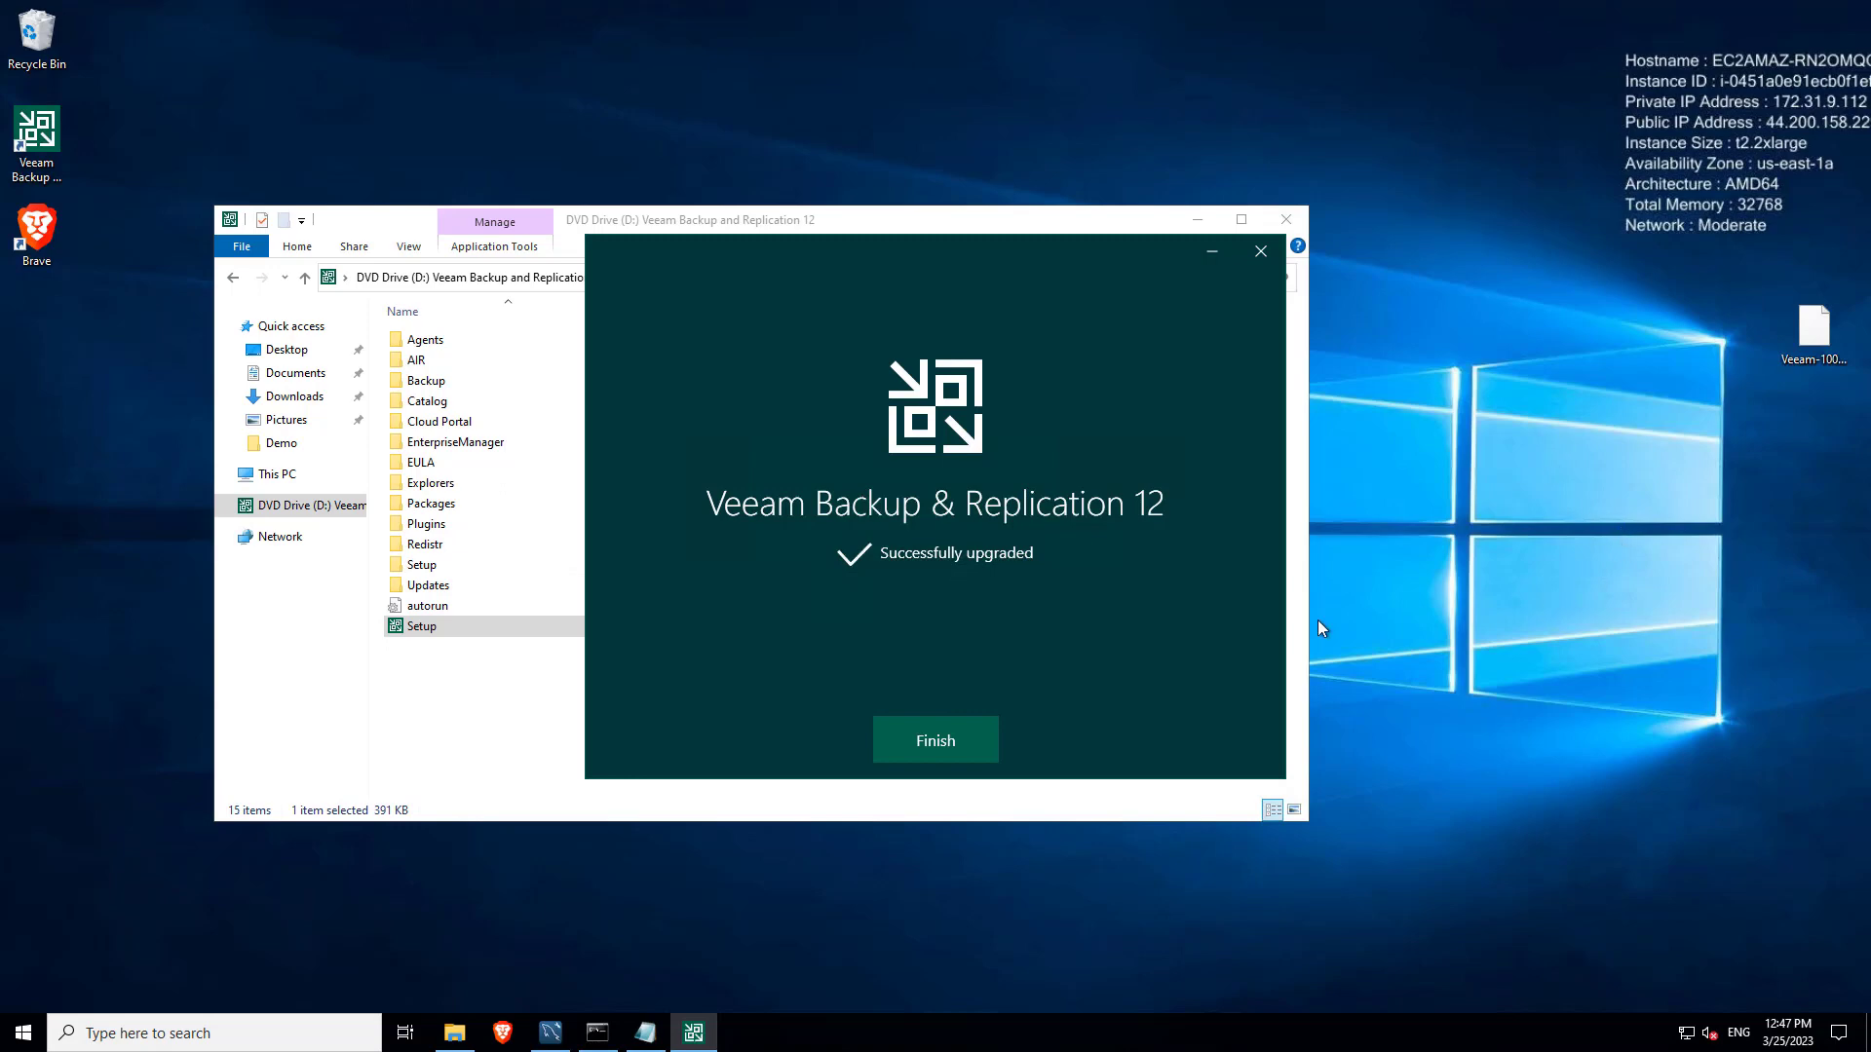
mouse_move(1054, 657)
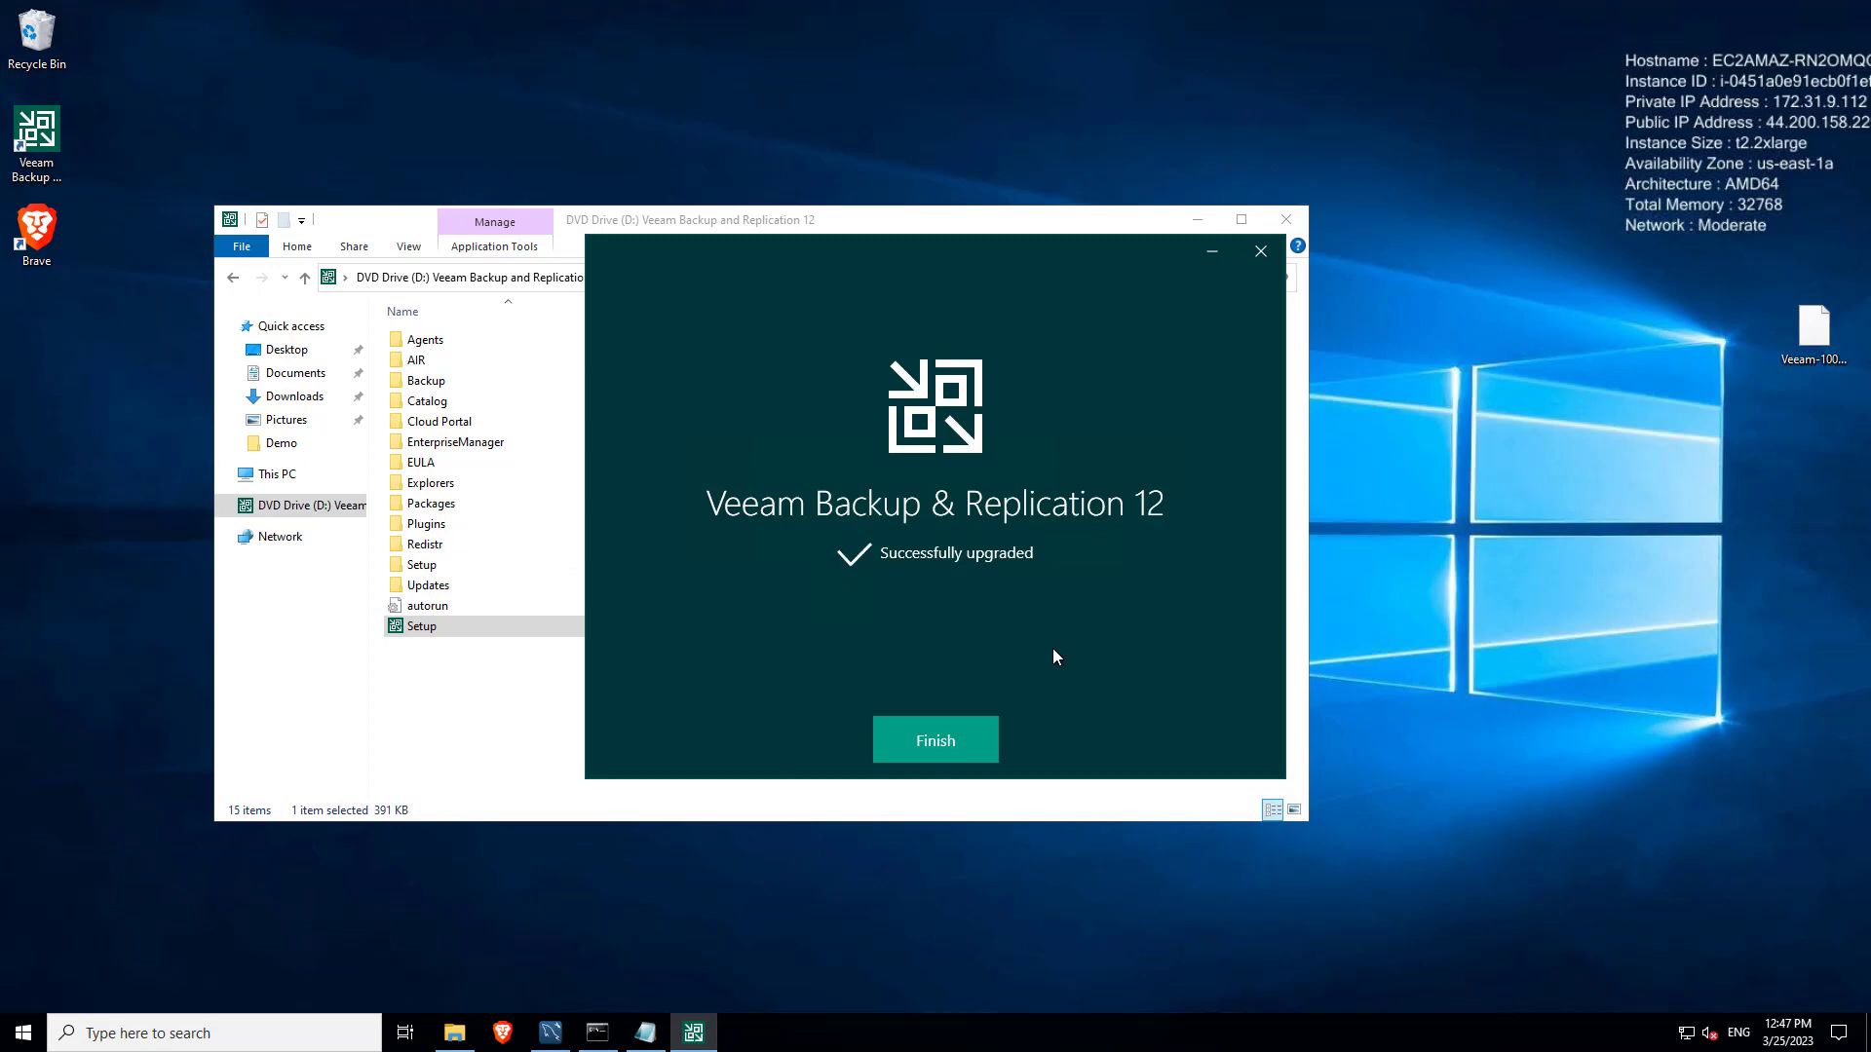
Step: Finish the successful upgrade and connect the console to localhost on port 9392
click(933, 741)
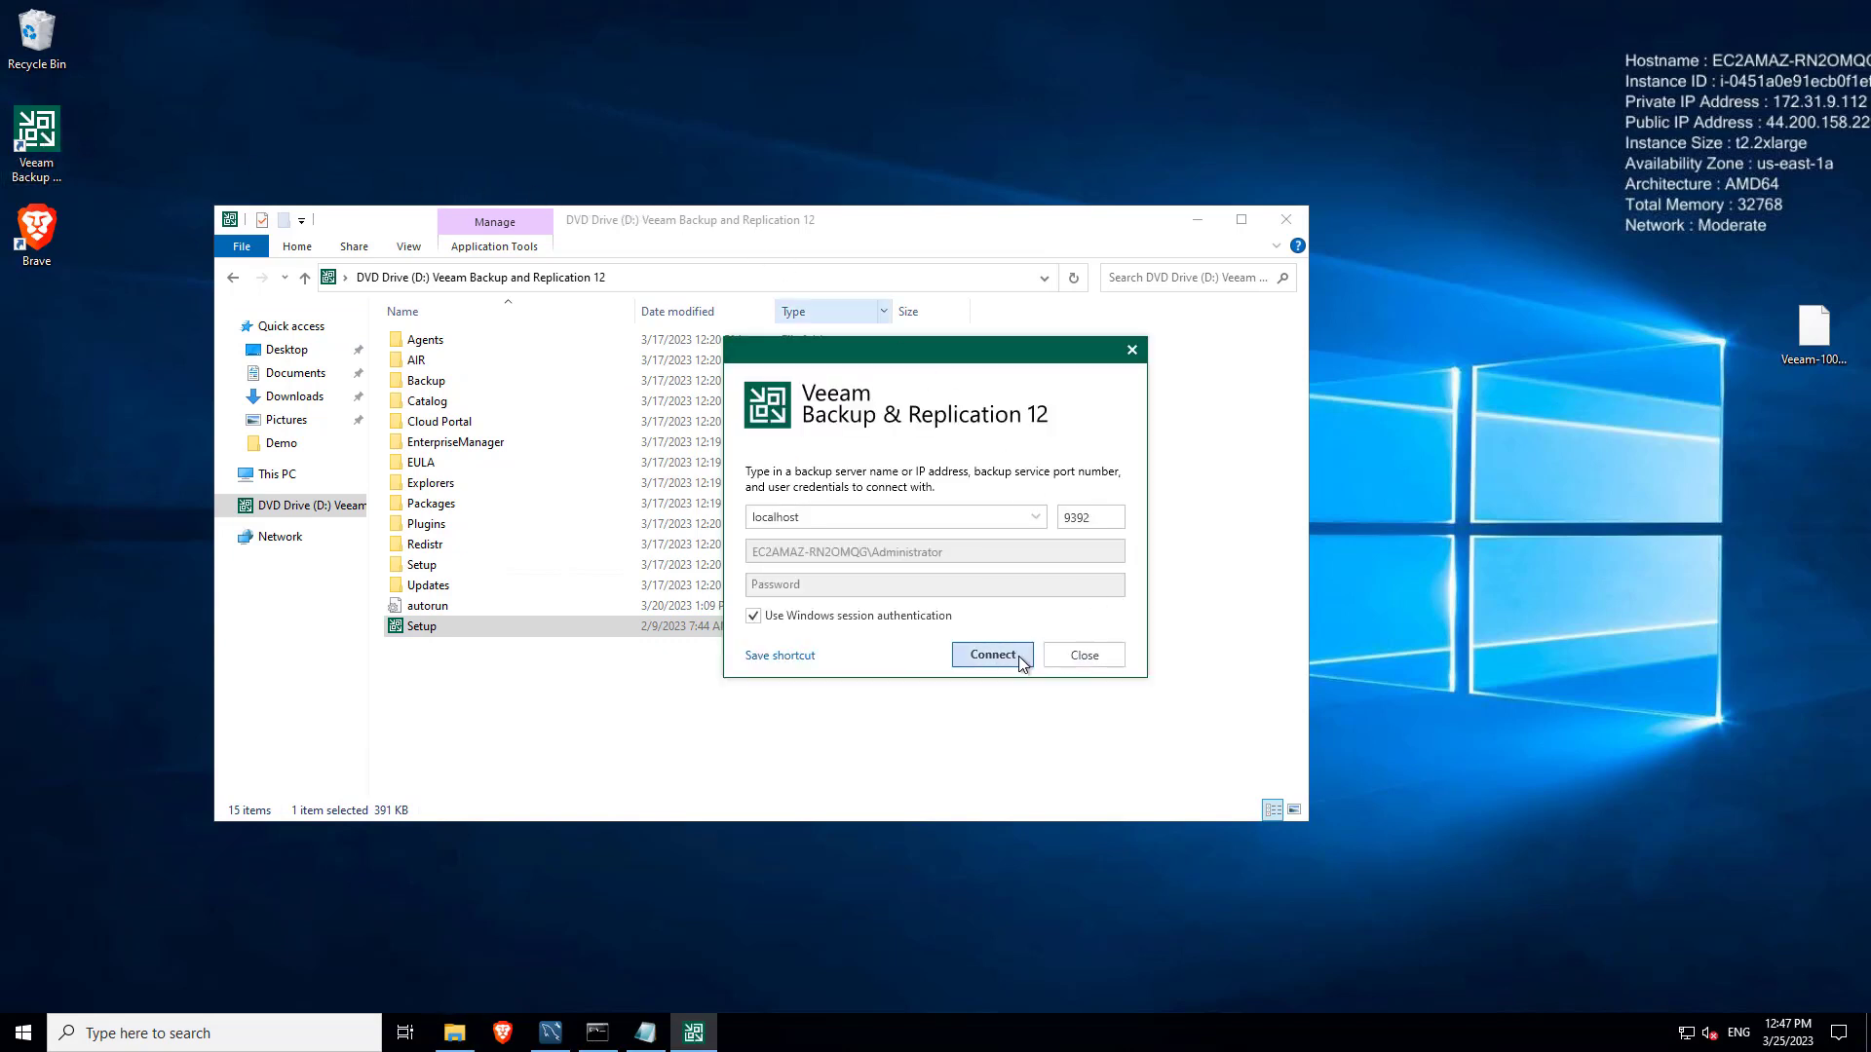
click(992, 655)
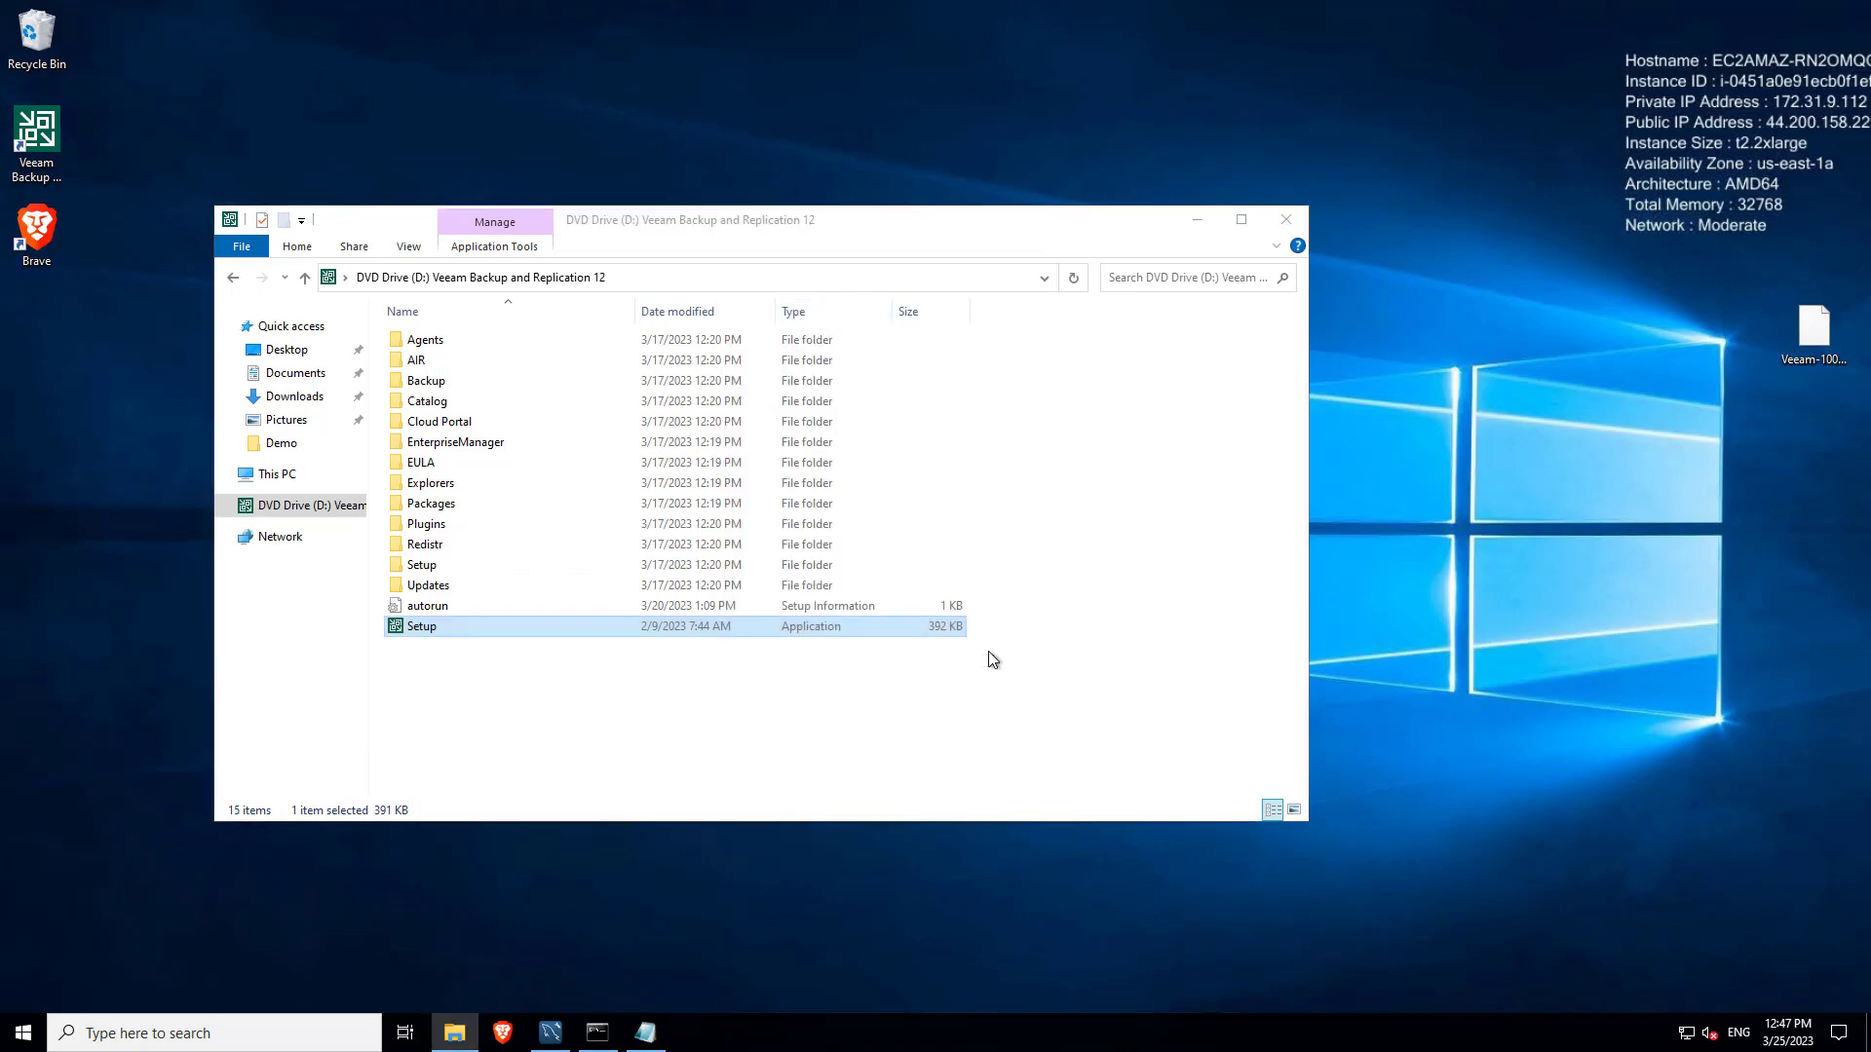
double_click(421, 625)
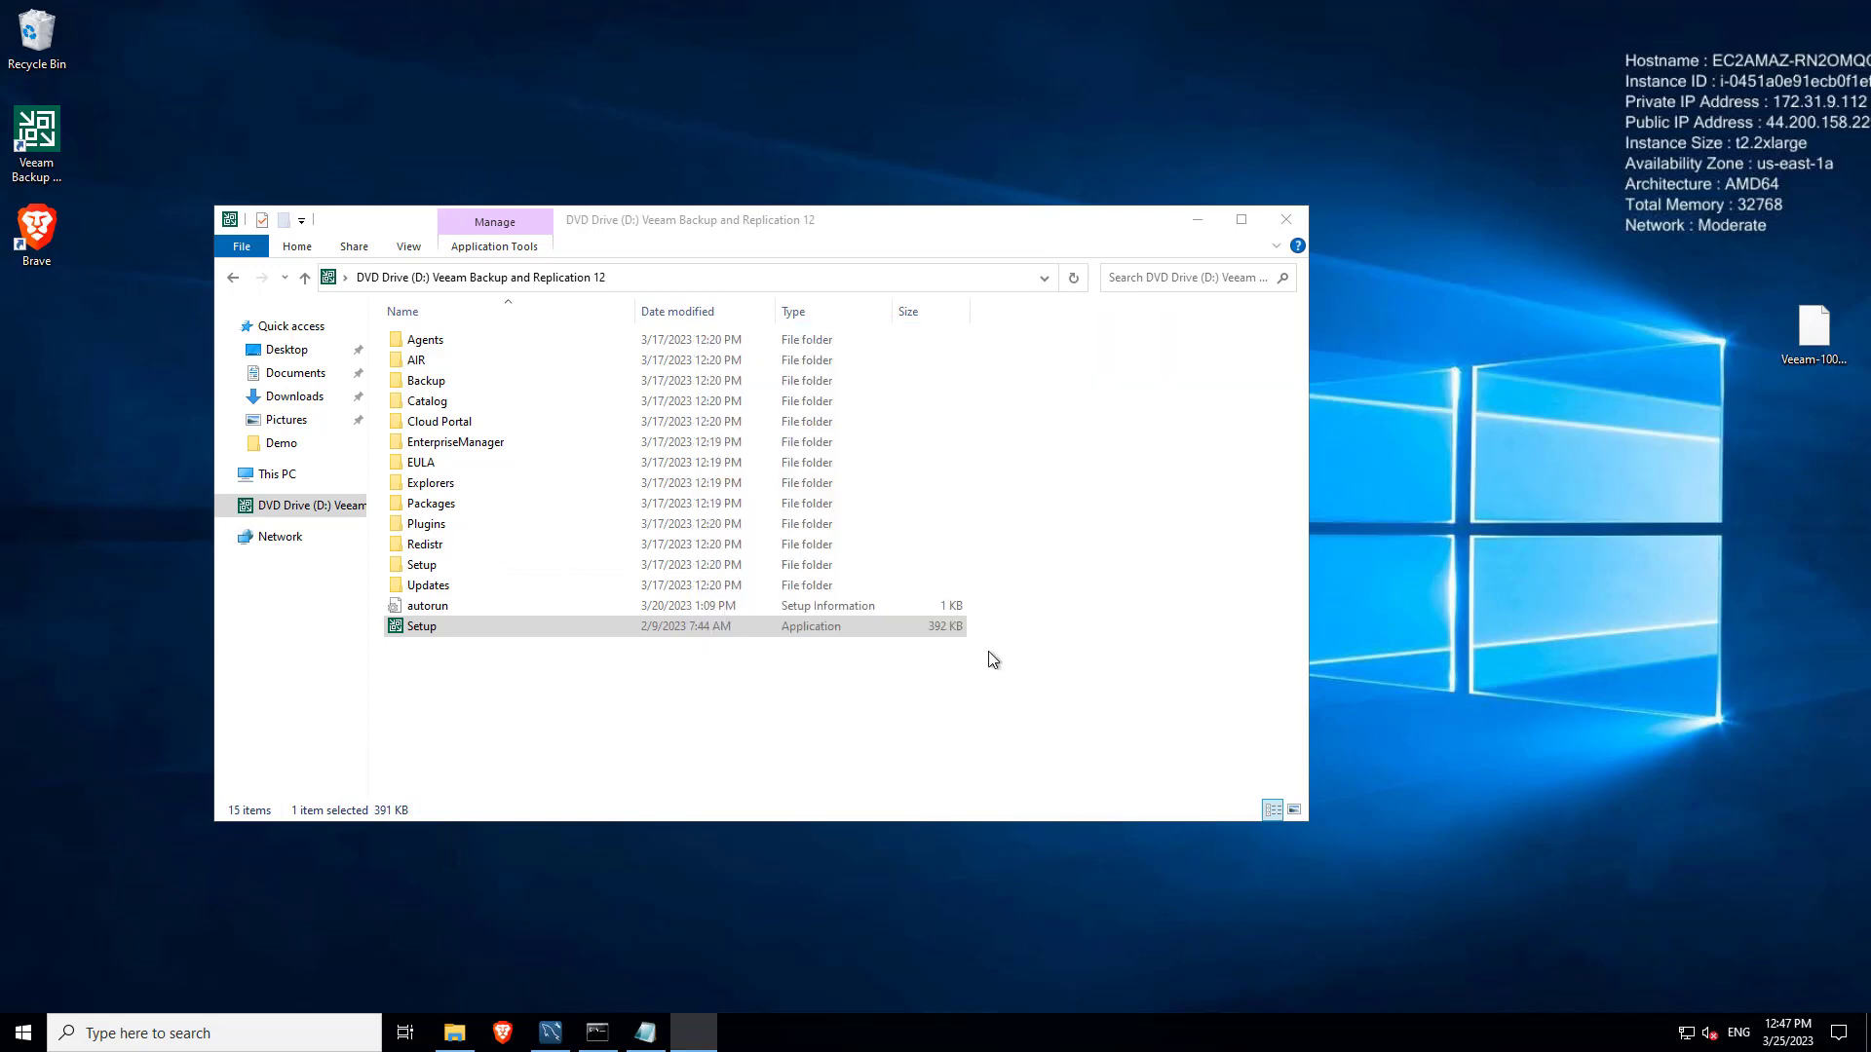
double_click(421, 626)
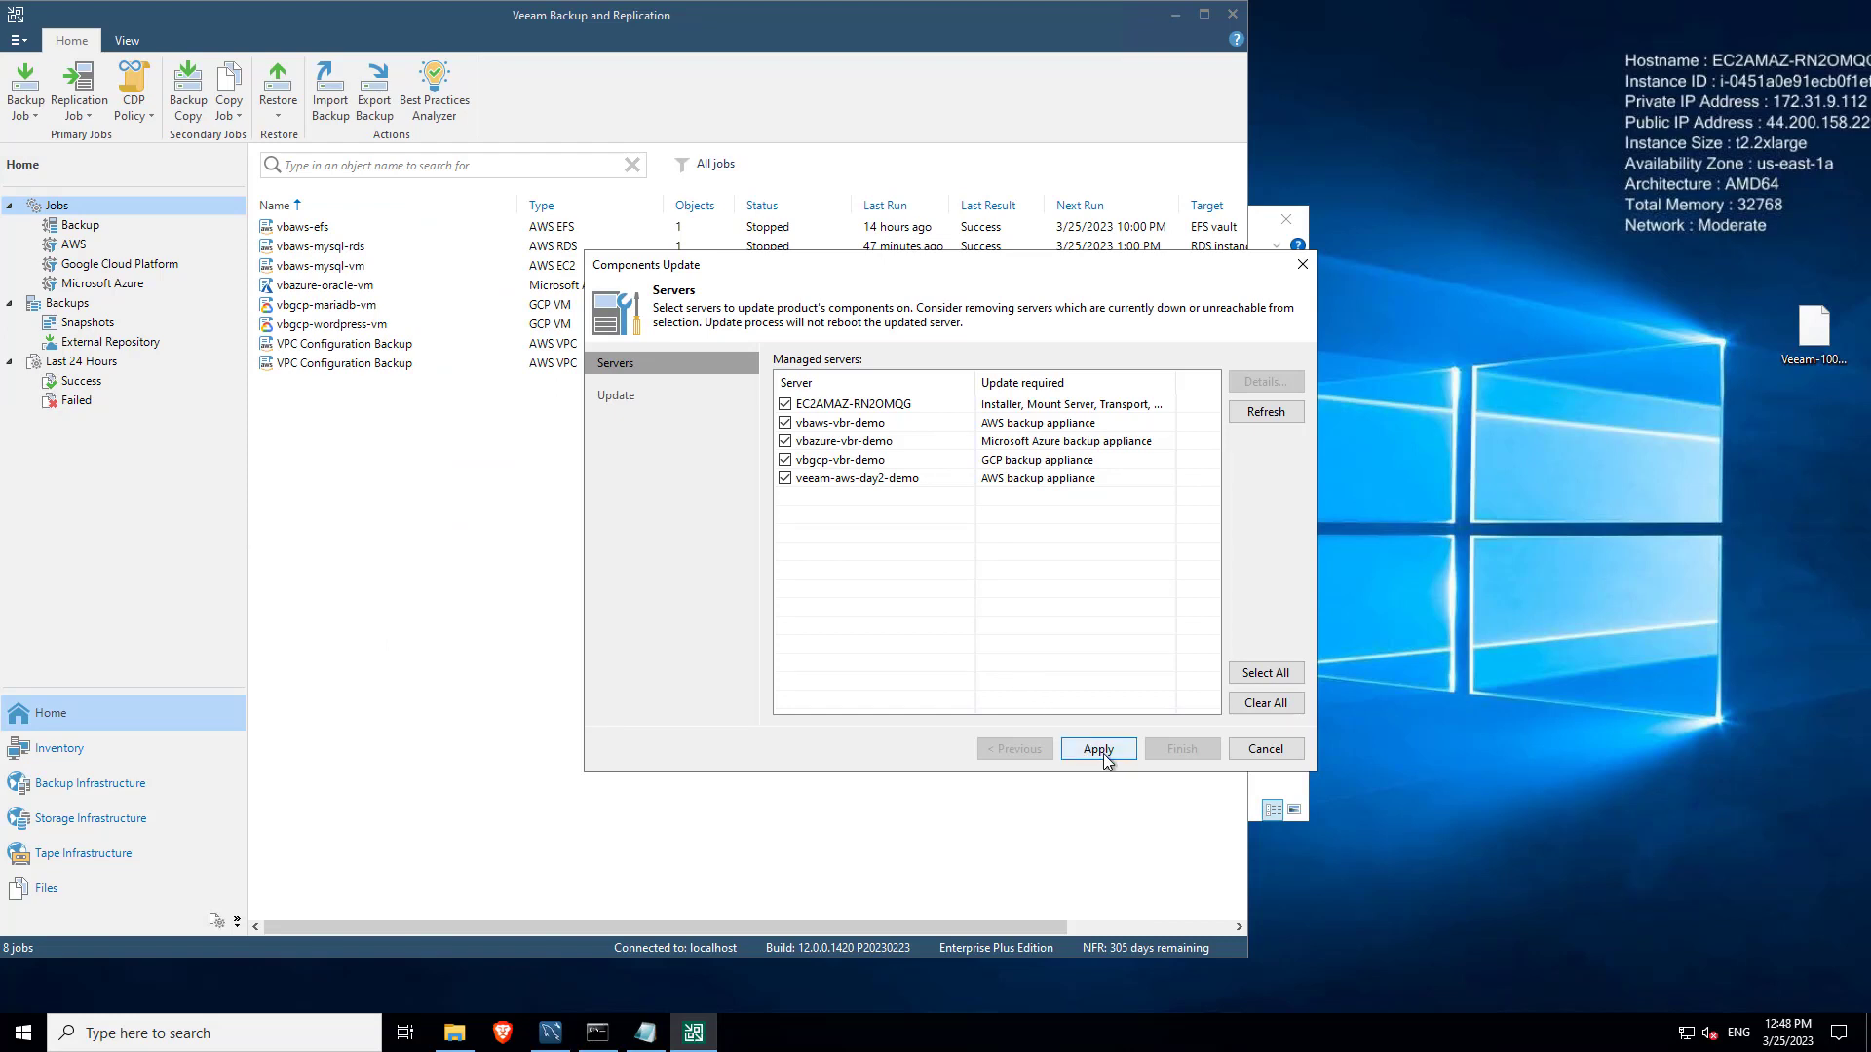
Step: Apply Components Update to all five checked servers and confirm updating the backup appliances
click(1095, 748)
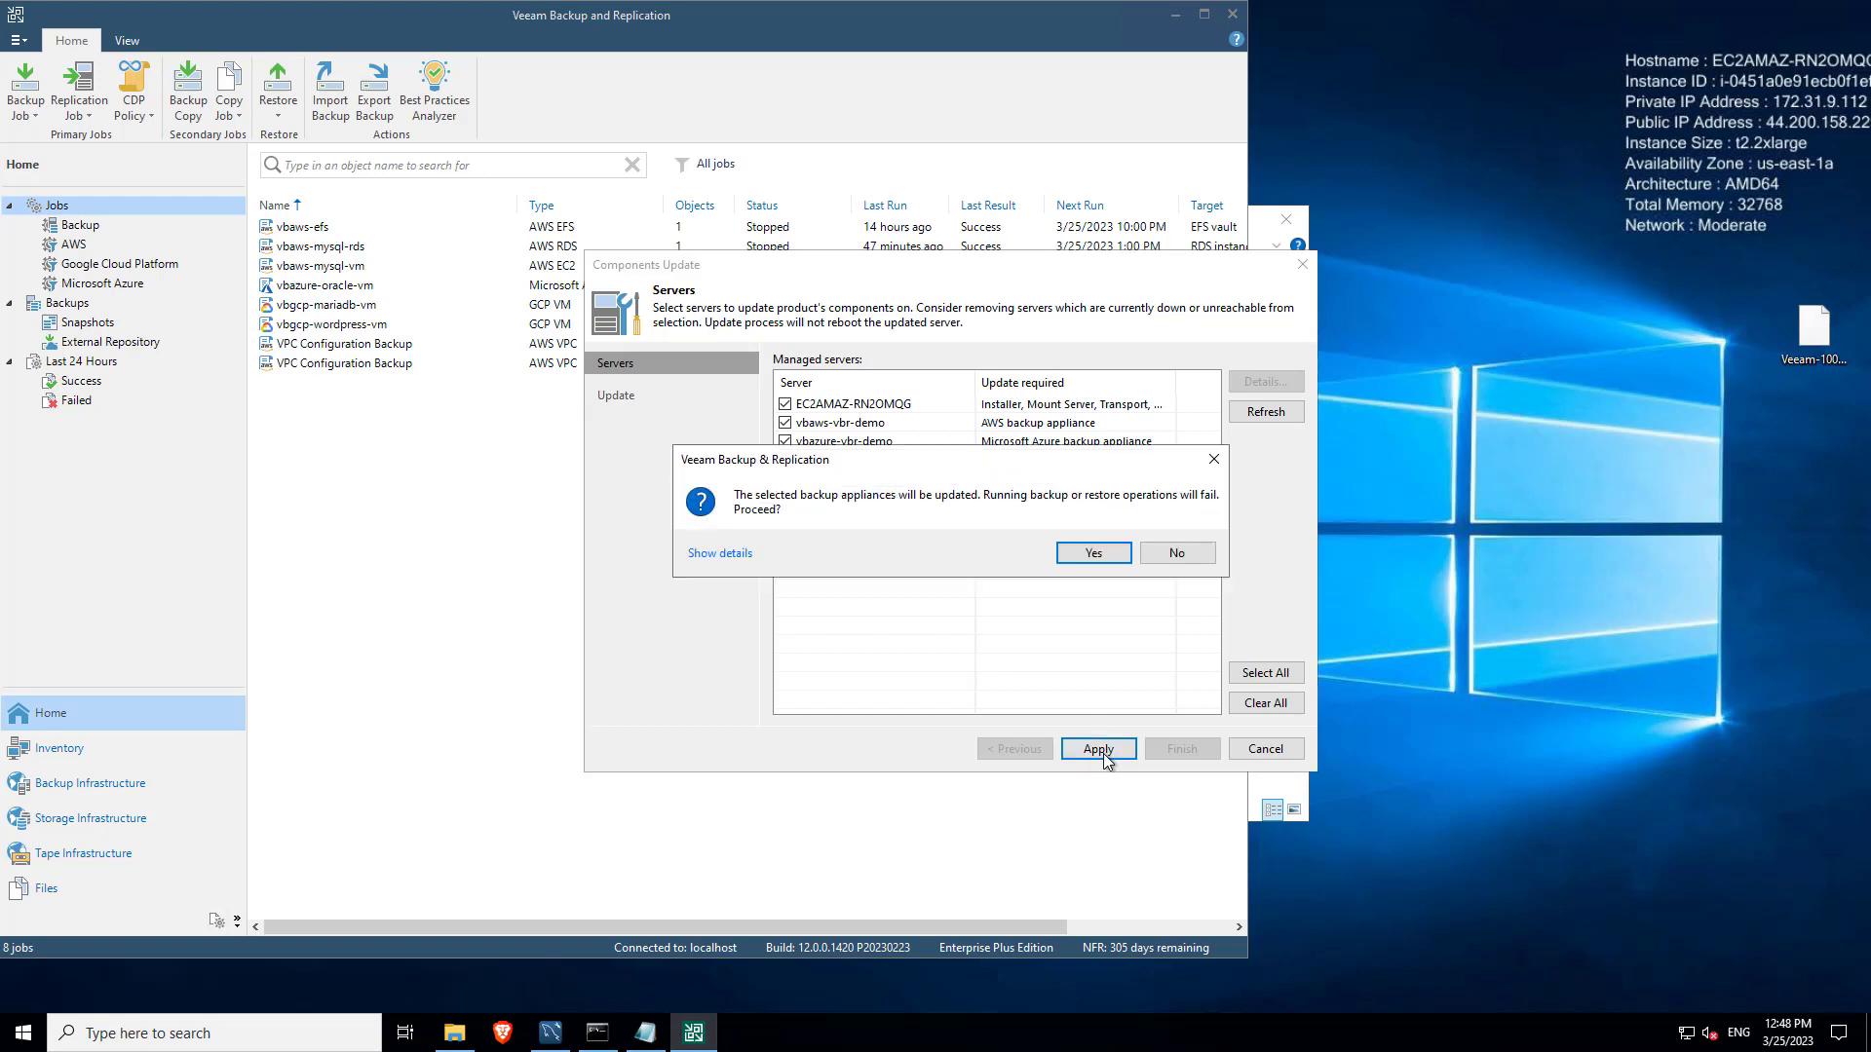
mouse_move(970, 522)
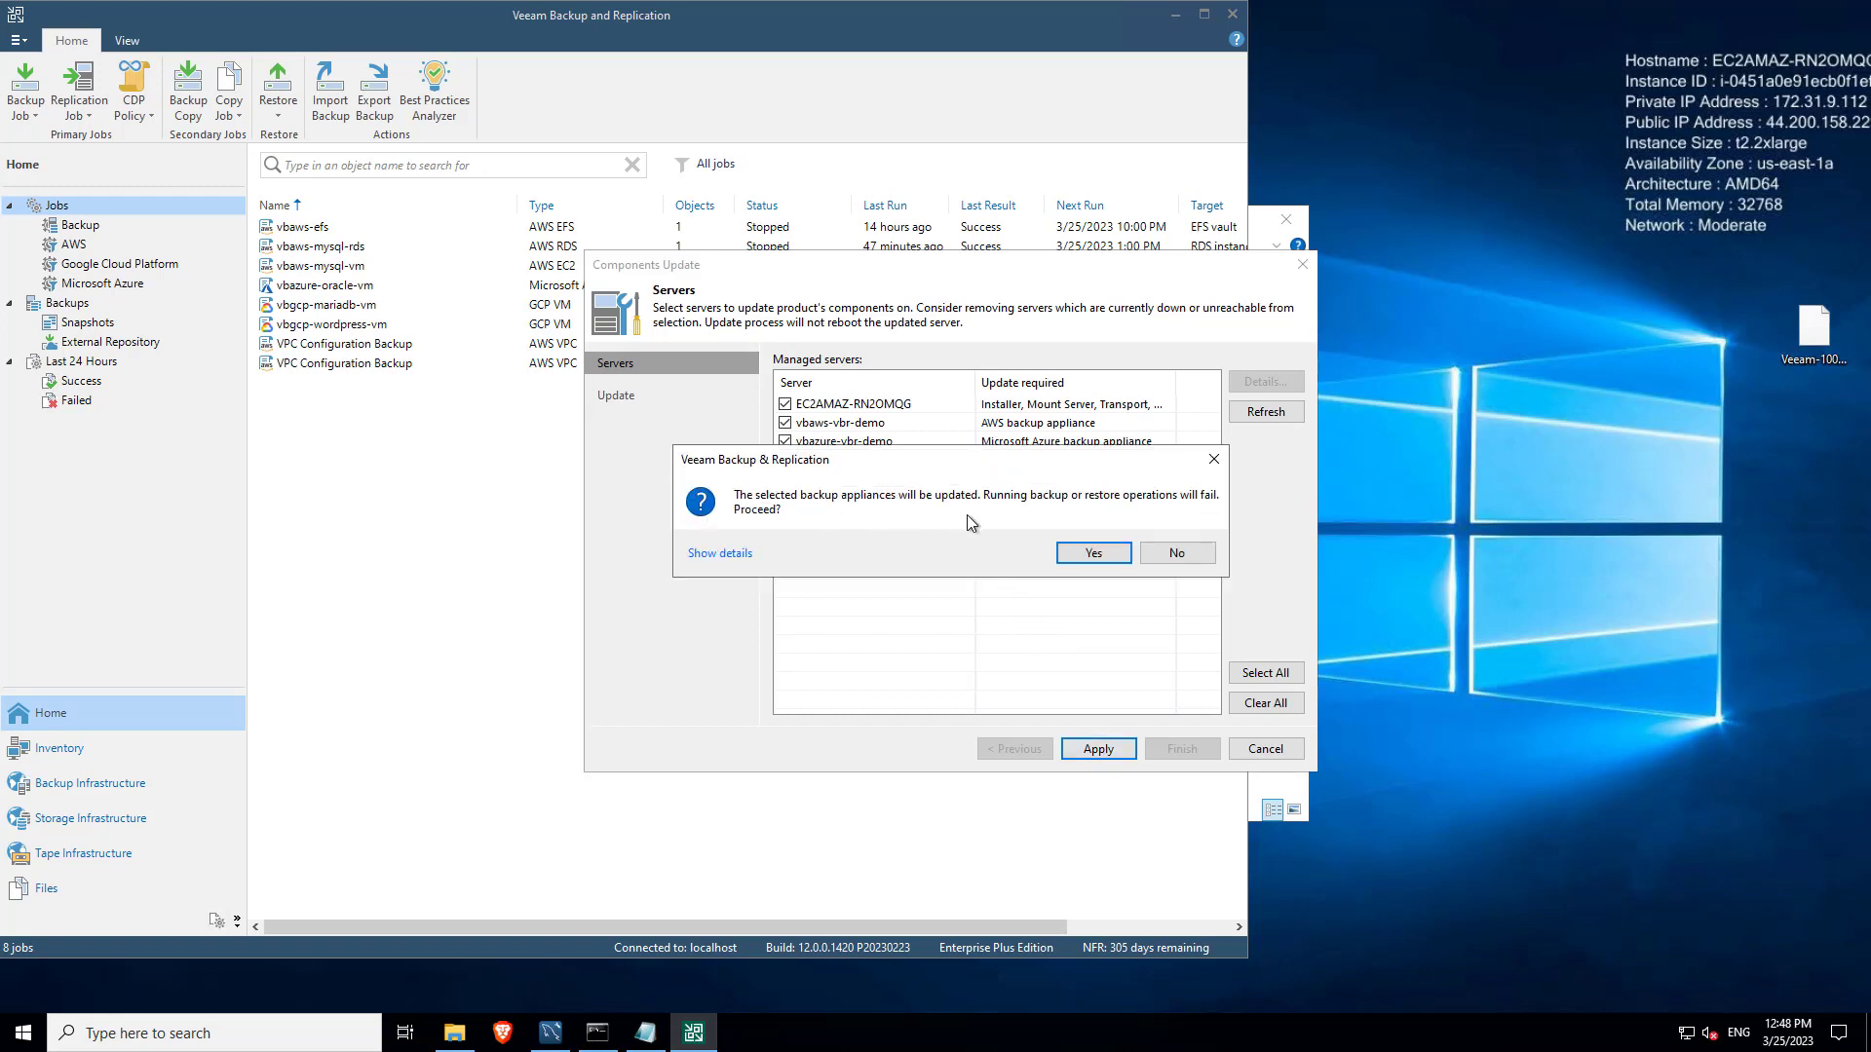
mouse_move(1055, 527)
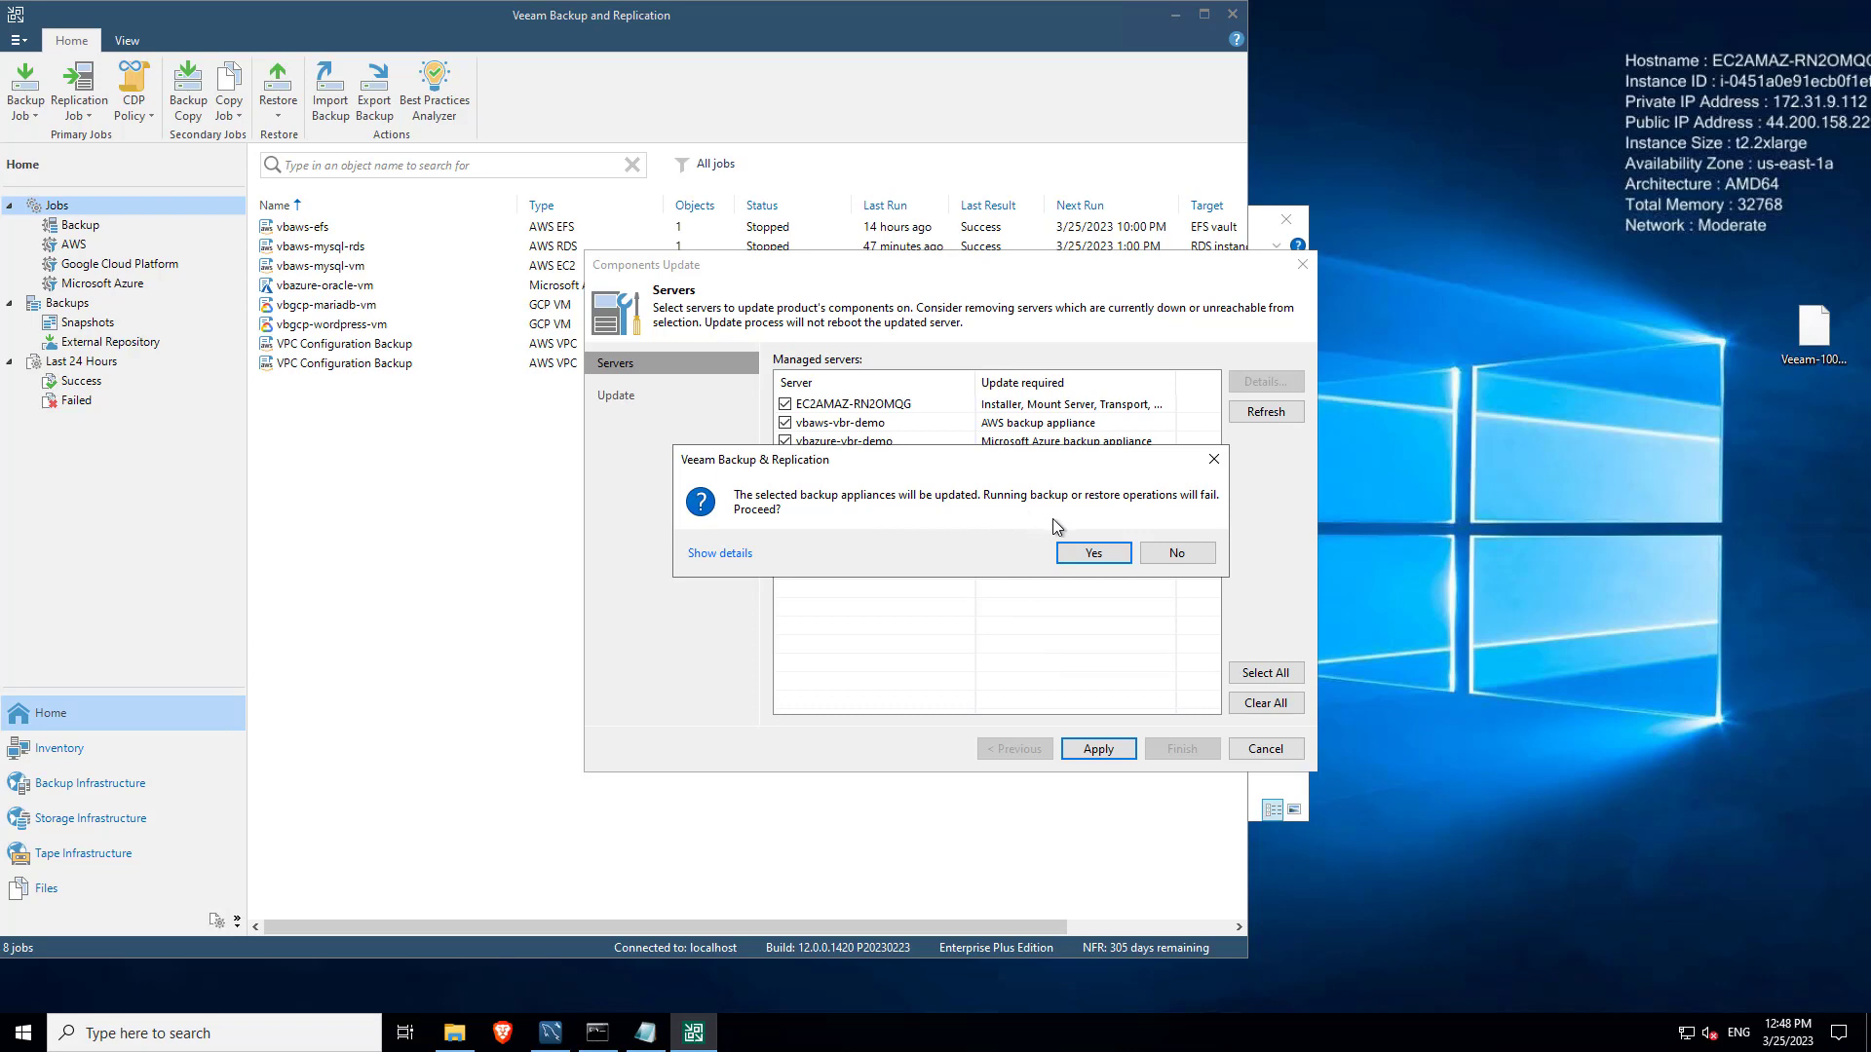
click(1091, 551)
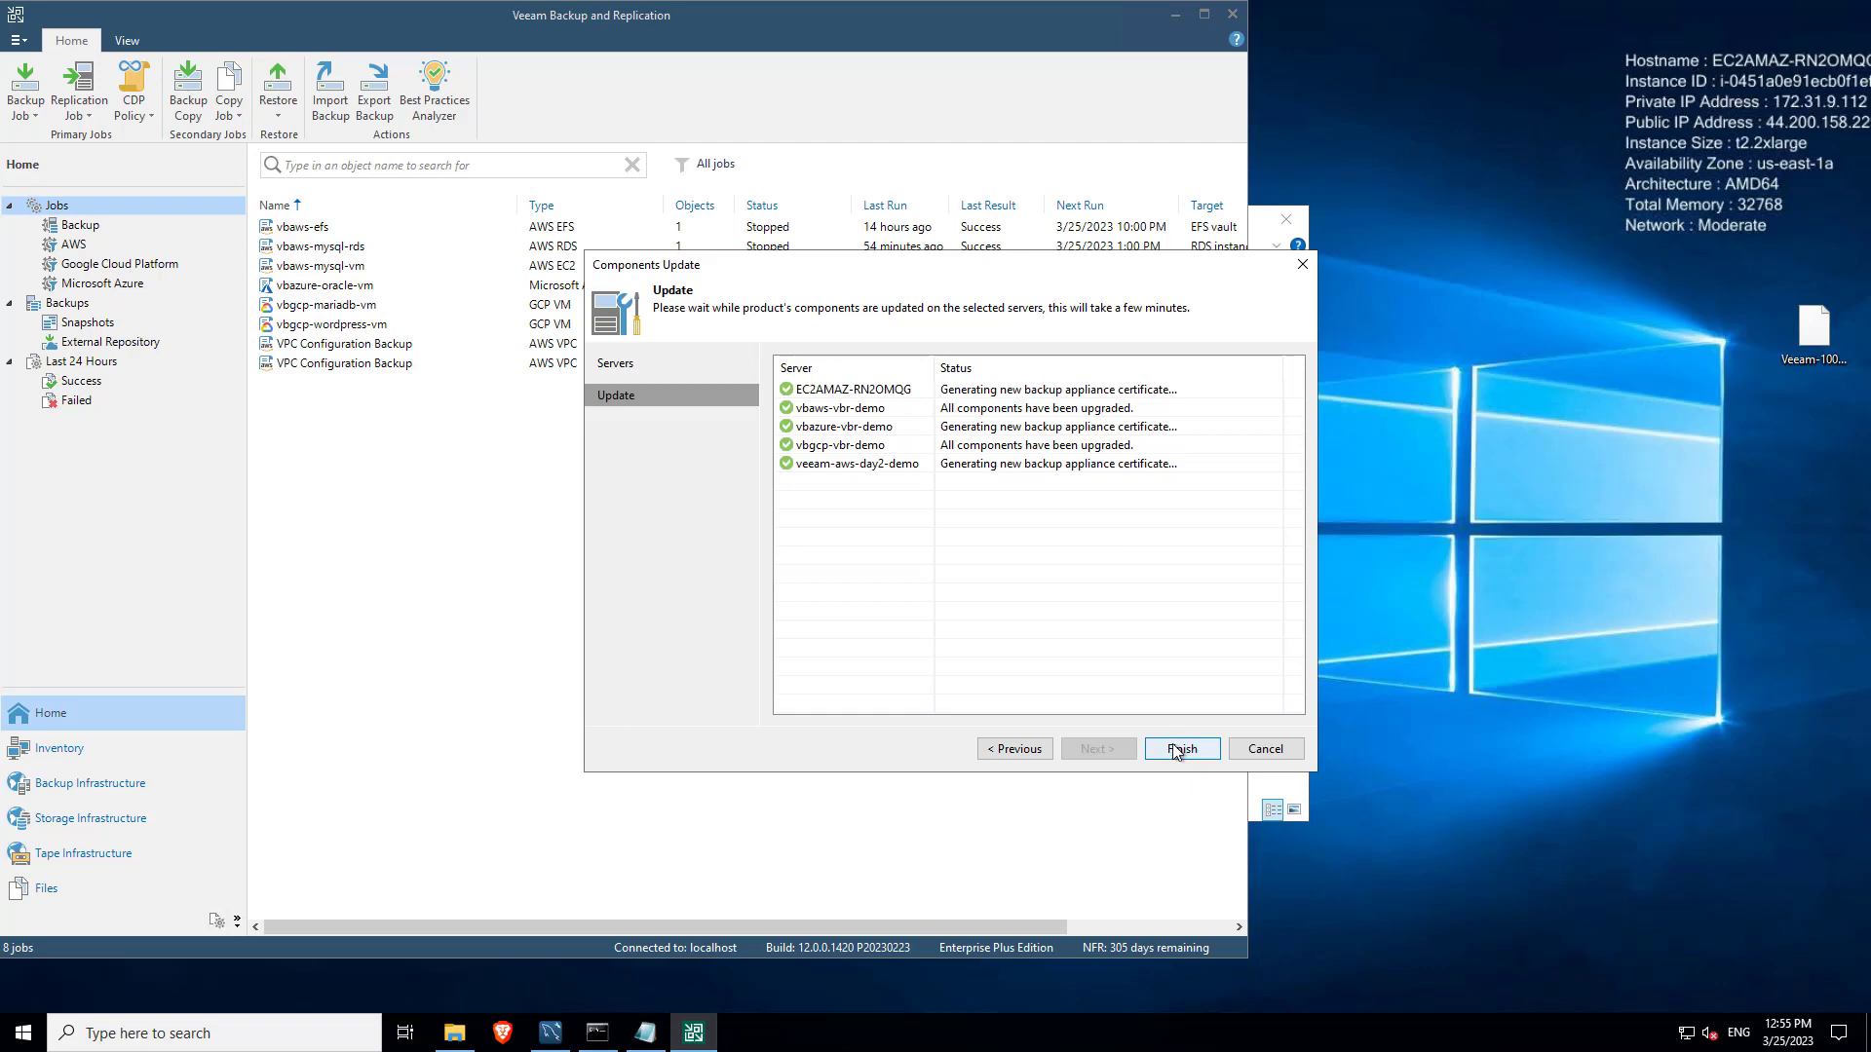
Step: Finish the completed Components Update, returning to the Home view
click(1179, 748)
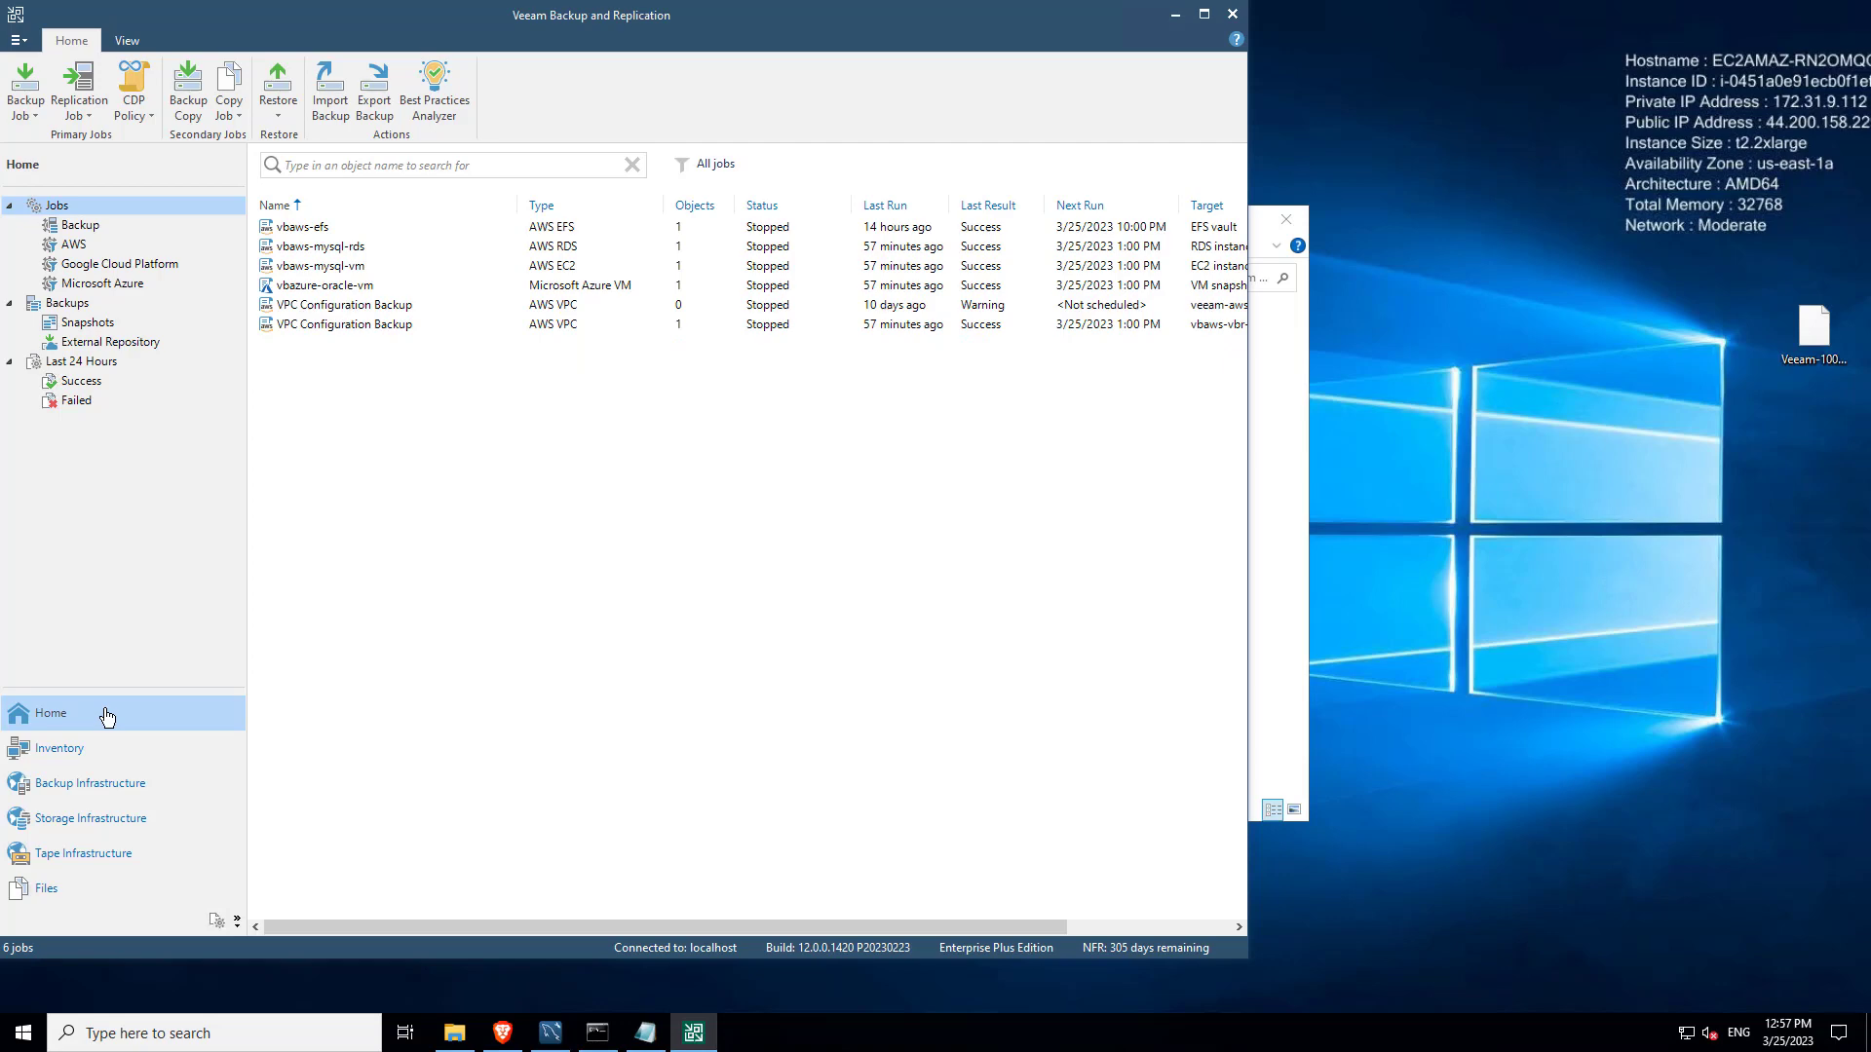
Step: Show Backup Infrastructure's Managed Servers with the backup server and four cloud appliances
click(87, 781)
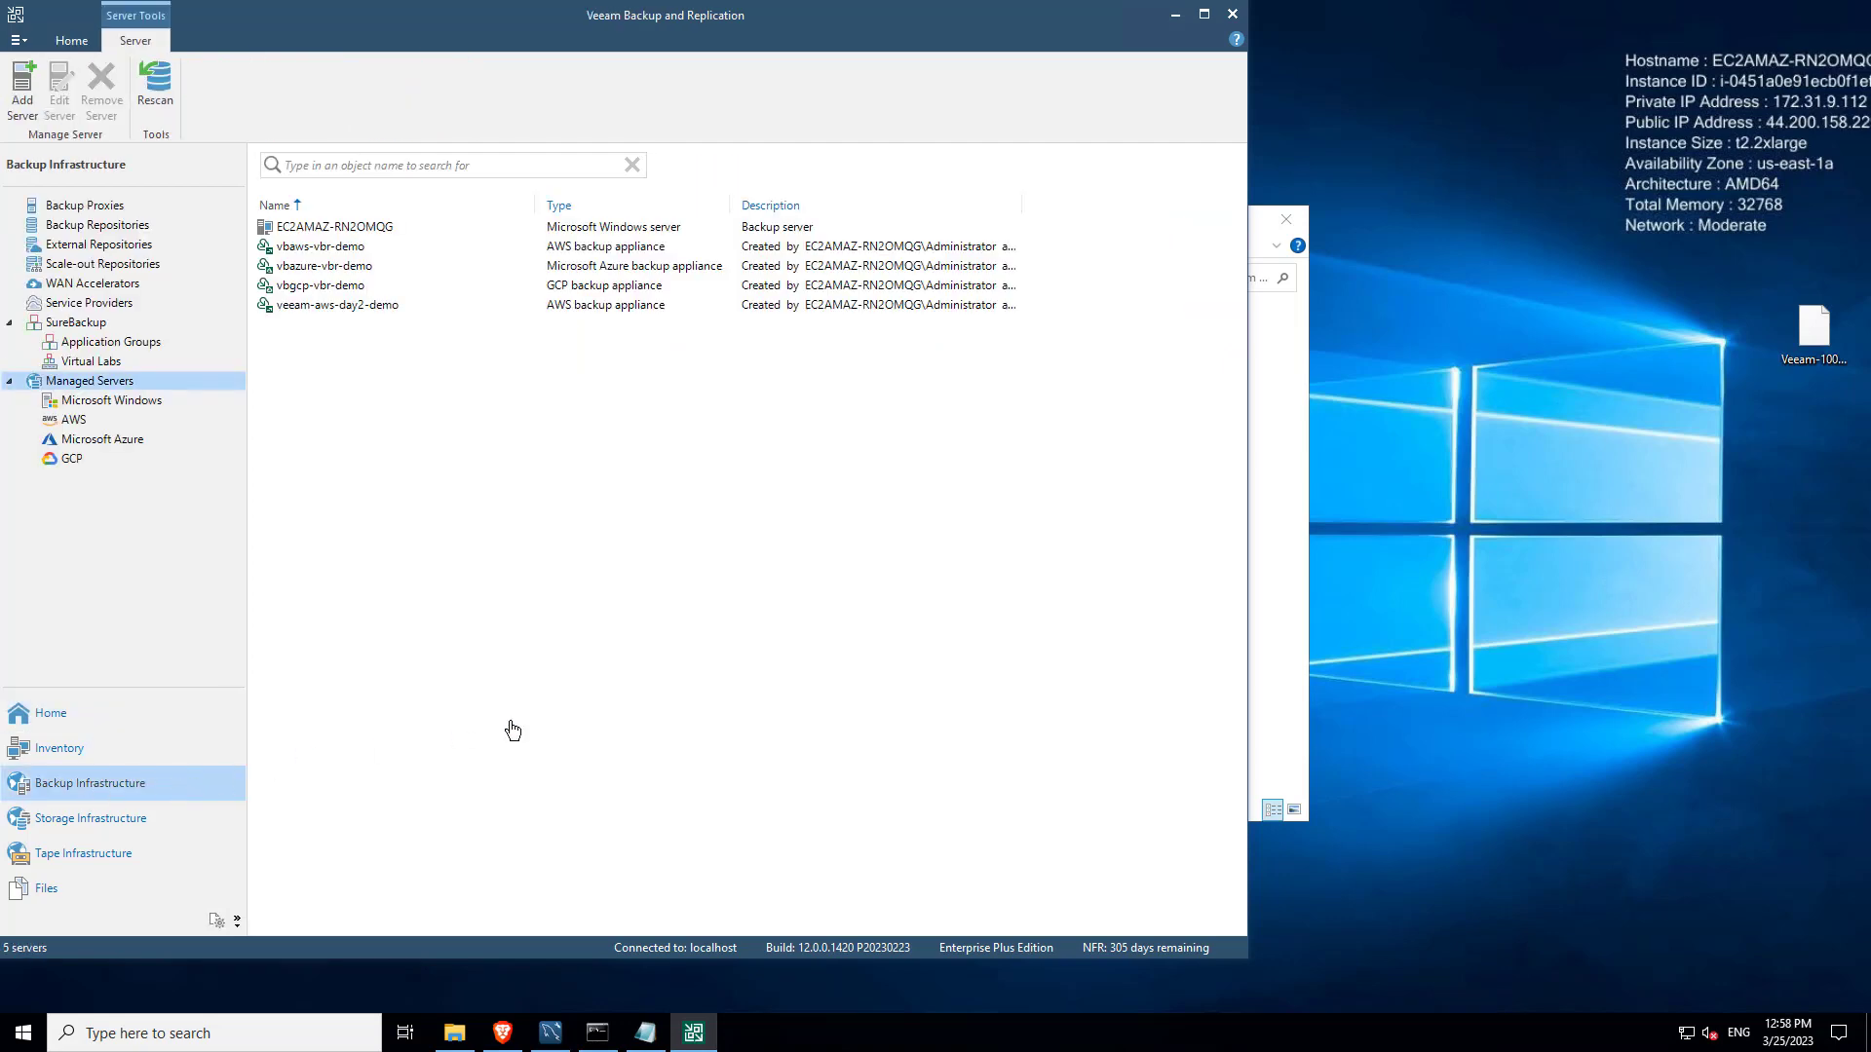
mouse_move(955, 495)
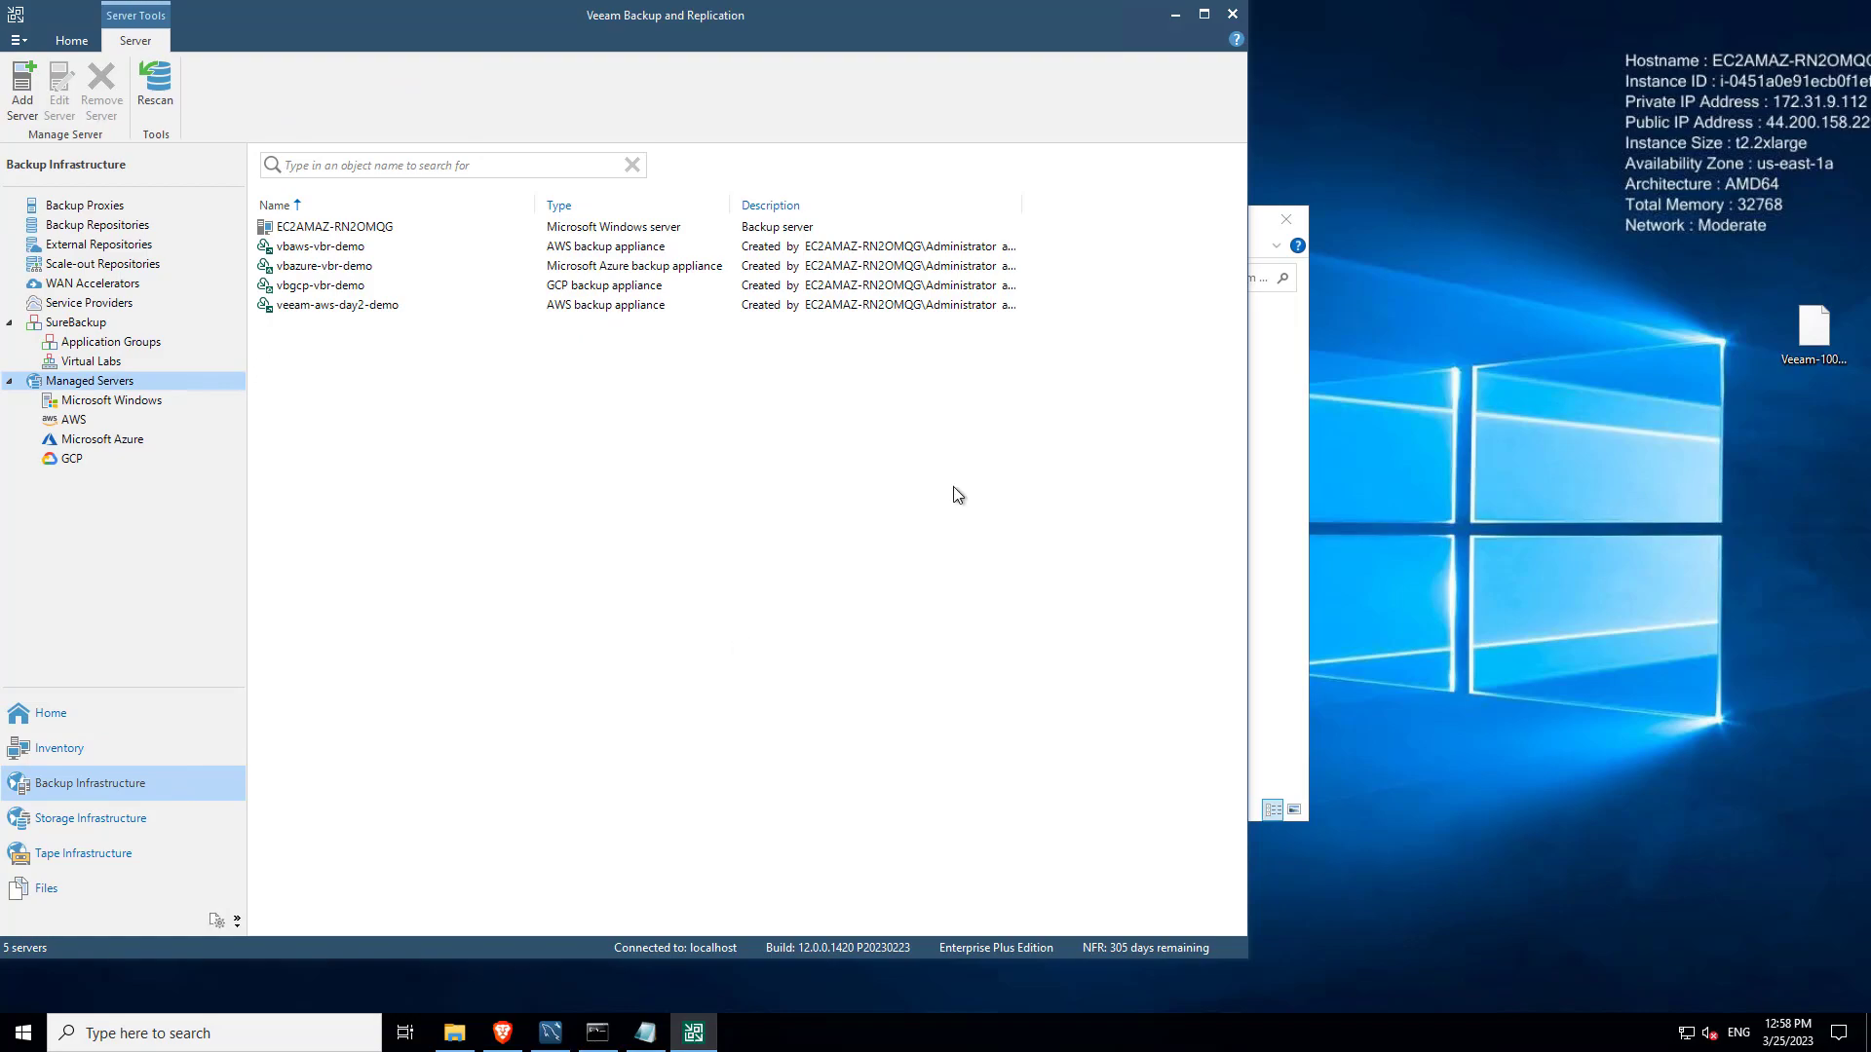